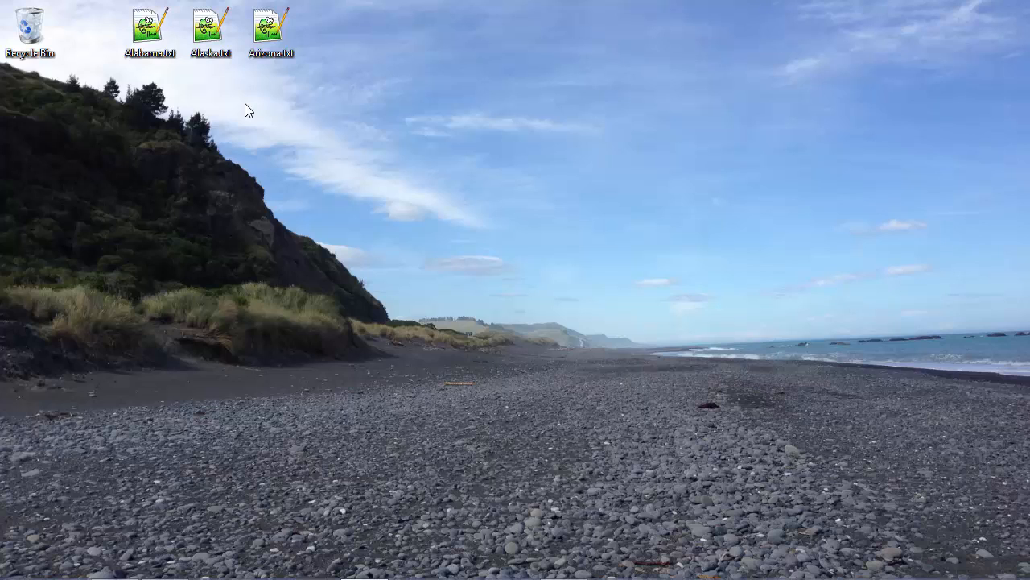
# Open Alaska.txt from the desktop in Notepad++.
pyautogui.click(209, 29)
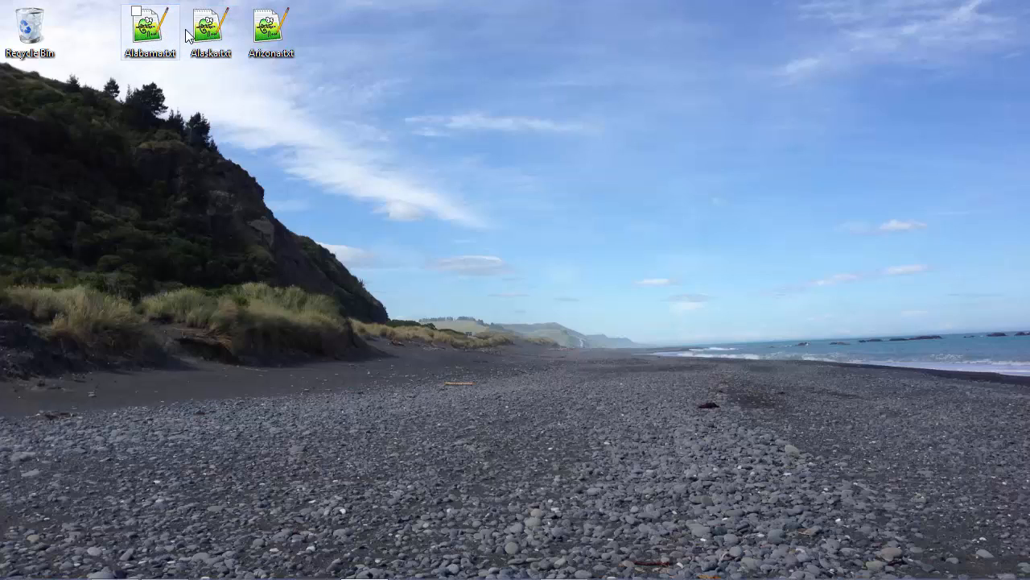
pyautogui.click(272, 29)
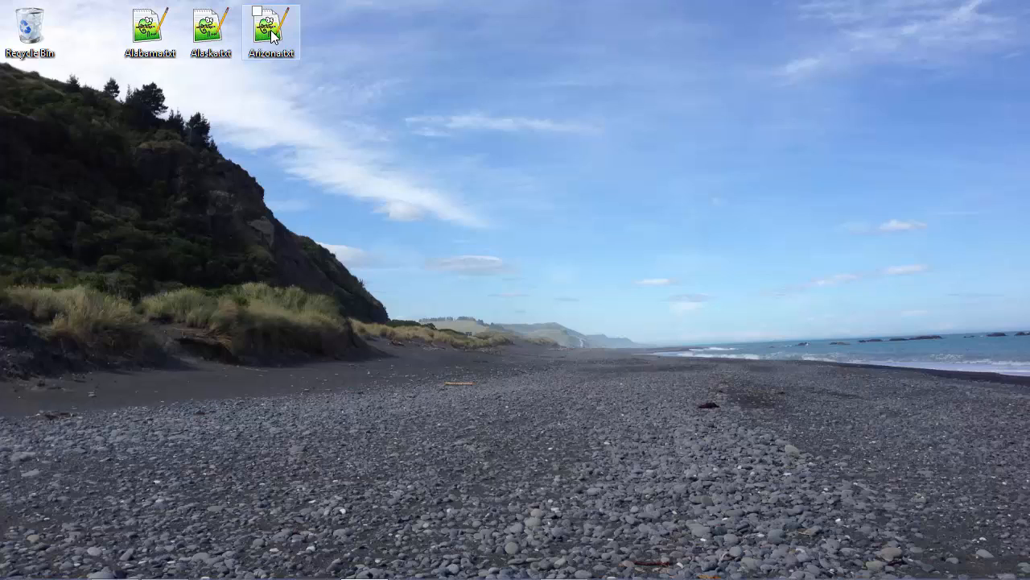
pyautogui.click(210, 33)
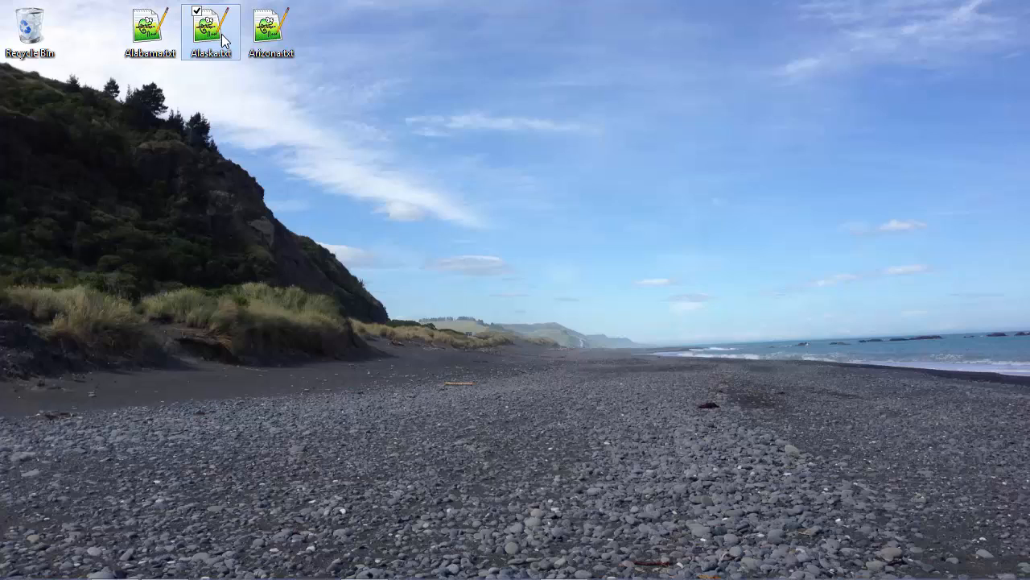
pyautogui.moveTo(213, 35)
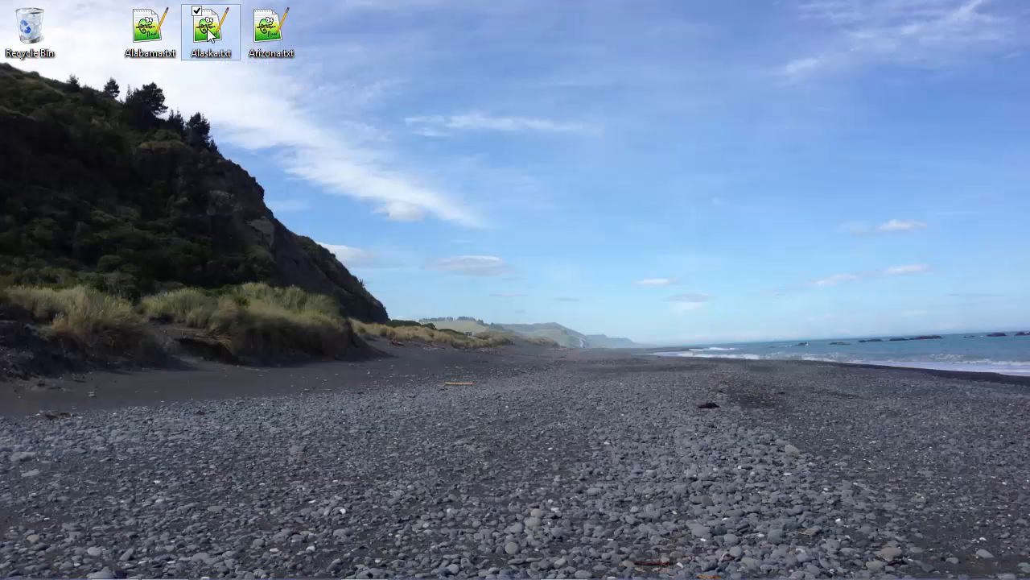
pyautogui.doubleClick(209, 24)
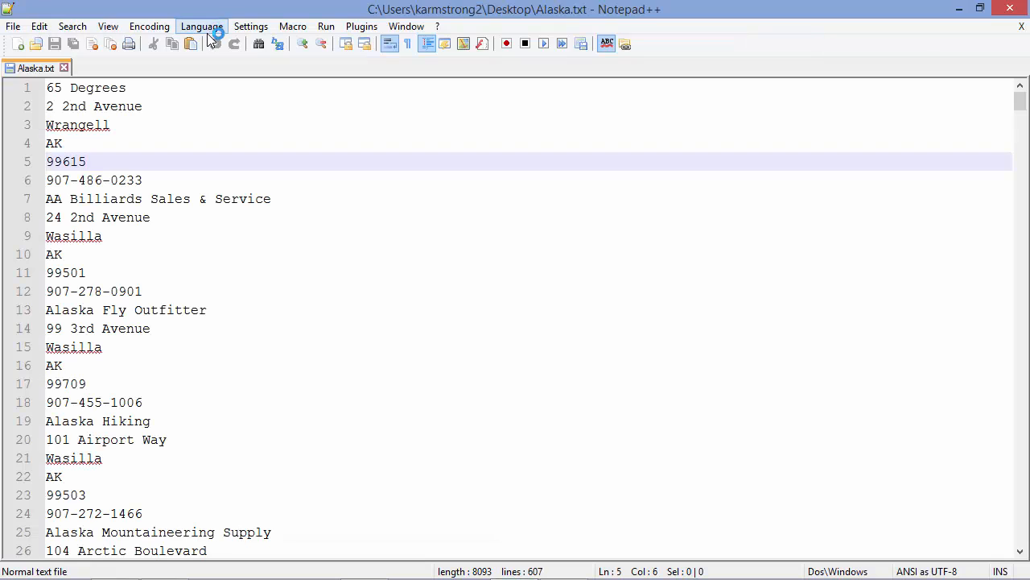
pyautogui.moveTo(214, 79)
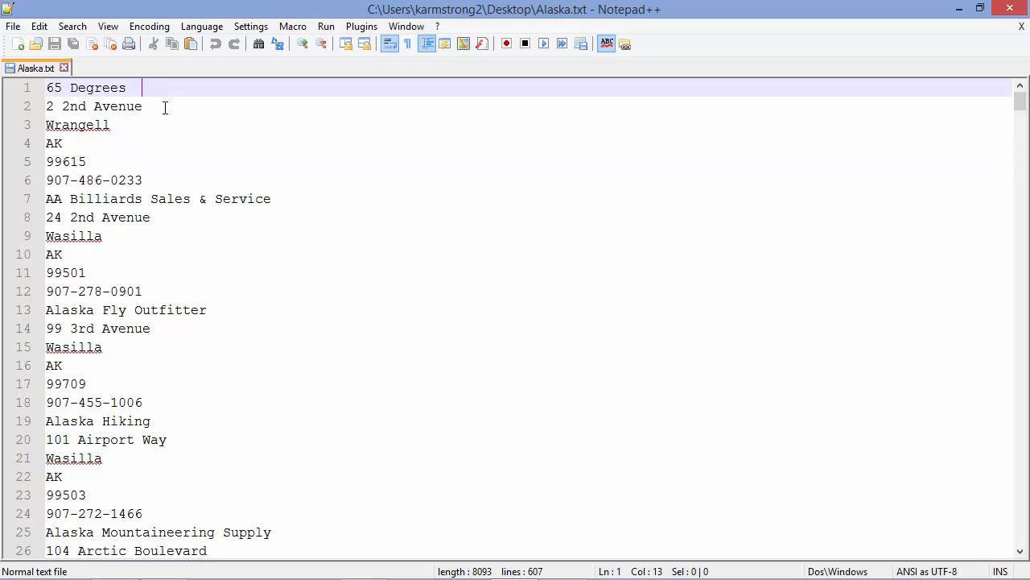
# Review the first record's lines in Alaska.txt, then switch to the blank Excel workbook.
pyautogui.click(87, 161)
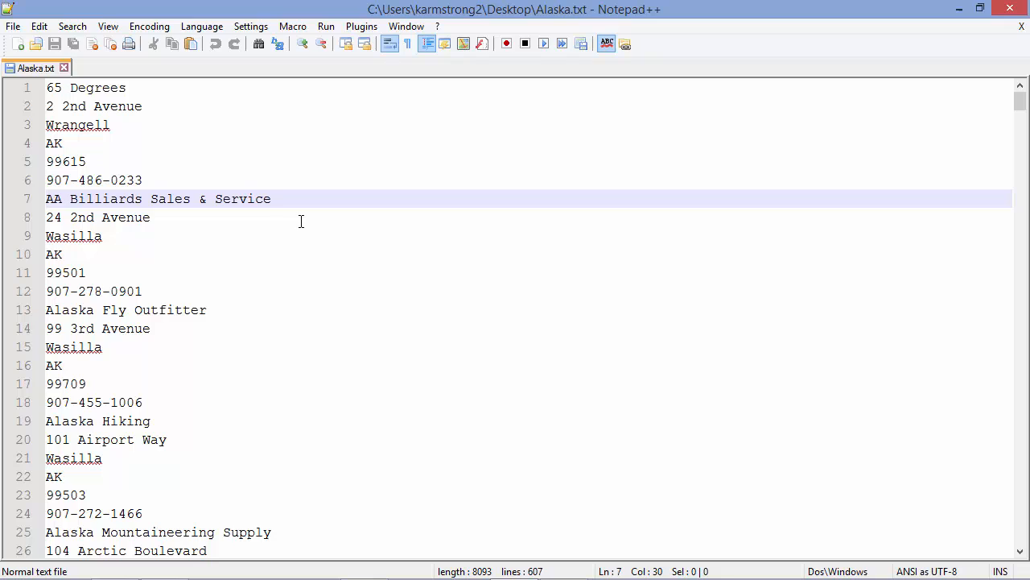
pyautogui.click(158, 328)
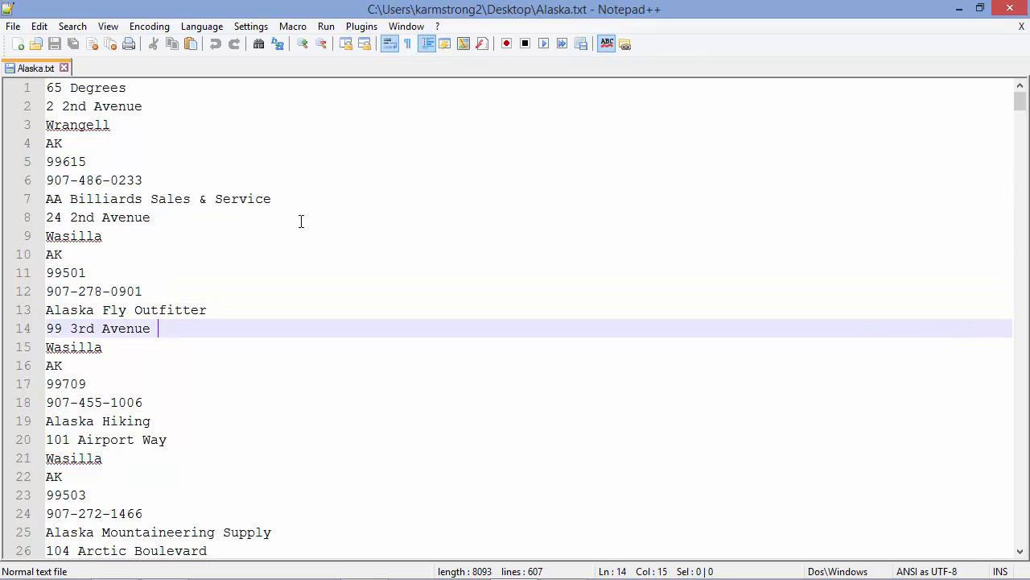
pyautogui.click(142, 86)
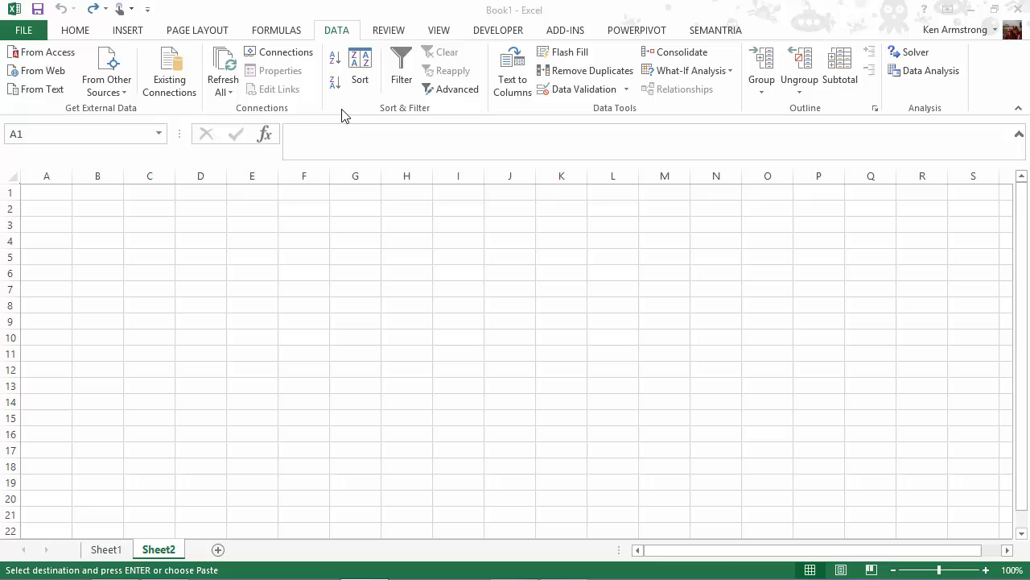
# Import Alaska.txt via Data > From Text into column A of Sheet2 starting at A1.
pyautogui.click(45, 193)
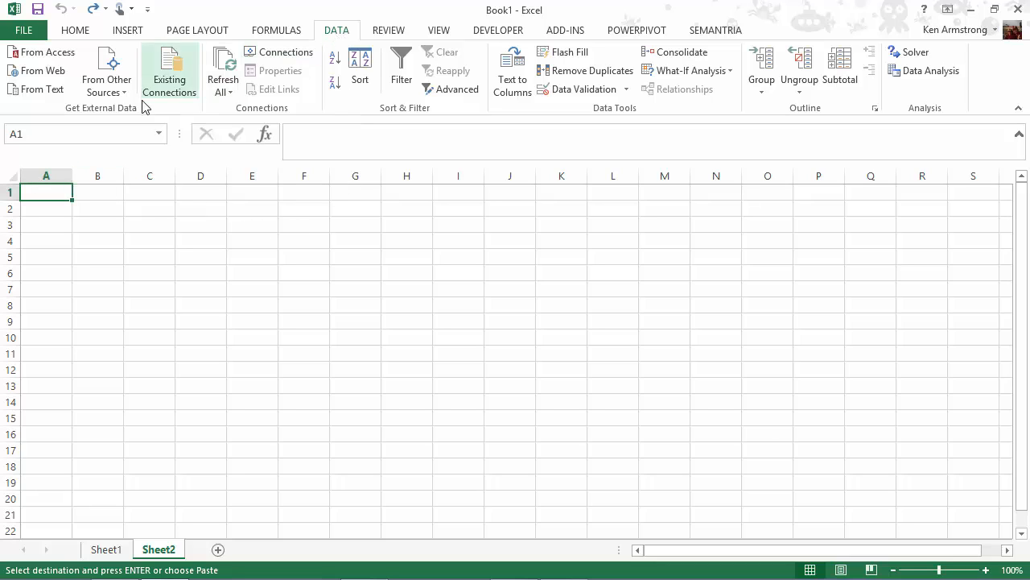
pyautogui.moveTo(37, 89)
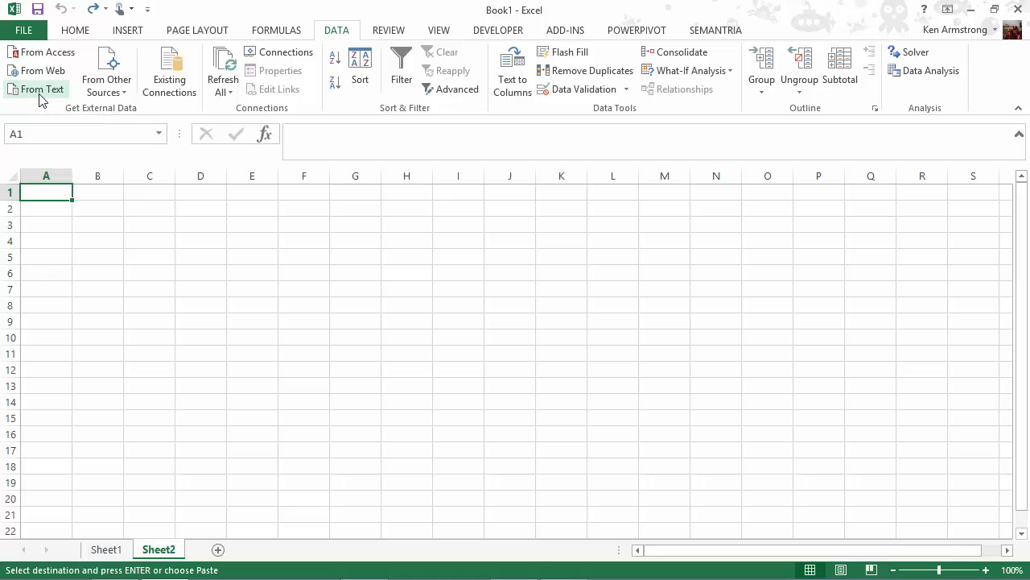
pyautogui.click(37, 88)
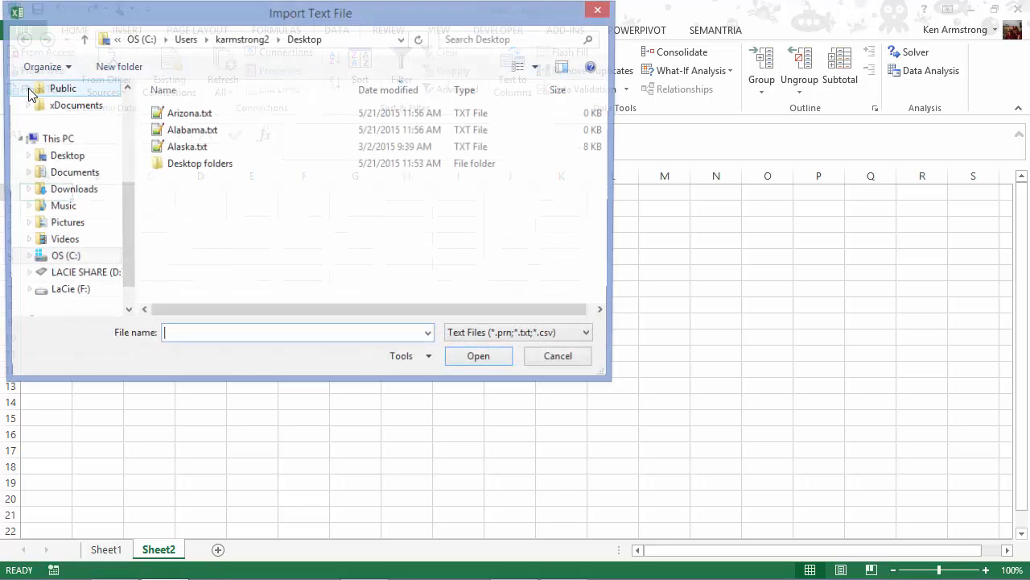
pyautogui.click(190, 129)
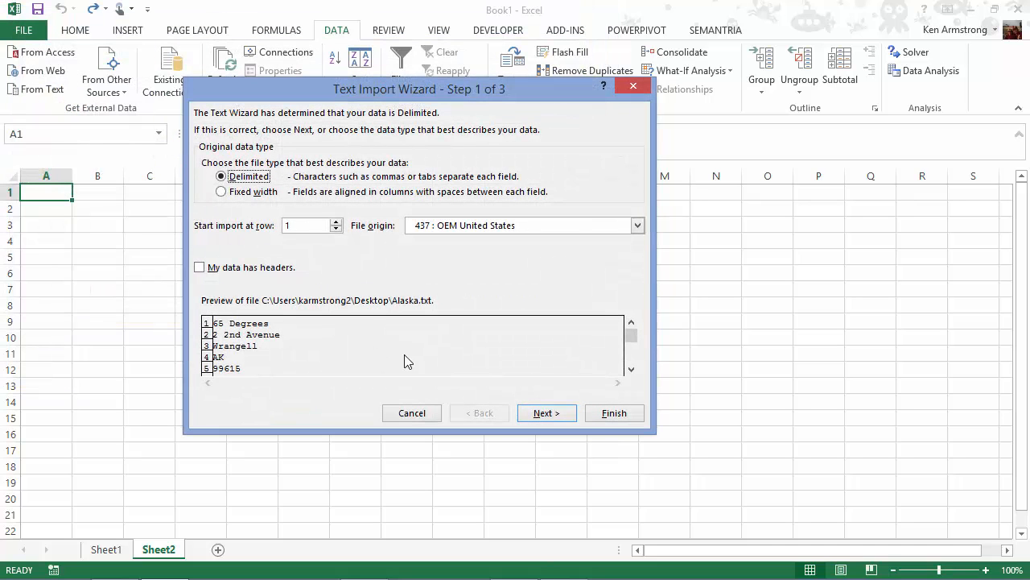
pyautogui.click(615, 412)
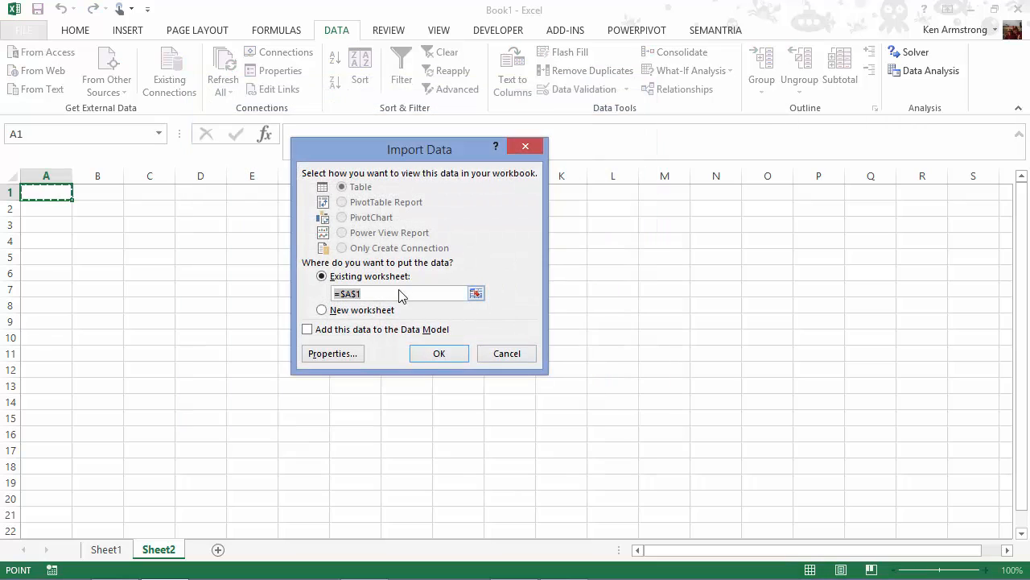
pyautogui.click(438, 353)
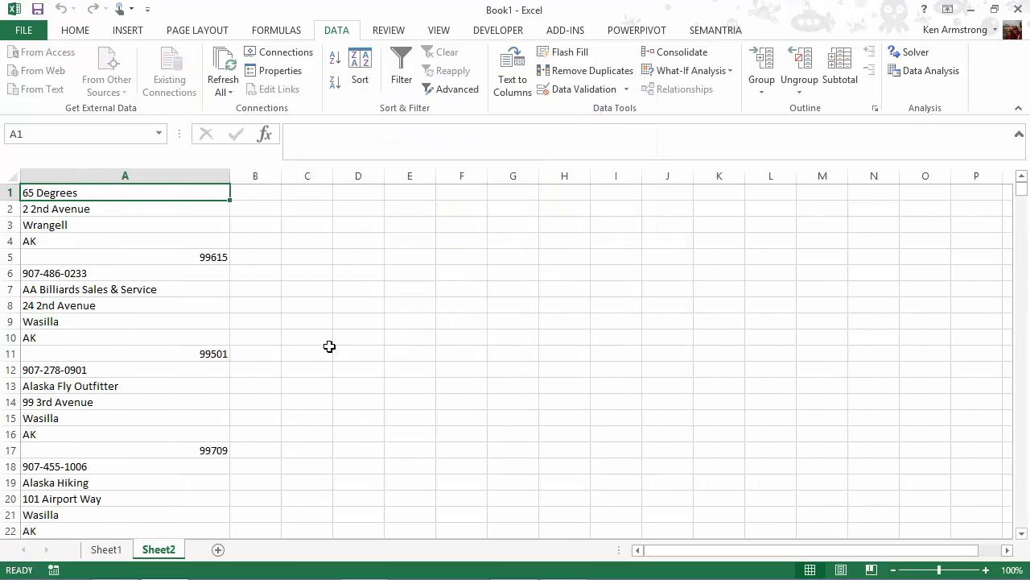
pyautogui.moveTo(149, 202)
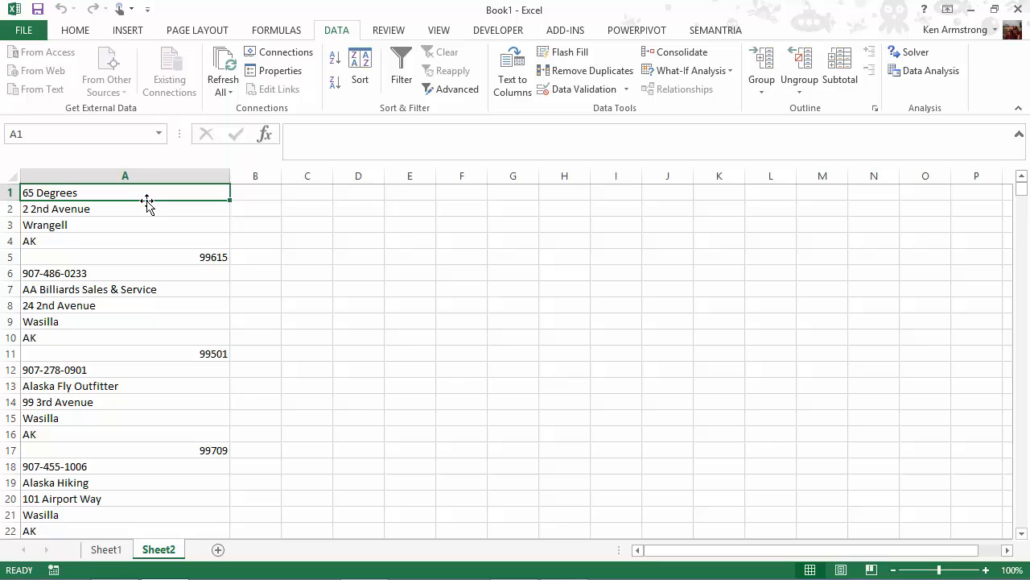
pyautogui.moveTo(125, 194); pyautogui.dragTo(136, 272)
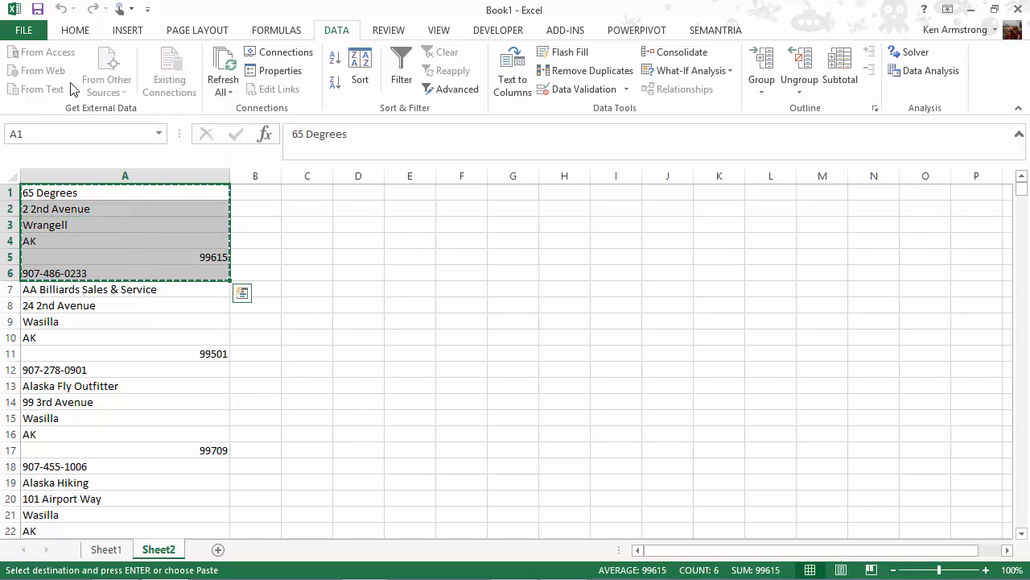
pyautogui.click(306, 192)
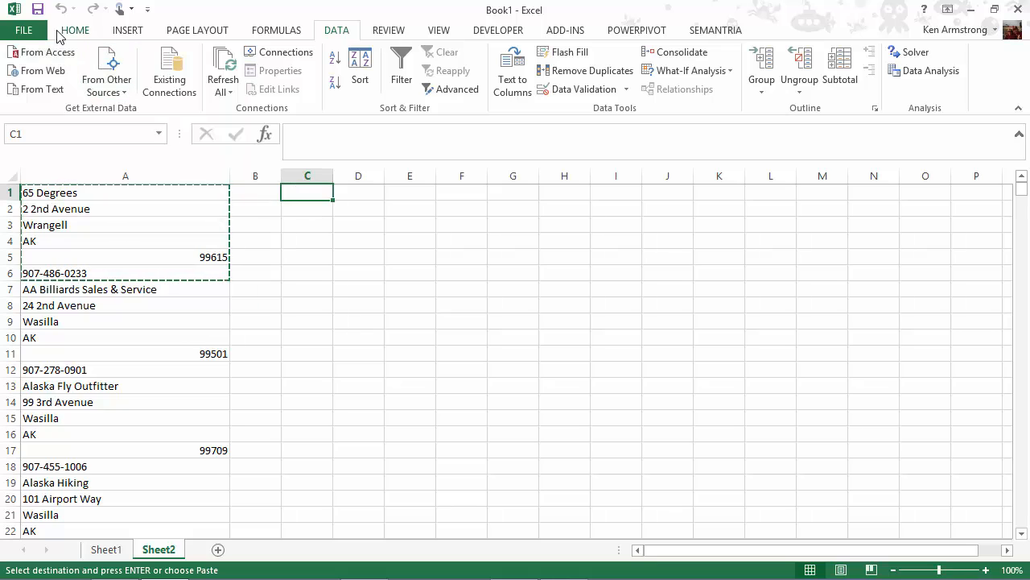
pyautogui.click(74, 29)
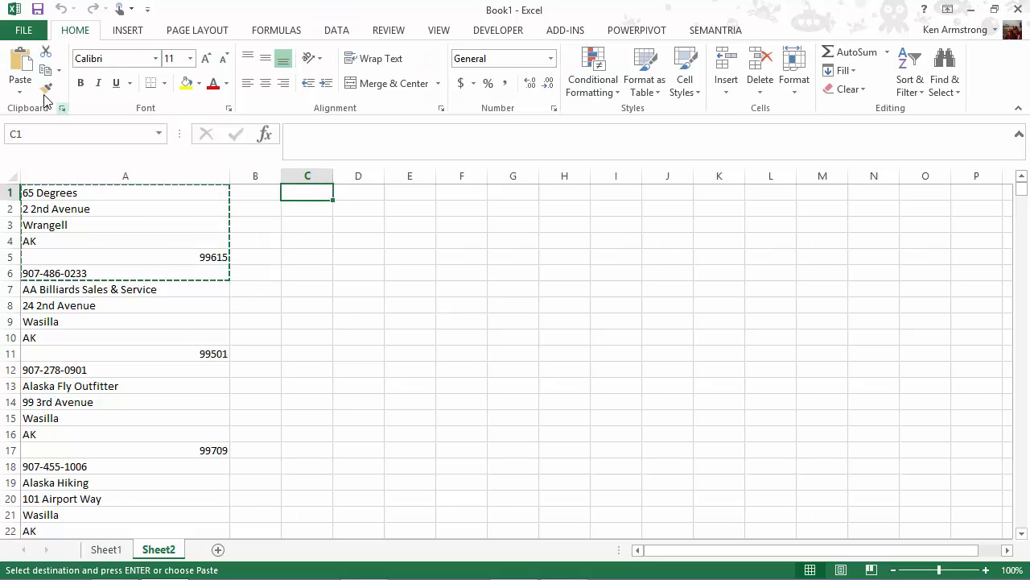
pyautogui.click(20, 72)
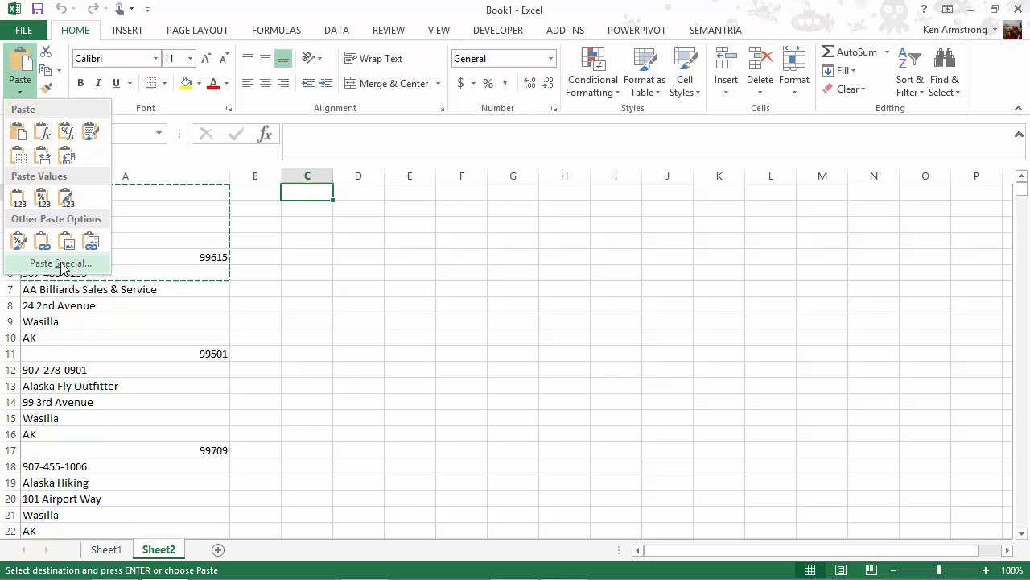
pyautogui.click(60, 264)
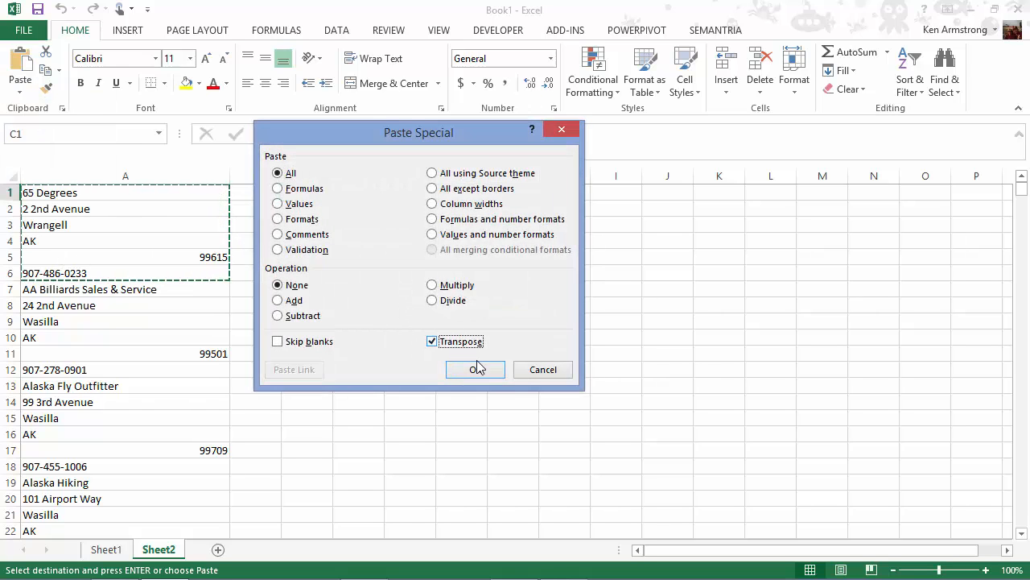
pyautogui.click(475, 369)
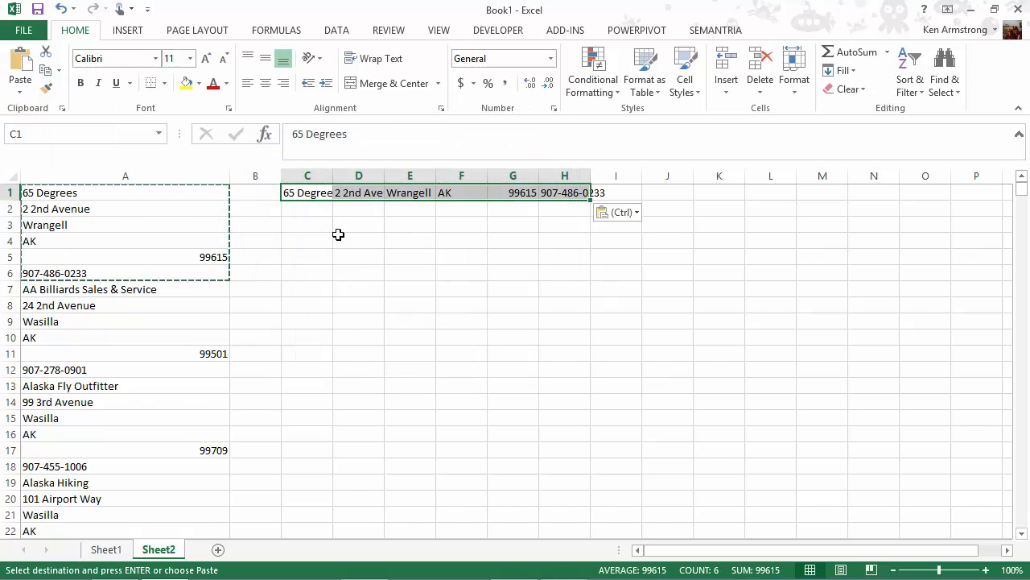
pyautogui.click(306, 240)
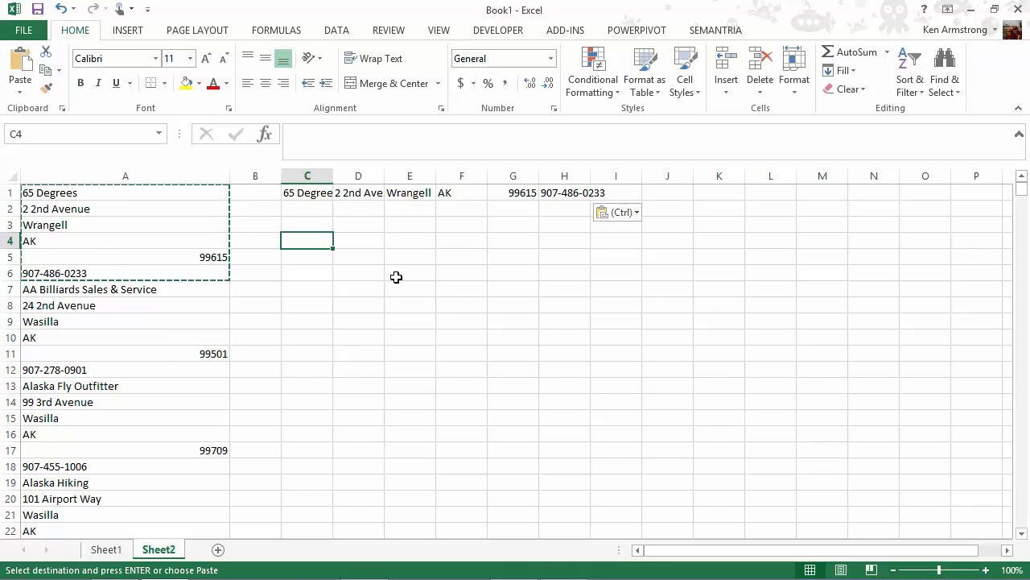
pyautogui.moveTo(389, 287)
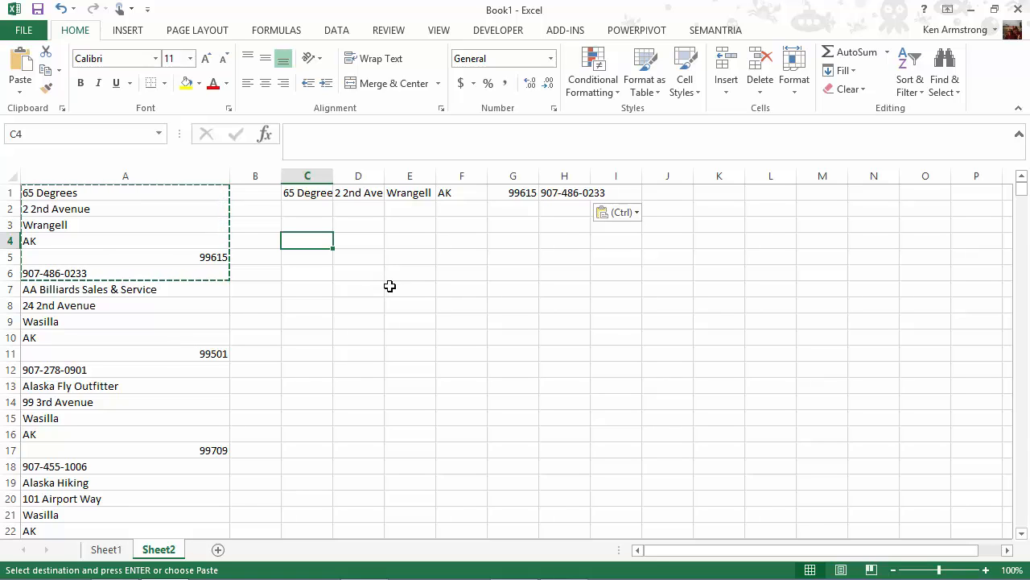
pyautogui.moveTo(306, 277)
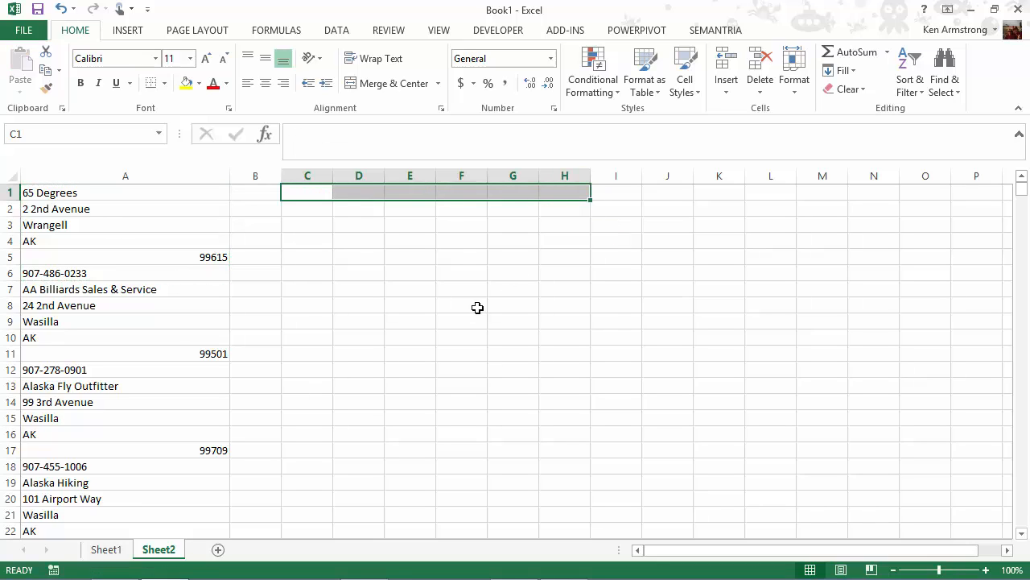
pyautogui.moveTo(290, 406)
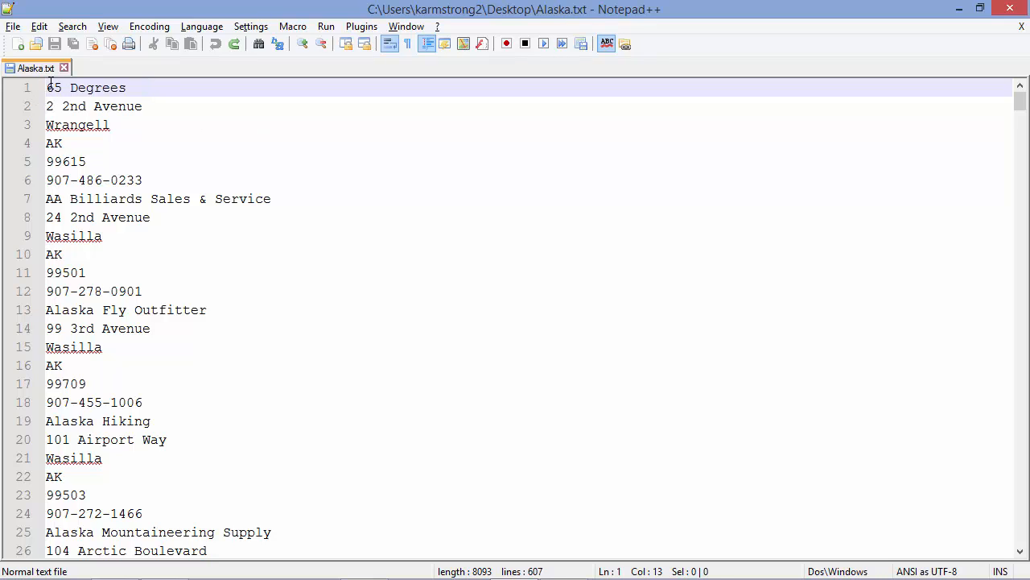
# Put the first record, starting '65 Degrees', comma-separated on one line in a new Notepad++ document.
pyautogui.click(47, 87)
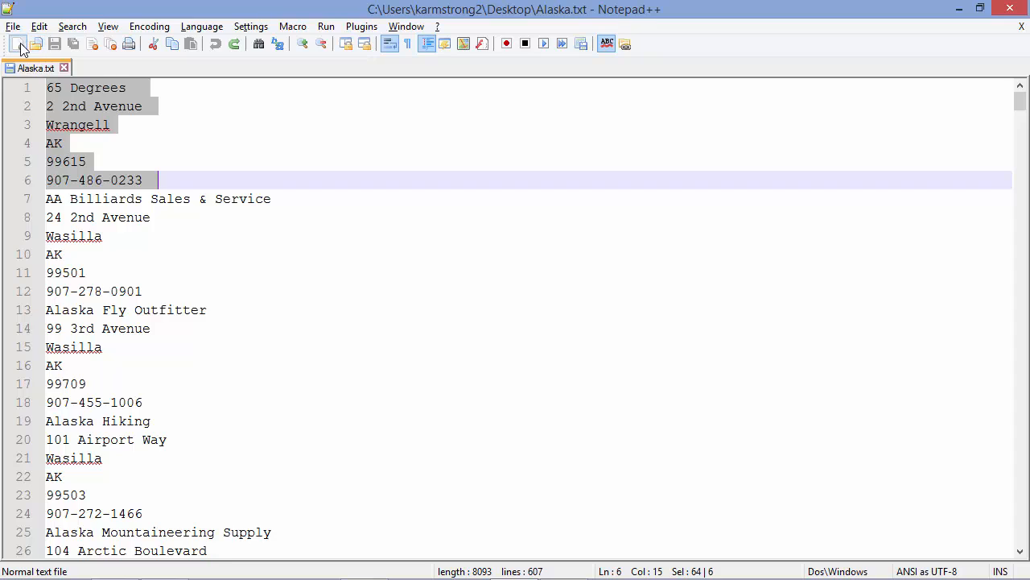
pyautogui.click(19, 43)
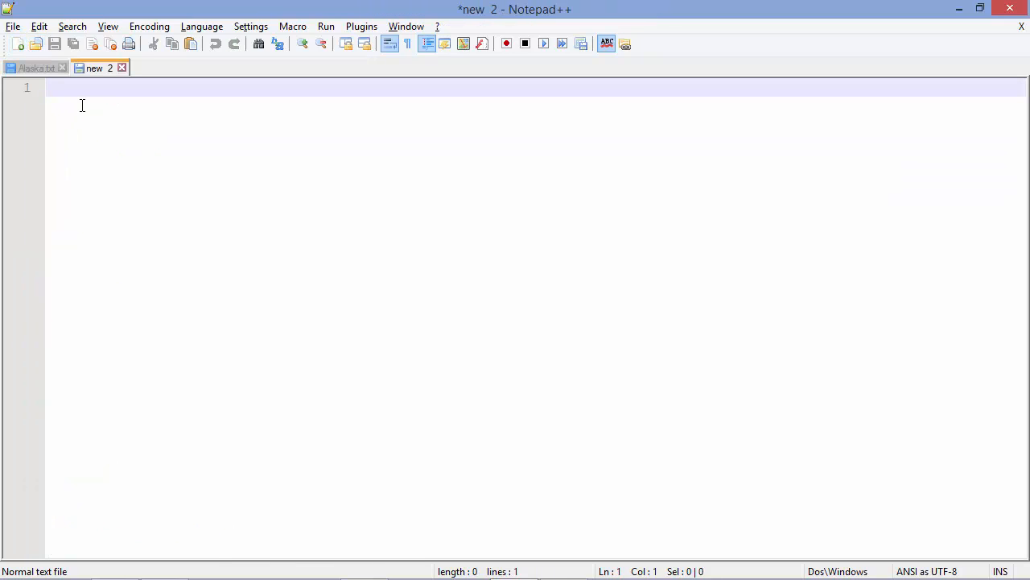
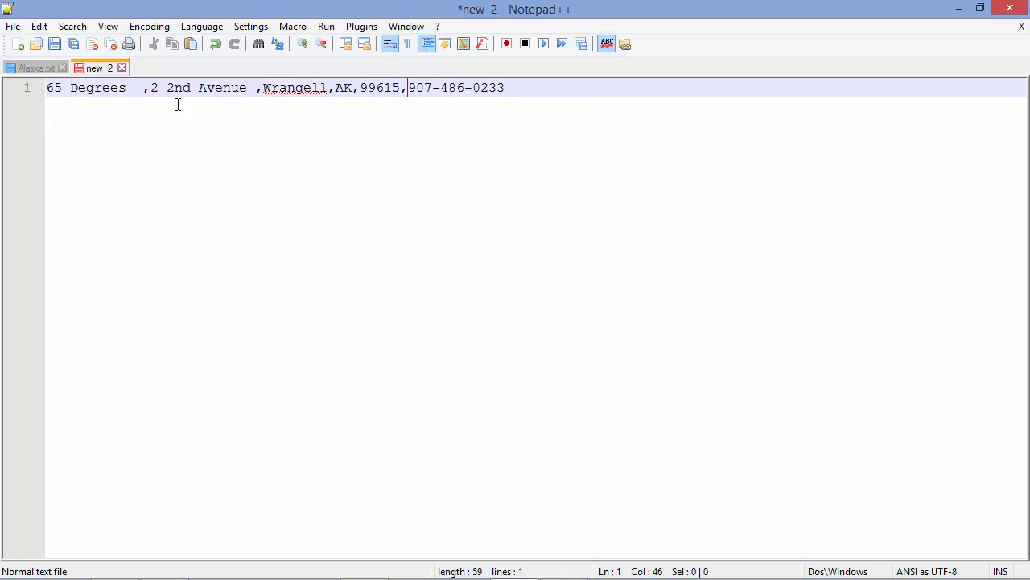
# Save the line to the desktop as alaska.csv.
pyautogui.click(13, 26)
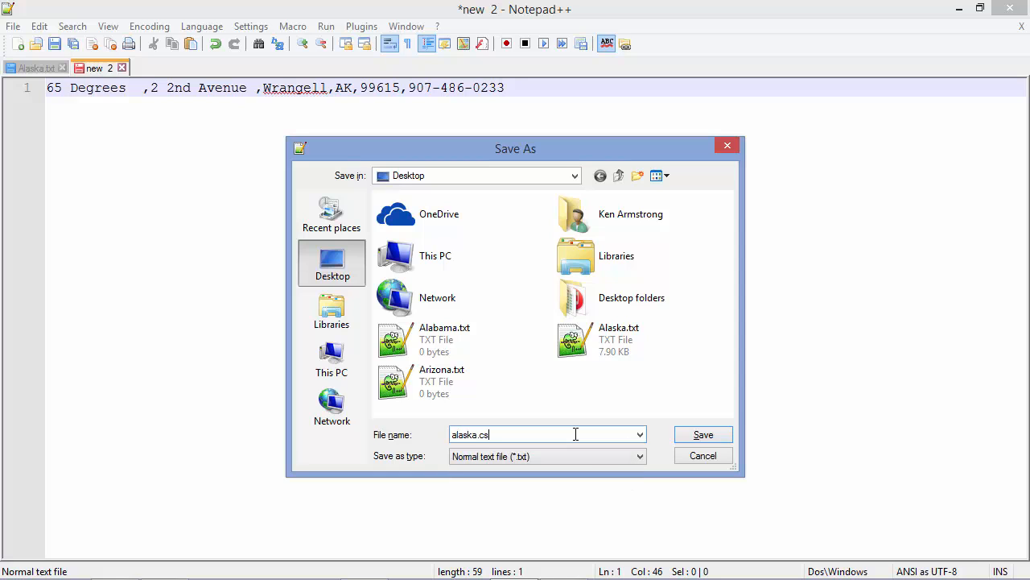
pyautogui.write('v')
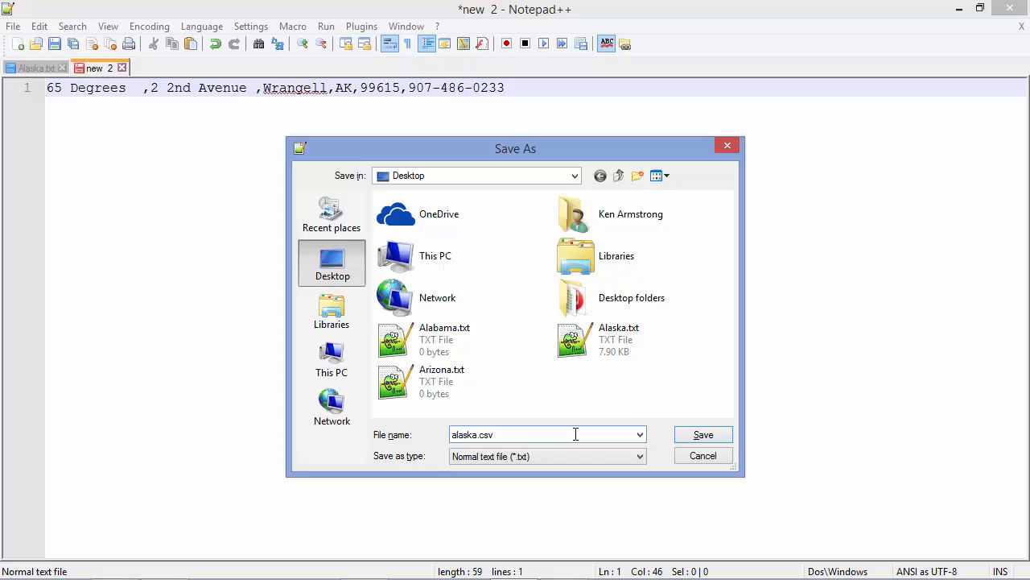
pyautogui.click(702, 434)
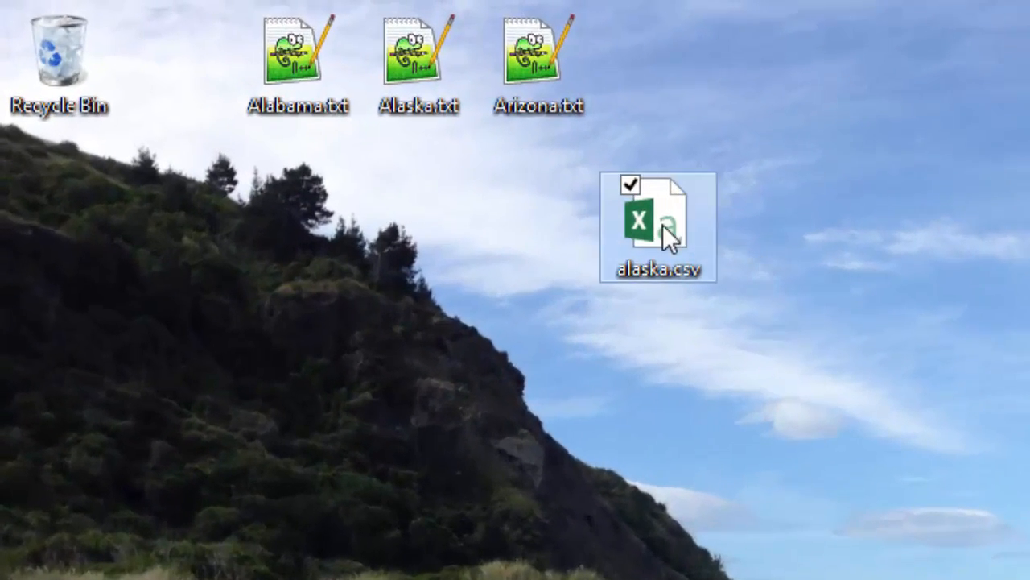
# Open alaska.csv from the desktop in Excel.
pyautogui.doubleClick(658, 217)
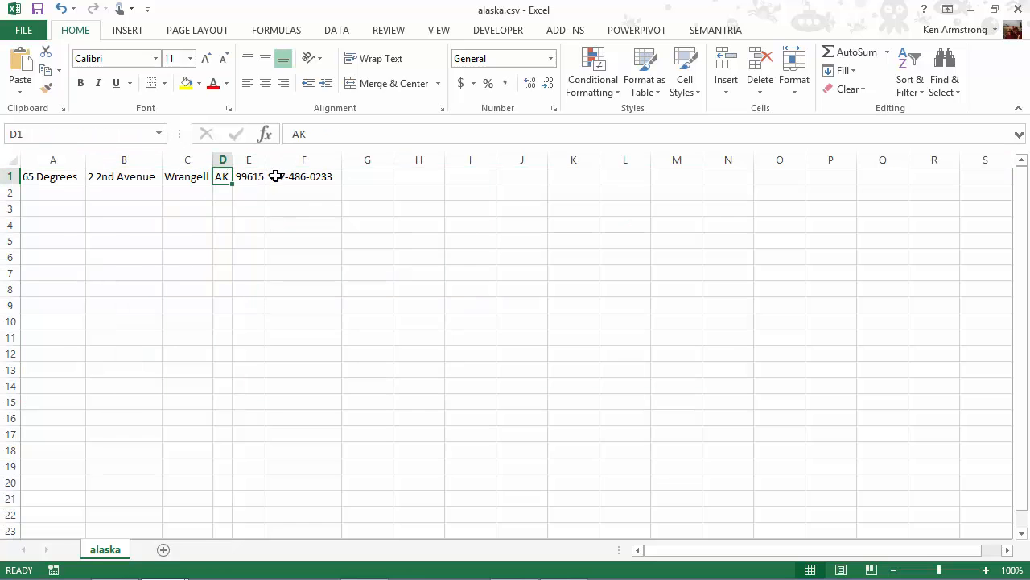
# Check the phone number in F1 and pick H1 for a comparison formula.
pyautogui.click(303, 176)
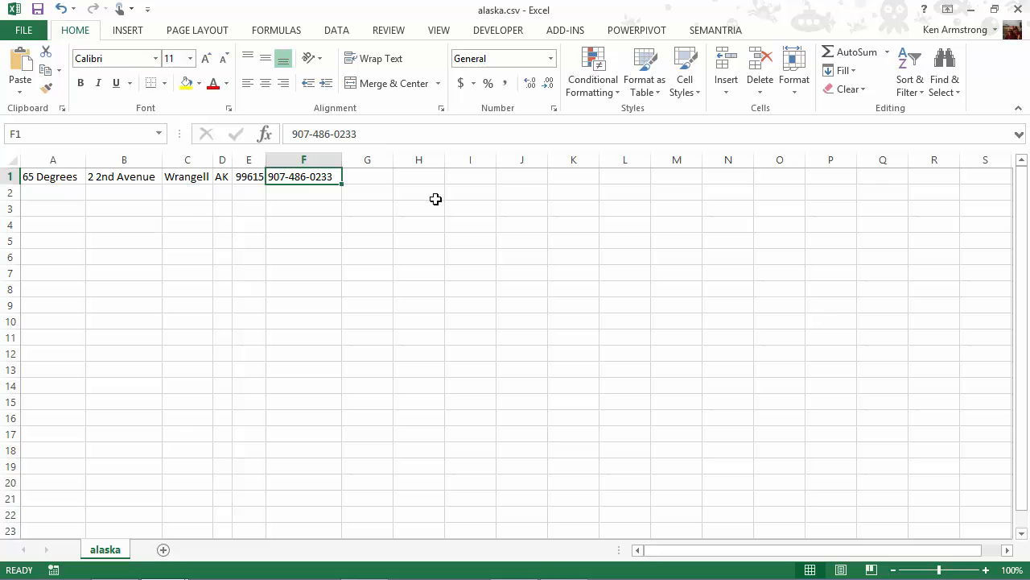
pyautogui.click(367, 175)
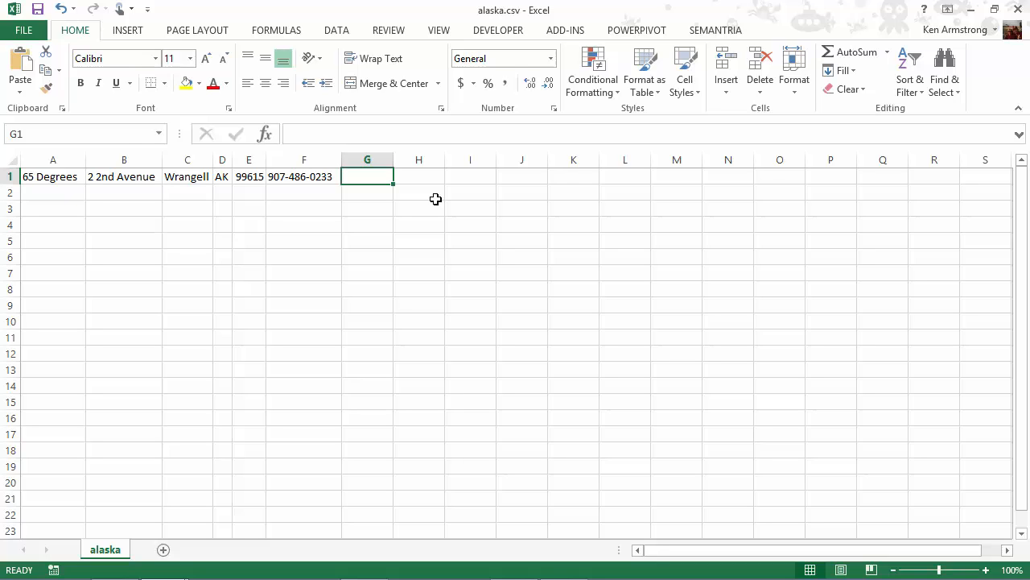
pyautogui.click(419, 176)
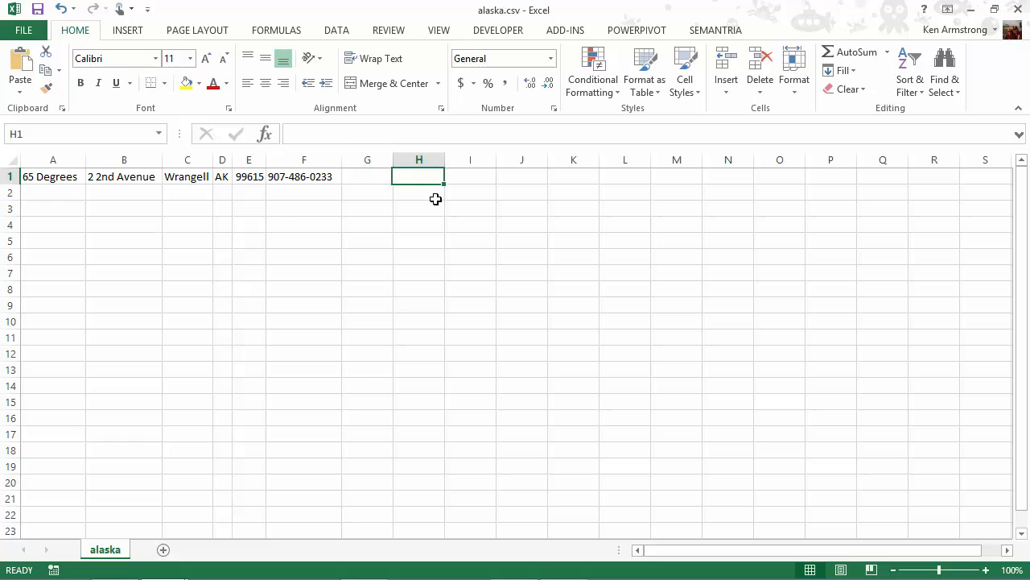
# Enter =E1=99615 in H1, returning TRUE, and highlight it yellow.
pyautogui.write('=')
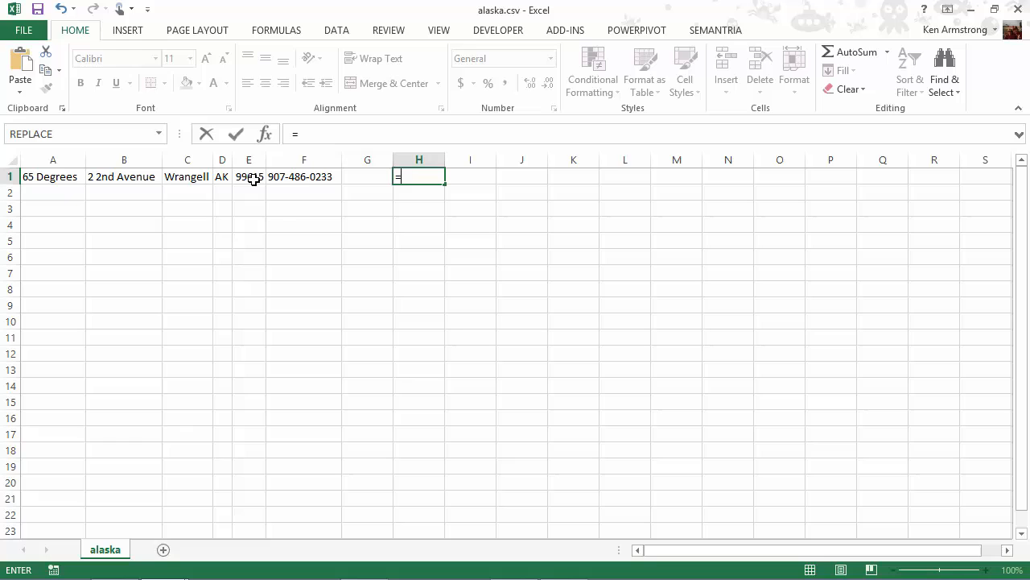
pyautogui.click(248, 176)
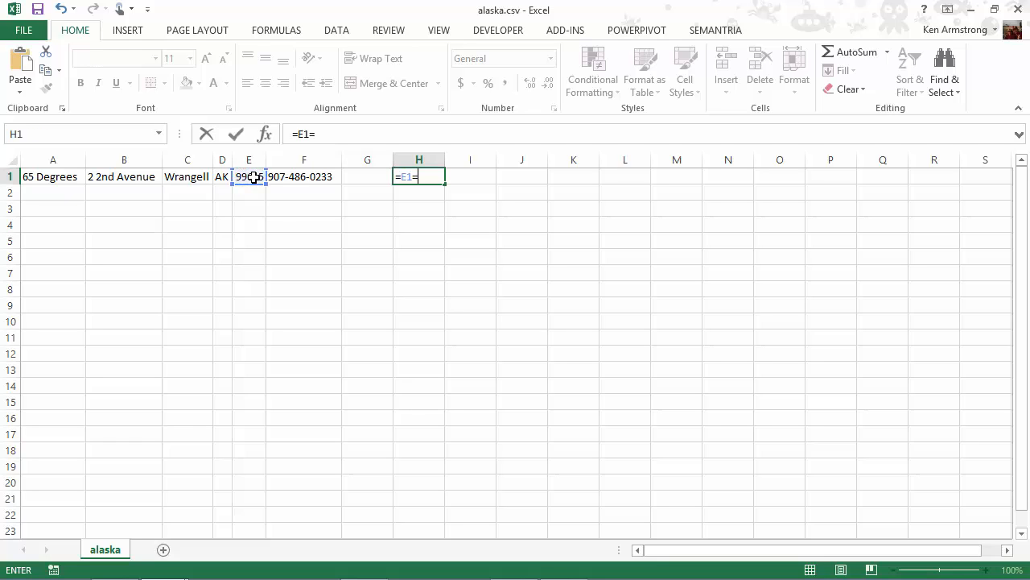
pyautogui.write('99')
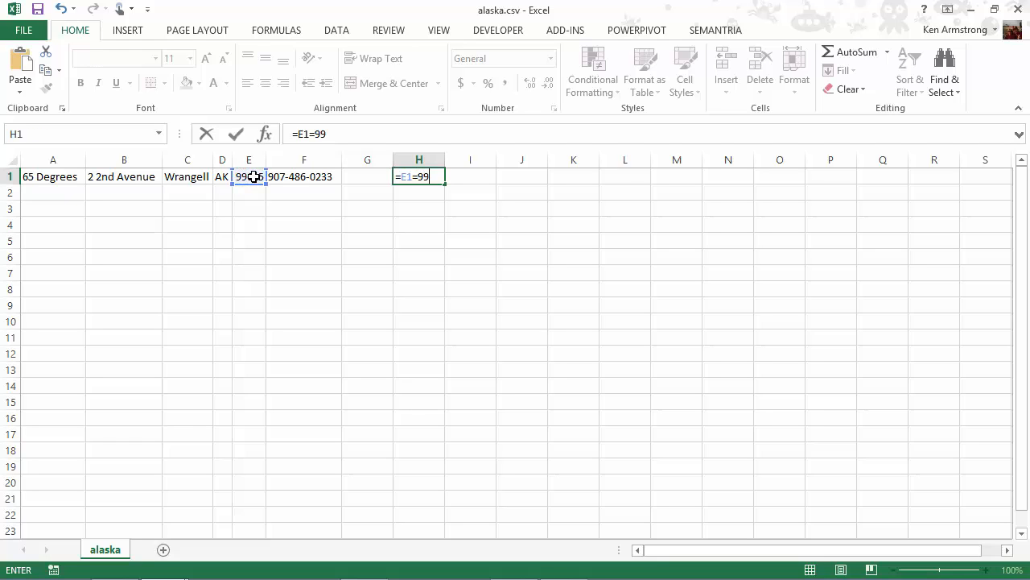
pyautogui.write('15')
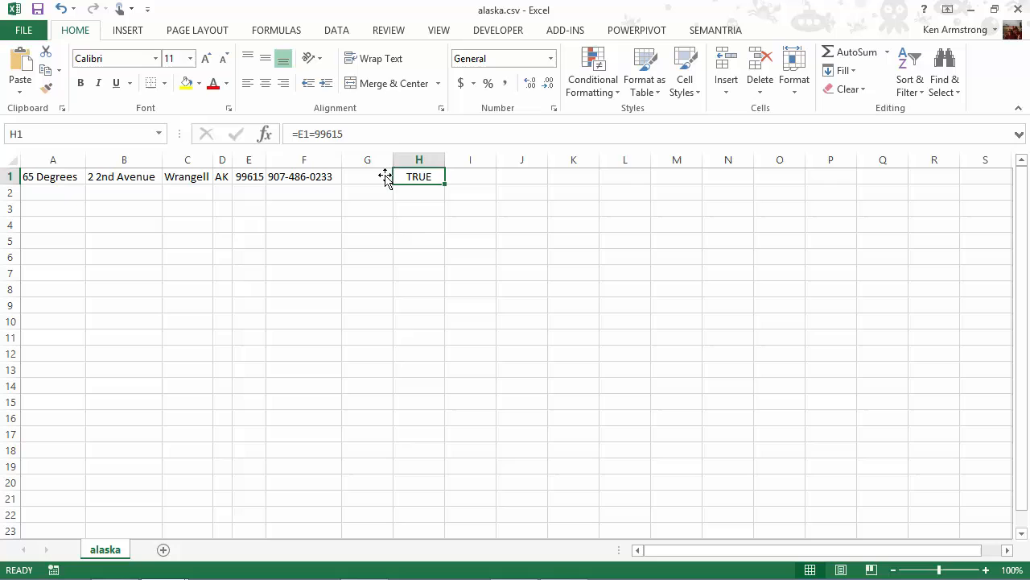
pyautogui.click(80, 83)
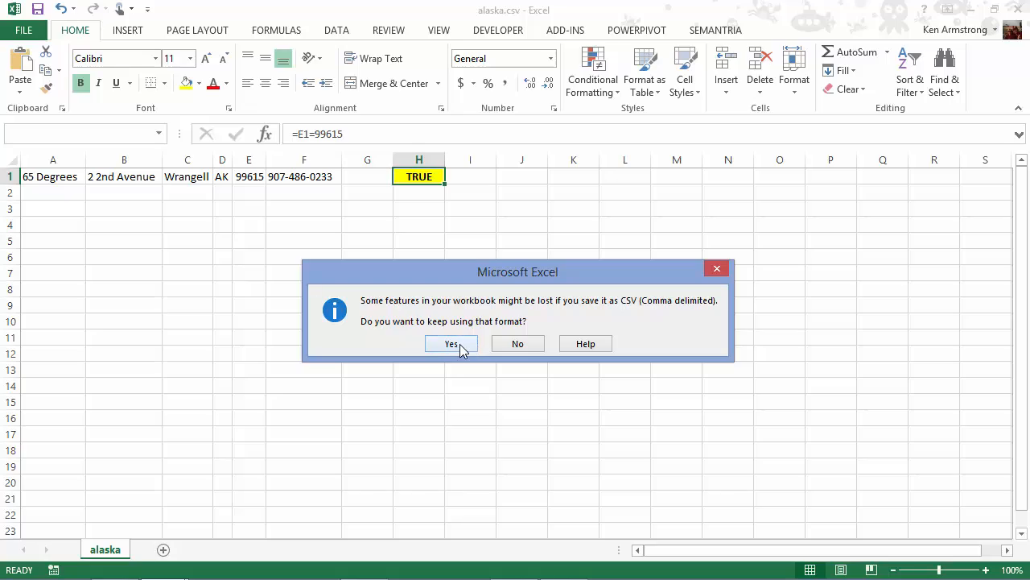
# Keep CSV format on save, reopen alaska.csv and find H1 holds only plain TRUE.
pyautogui.click(451, 345)
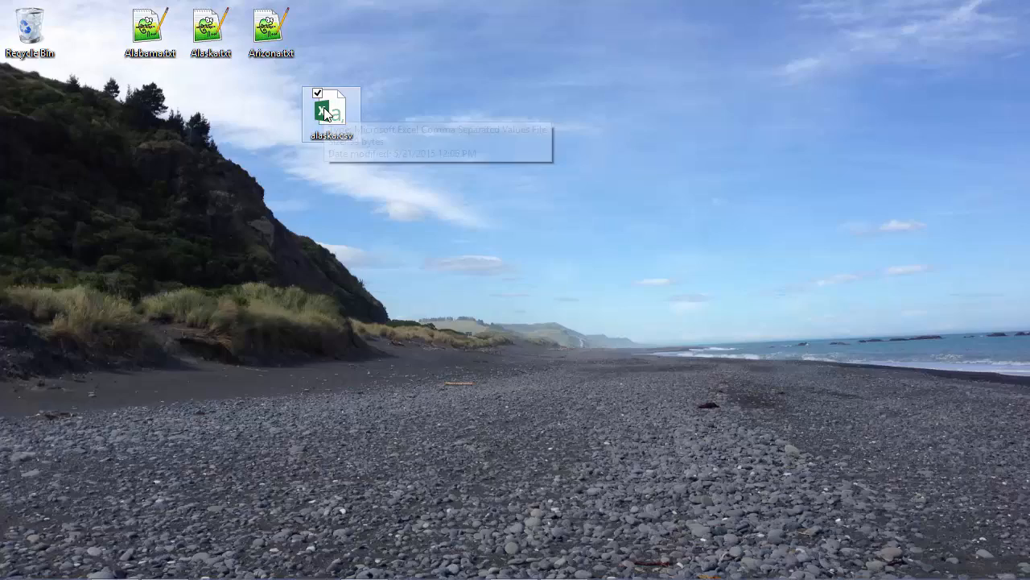
pyautogui.doubleClick(330, 109)
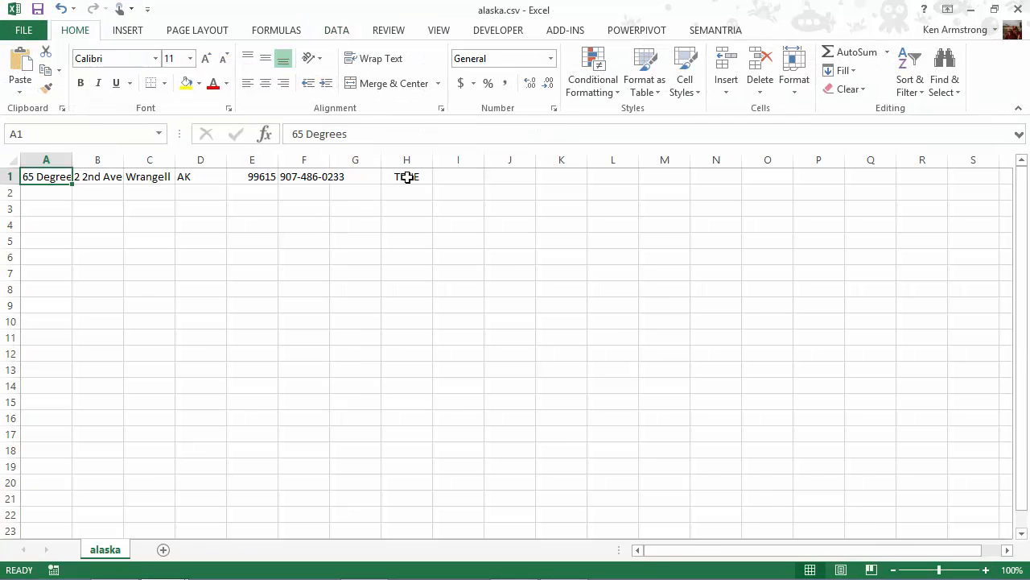
pyautogui.write('TRUE')
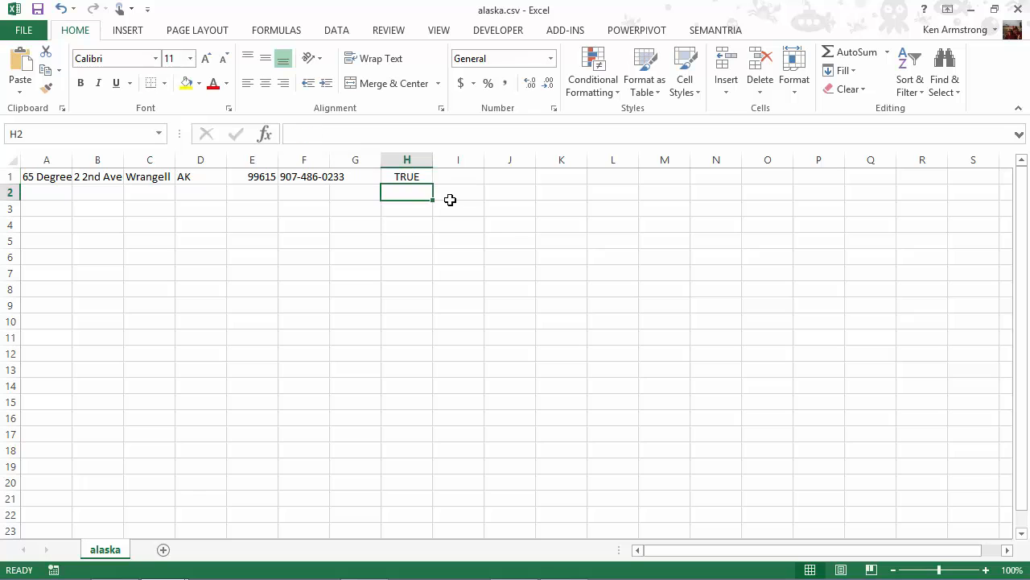
pyautogui.click(406, 176)
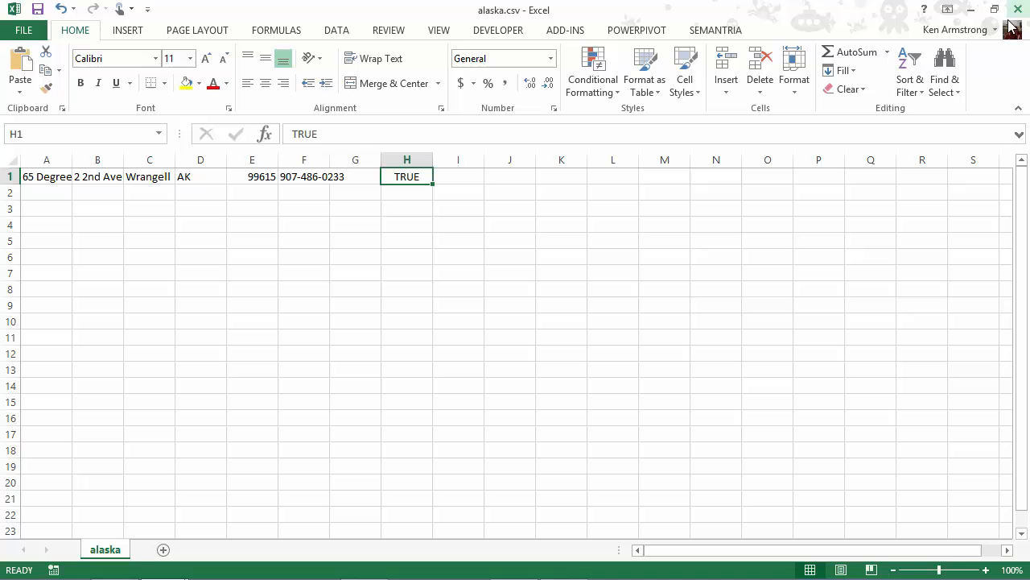
pyautogui.moveTo(24, 31)
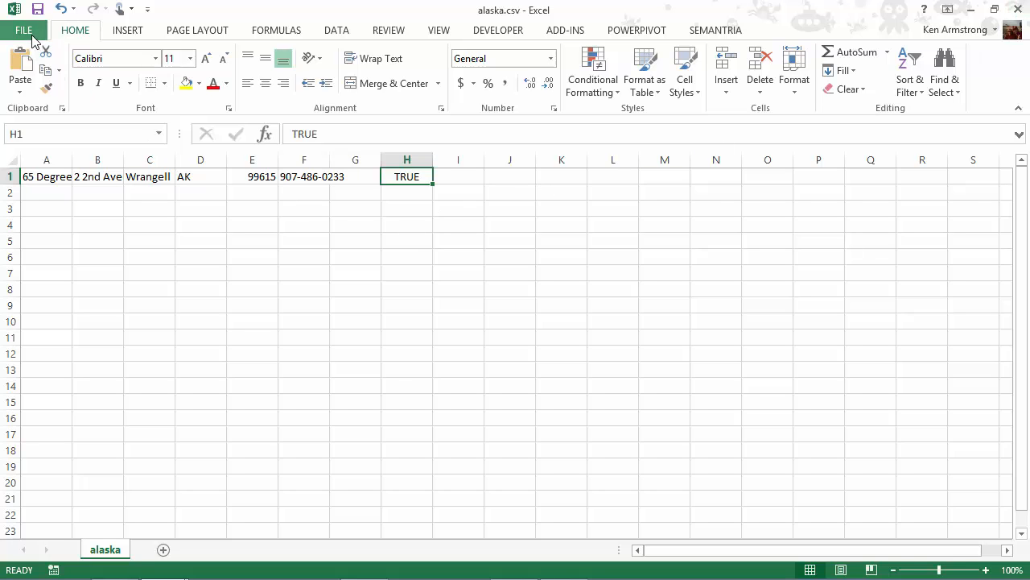
# Save the file as an Excel Workbook, alaska.xlsx, on this computer.
pyautogui.click(22, 29)
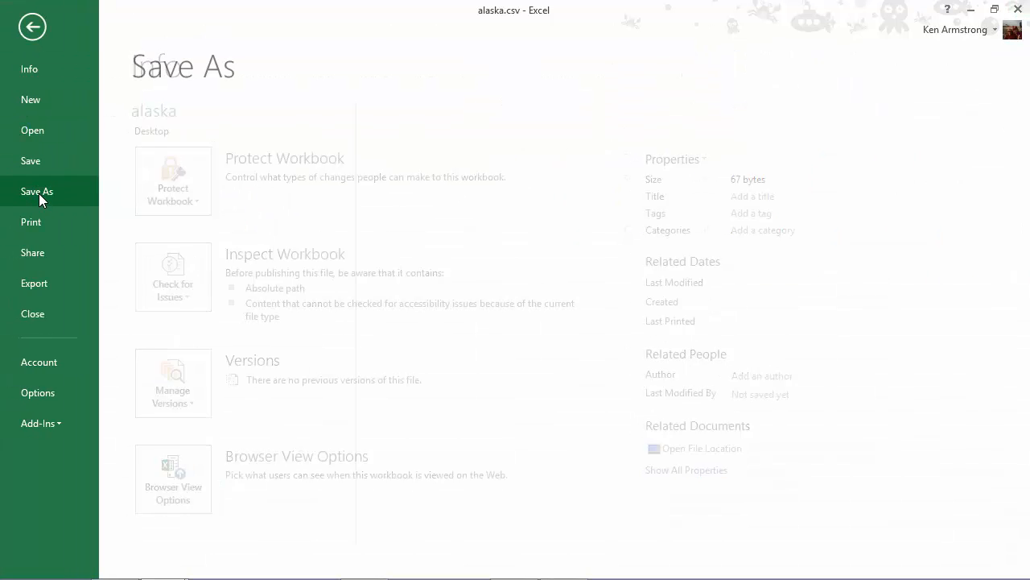
pyautogui.click(37, 190)
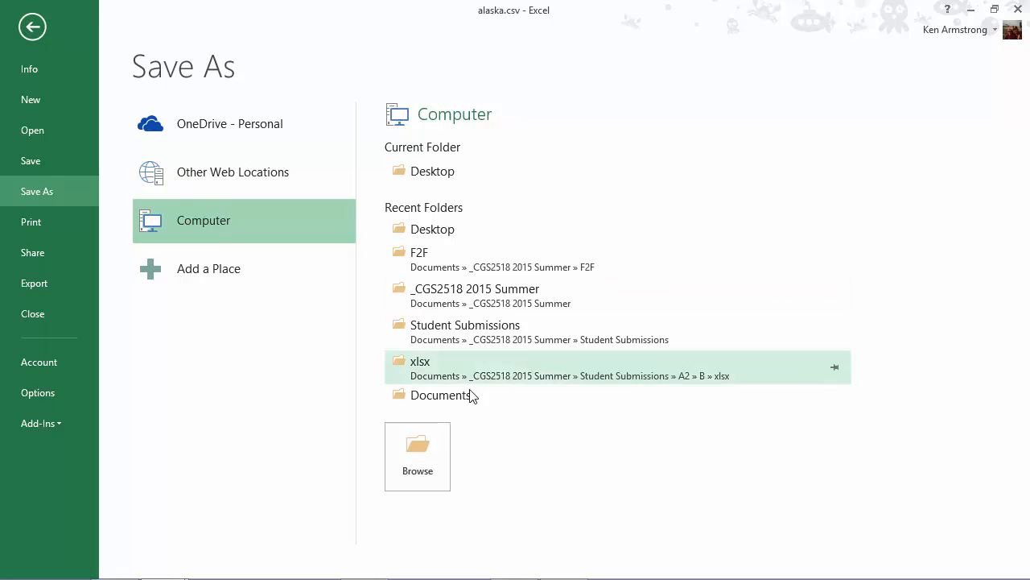
pyautogui.click(417, 454)
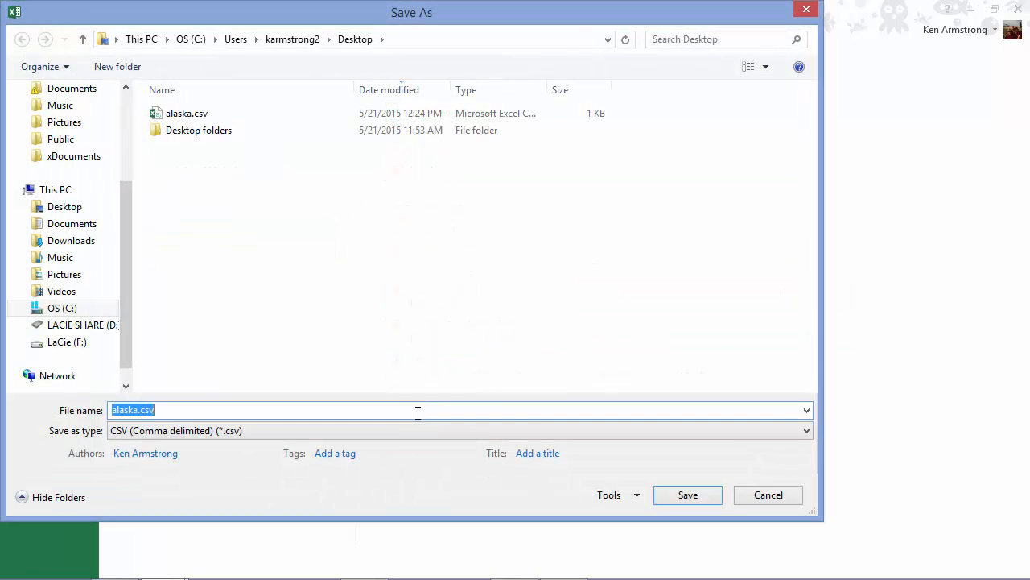
pyautogui.click(806, 430)
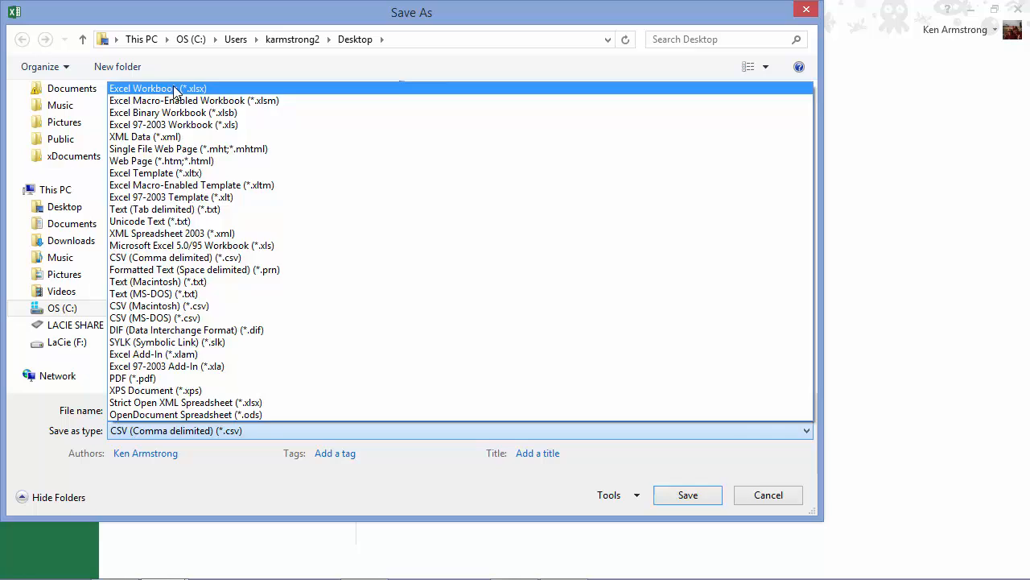
pyautogui.click(157, 87)
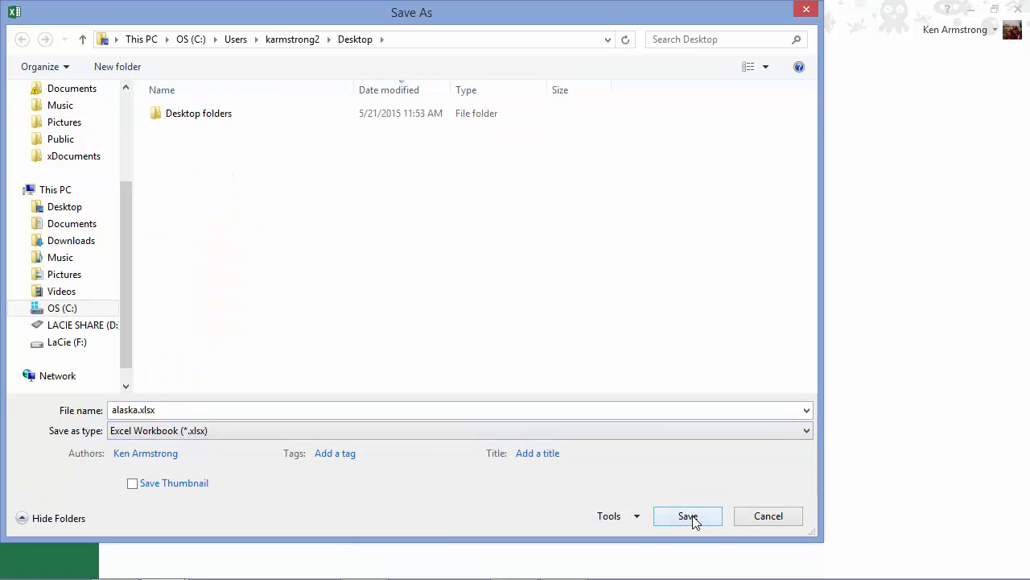
pyautogui.click(688, 515)
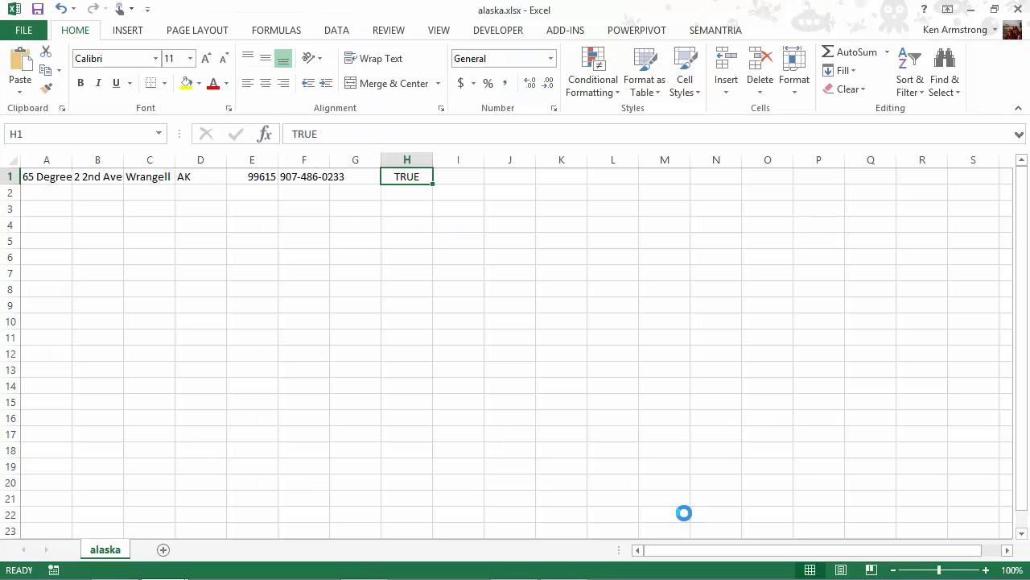
pyautogui.moveTo(789, 103)
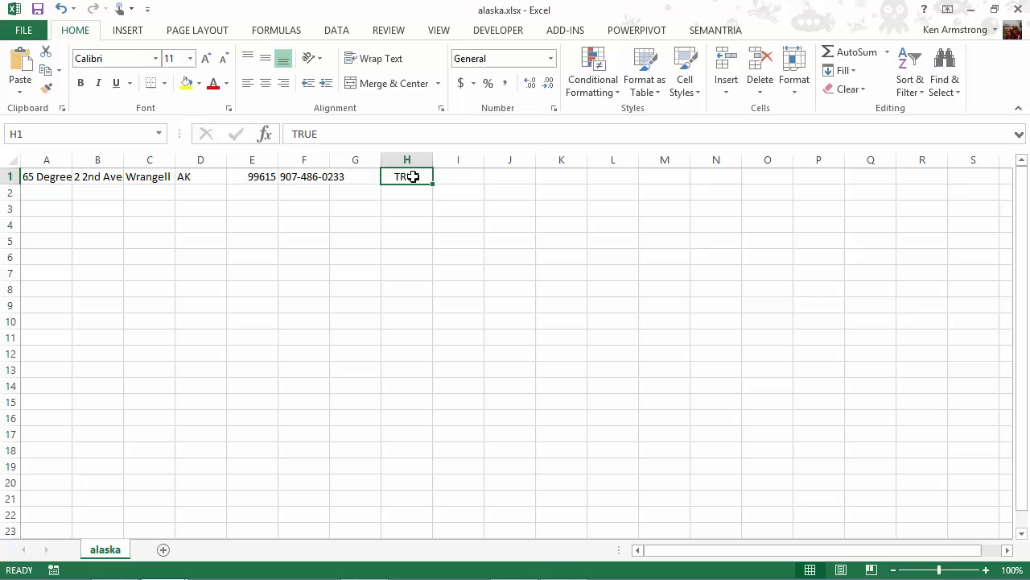
# Give the TRUE in H1 a yellow fill and bold text.
pyautogui.click(81, 84)
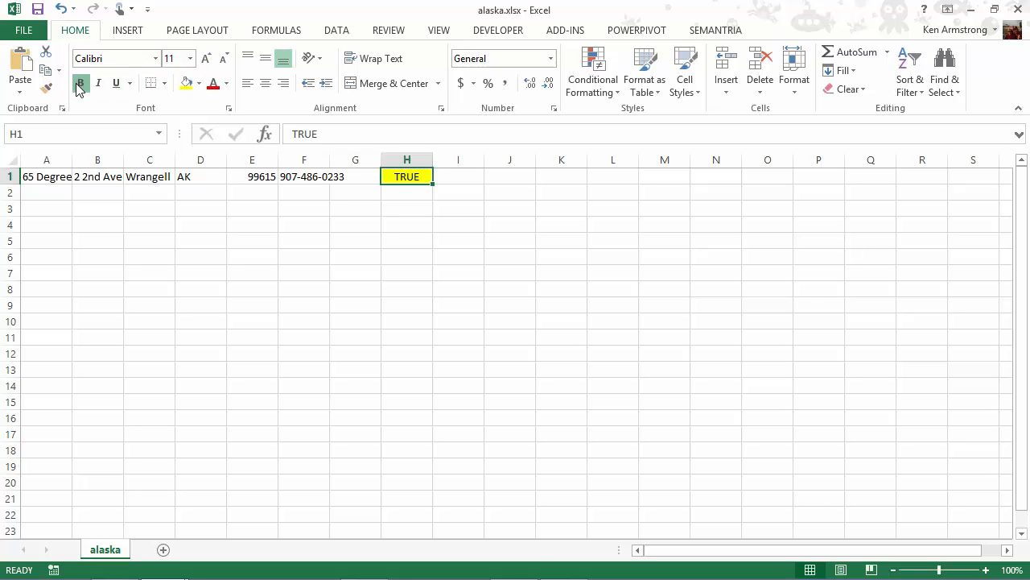
pyautogui.click(81, 83)
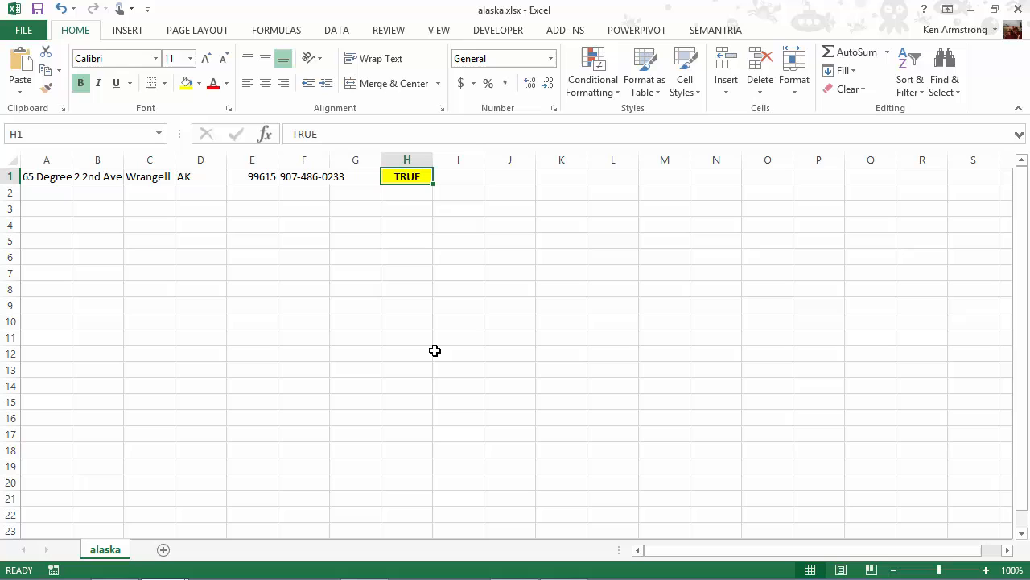
pyautogui.moveTo(214, 405)
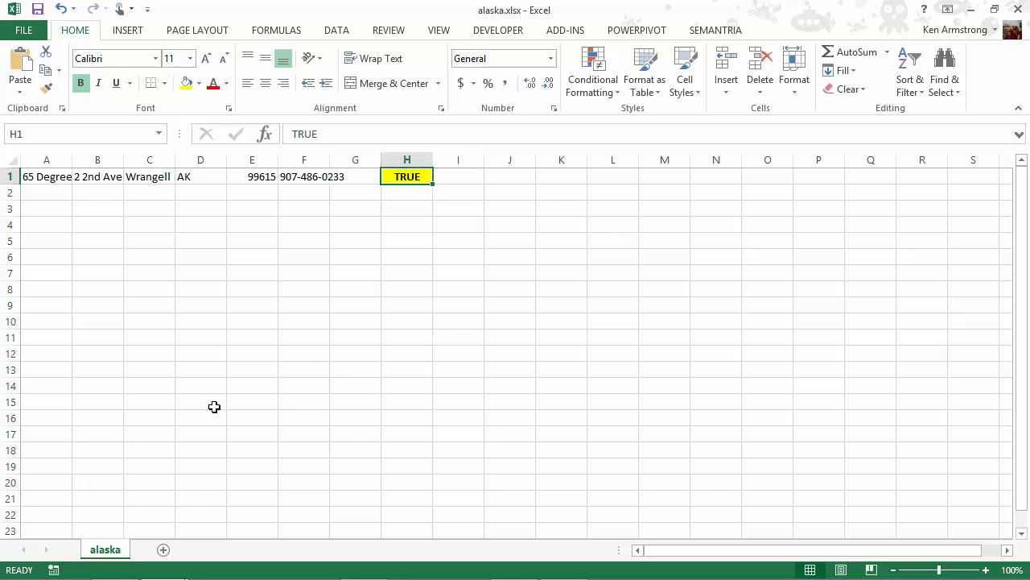
# Add a new sheet and paste the Alaska listings down column A from A1.
pyautogui.click(215, 549)
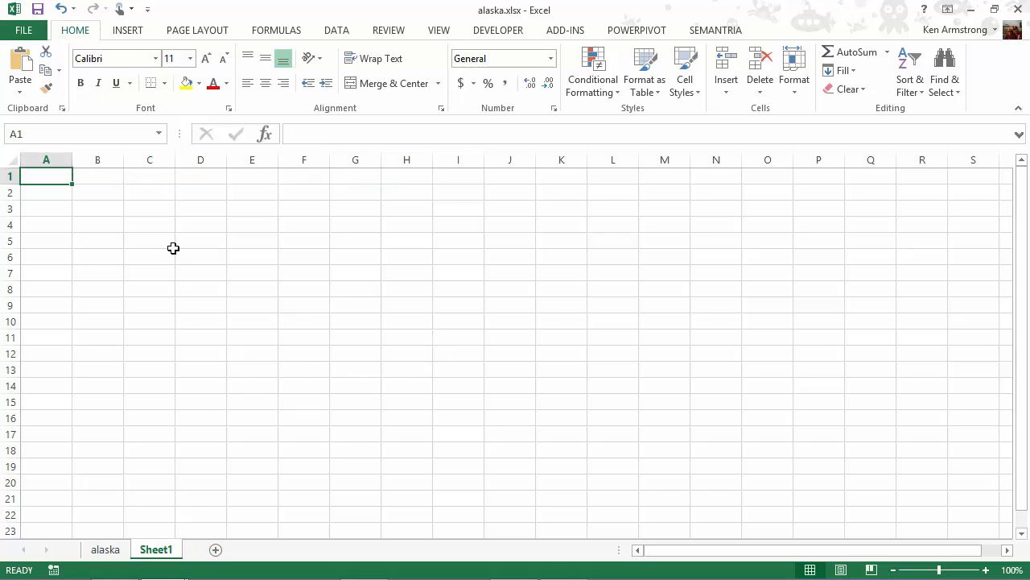
pyautogui.moveTo(161, 348)
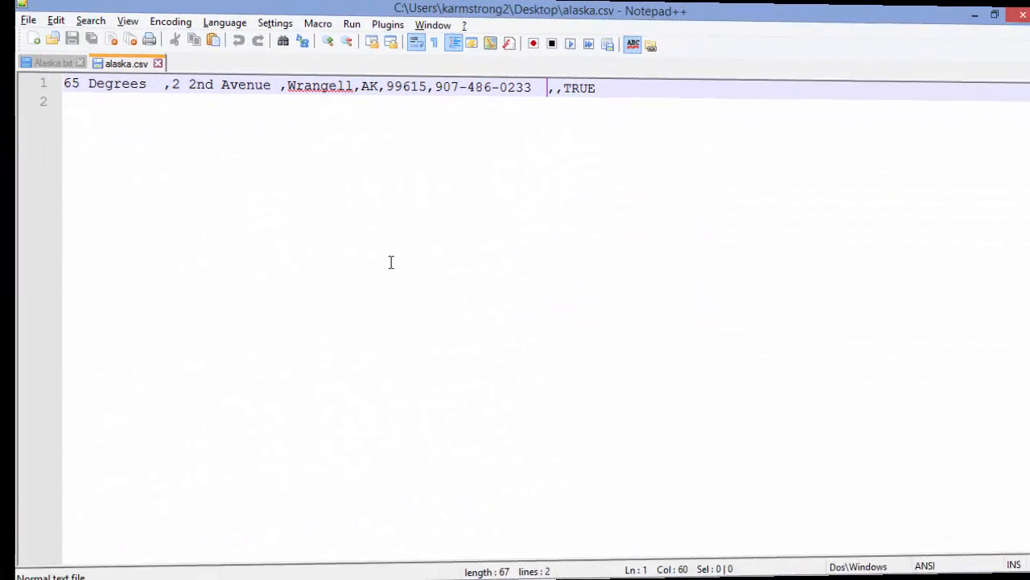
pyautogui.click(32, 68)
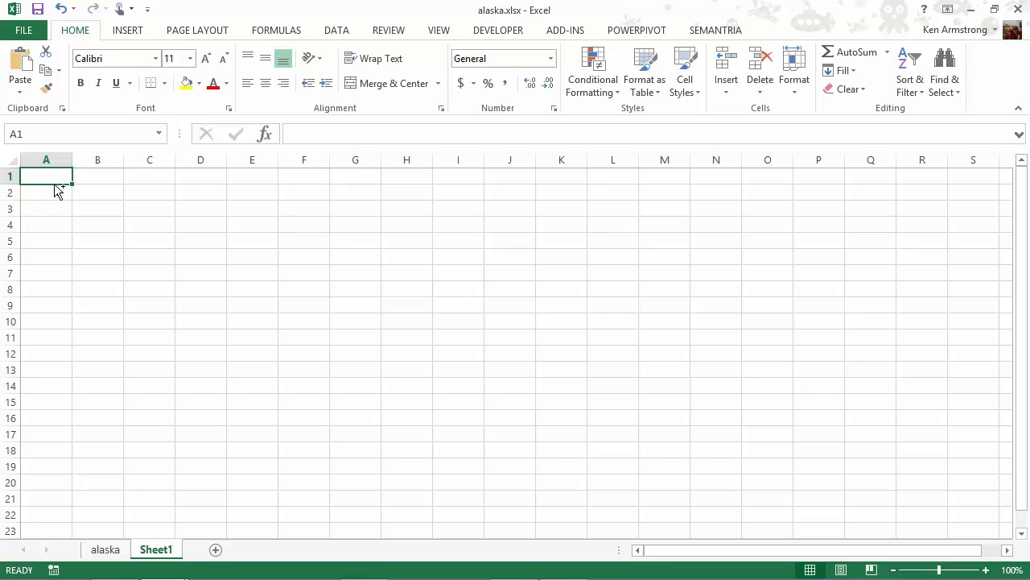
pyautogui.press('ctrl+v')
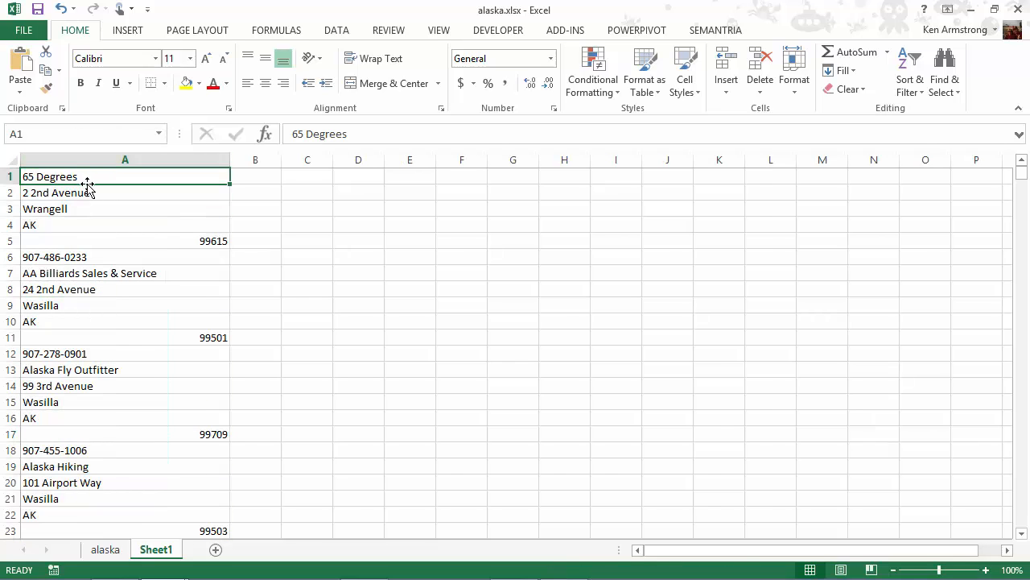
# Look over the first record's cells A4 to A6 and row 1, returning to A1.
pyautogui.click(125, 225)
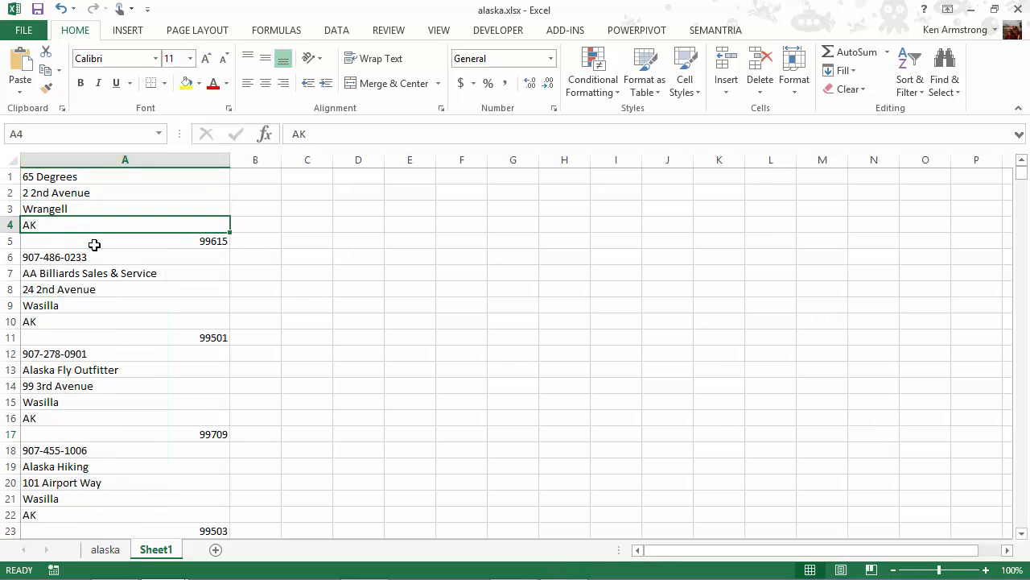
pyautogui.click(126, 241)
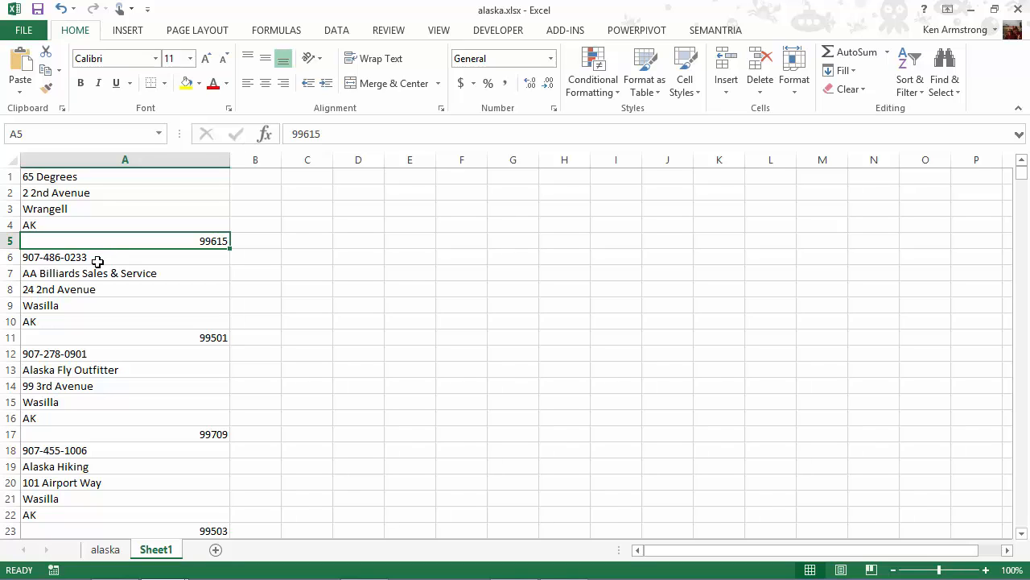
pyautogui.click(125, 257)
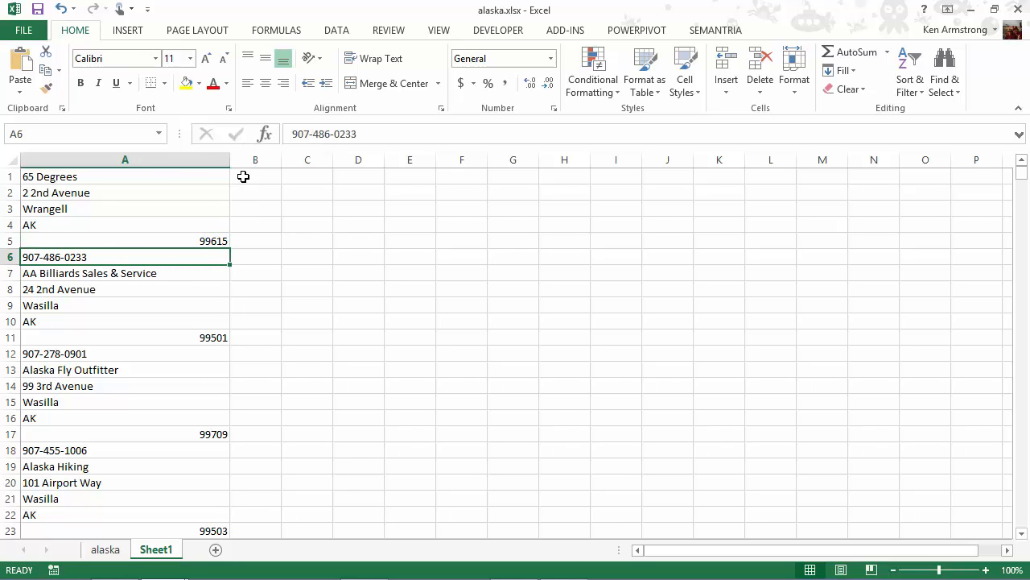
pyautogui.moveTo(126, 176); pyautogui.dragTo(615, 175)
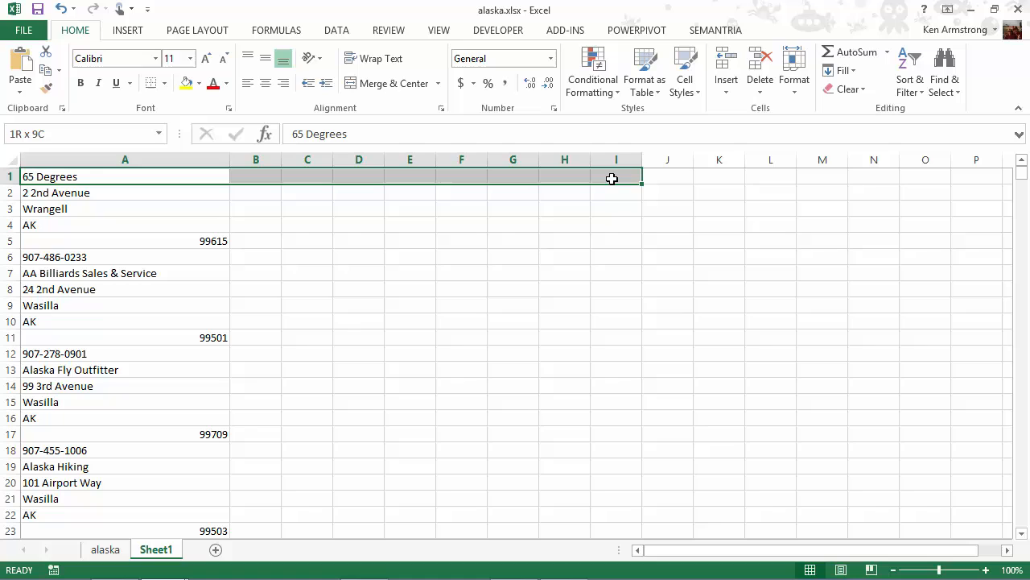
pyautogui.click(125, 176)
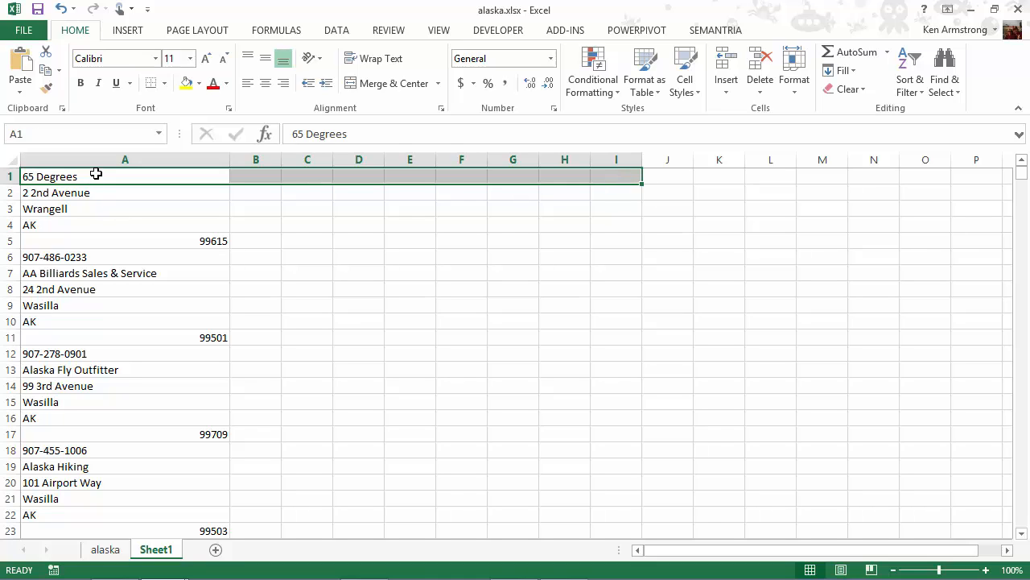
pyautogui.click(126, 176)
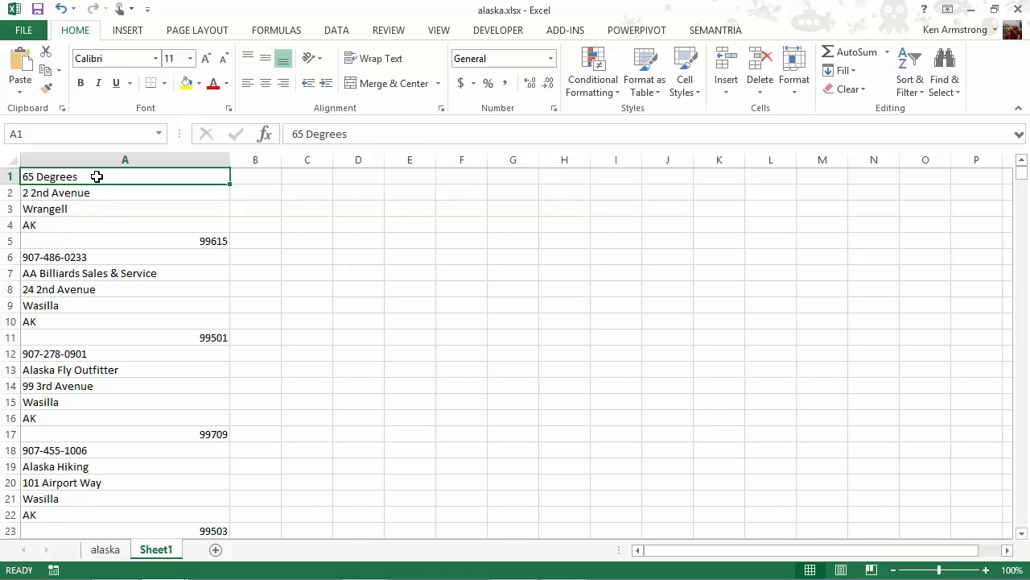
# Apply All Borders to the first record's cells A1:A6.
pyautogui.moveTo(97, 175); pyautogui.dragTo(96, 258)
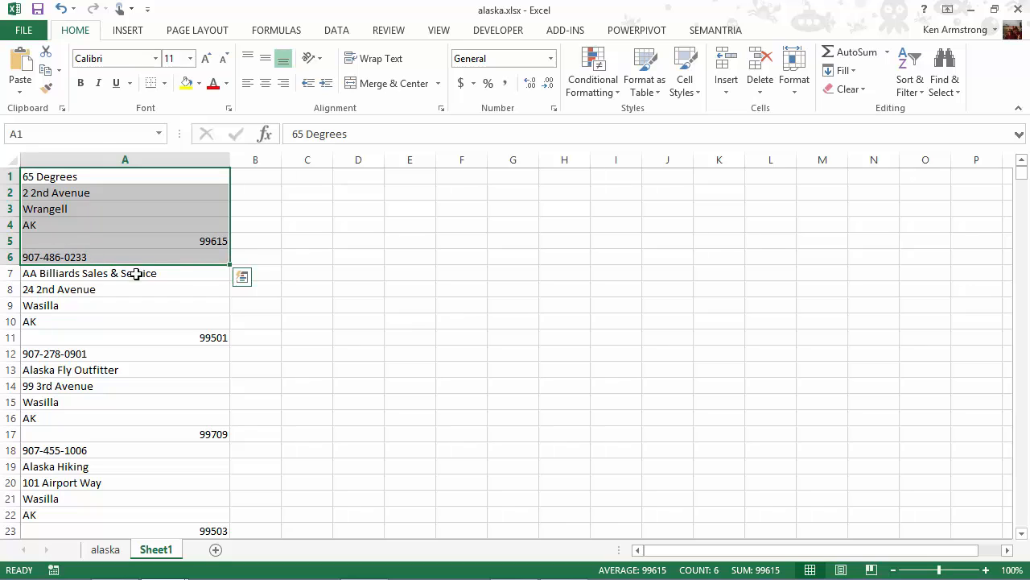
pyautogui.moveTo(612, 223)
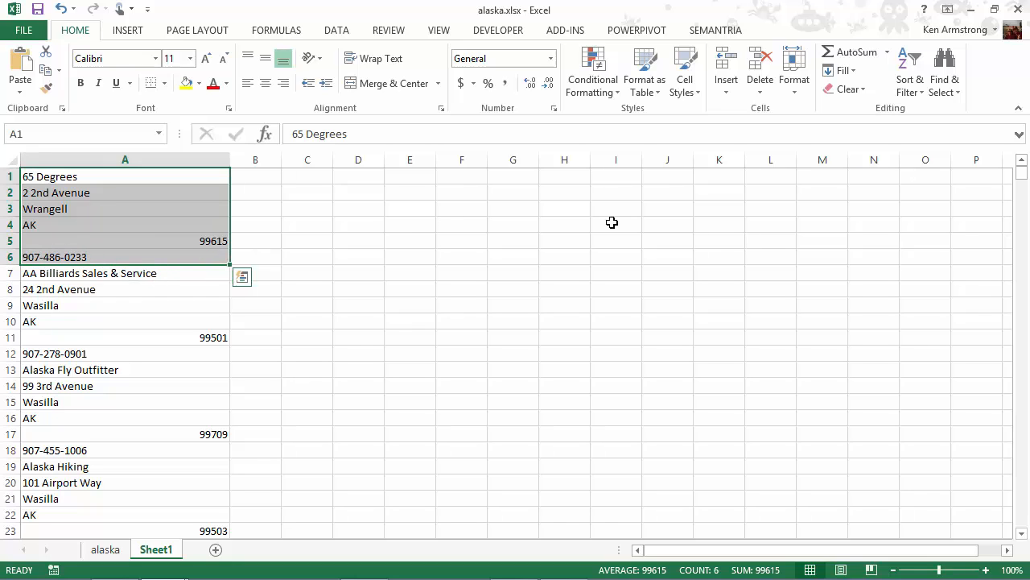
pyautogui.moveTo(91, 202)
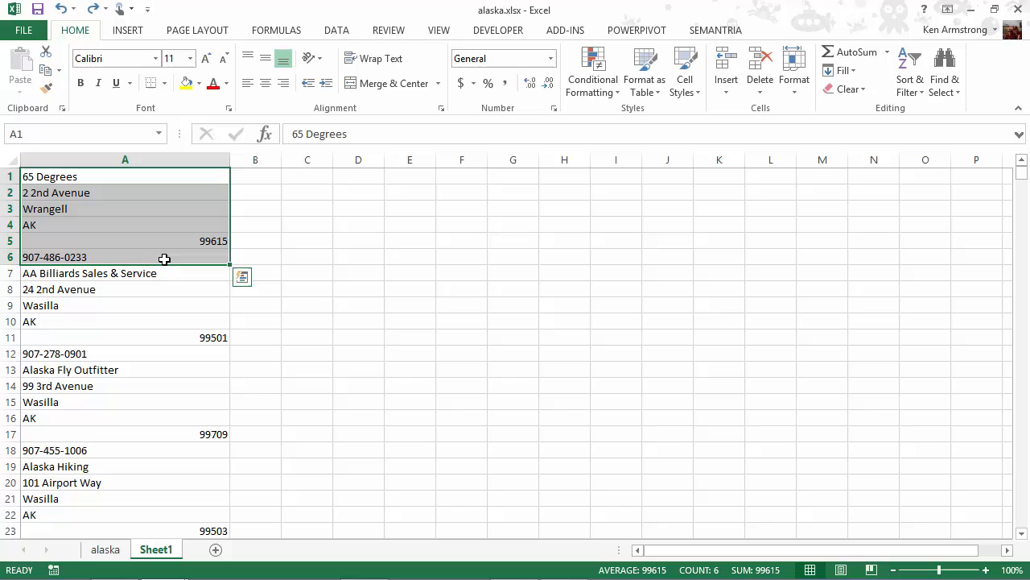
pyautogui.moveTo(152, 83)
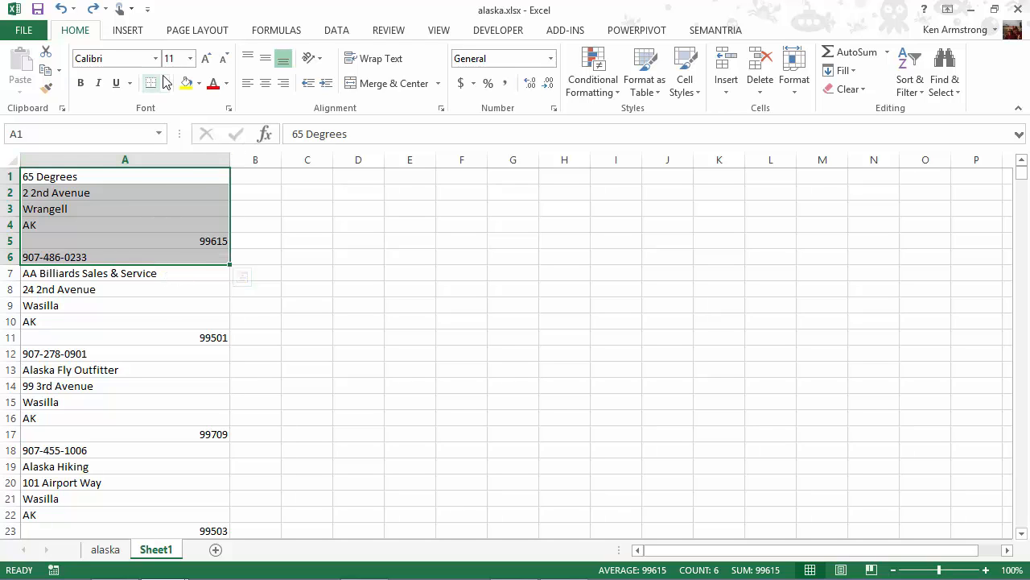
pyautogui.click(149, 84)
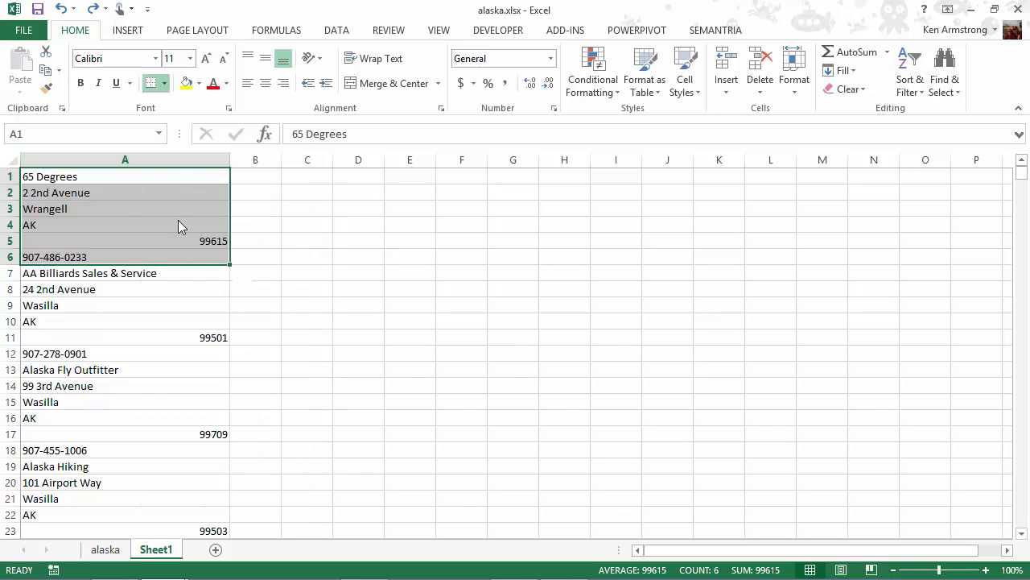
pyautogui.click(256, 175)
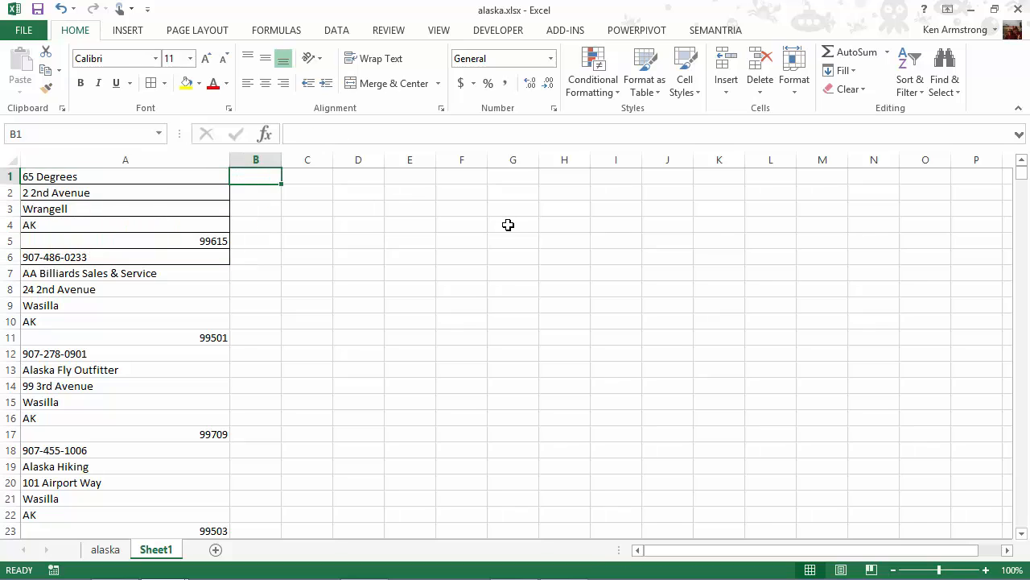
pyautogui.moveTo(496, 236)
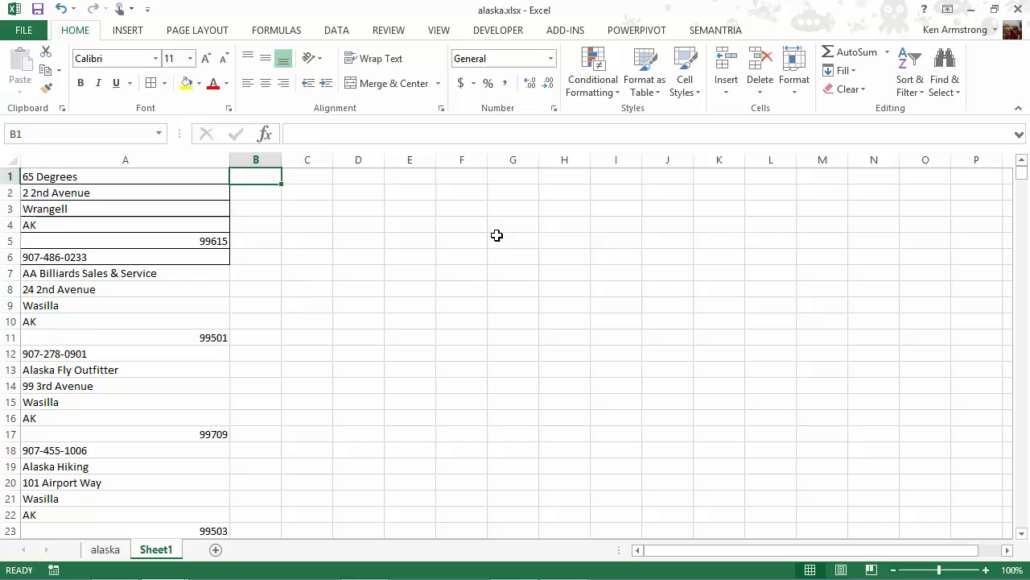
# Enter =CONCATENATE(A1,A2,A3,A4,A5,A6) in B1 and widen column B to show the result.
pyautogui.write('=co')
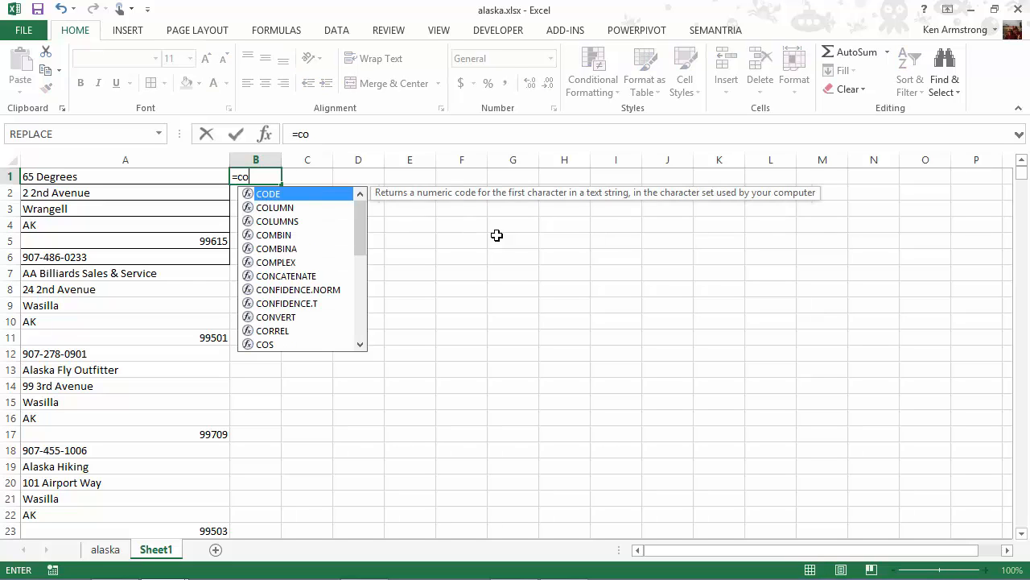
pyautogui.write('n')
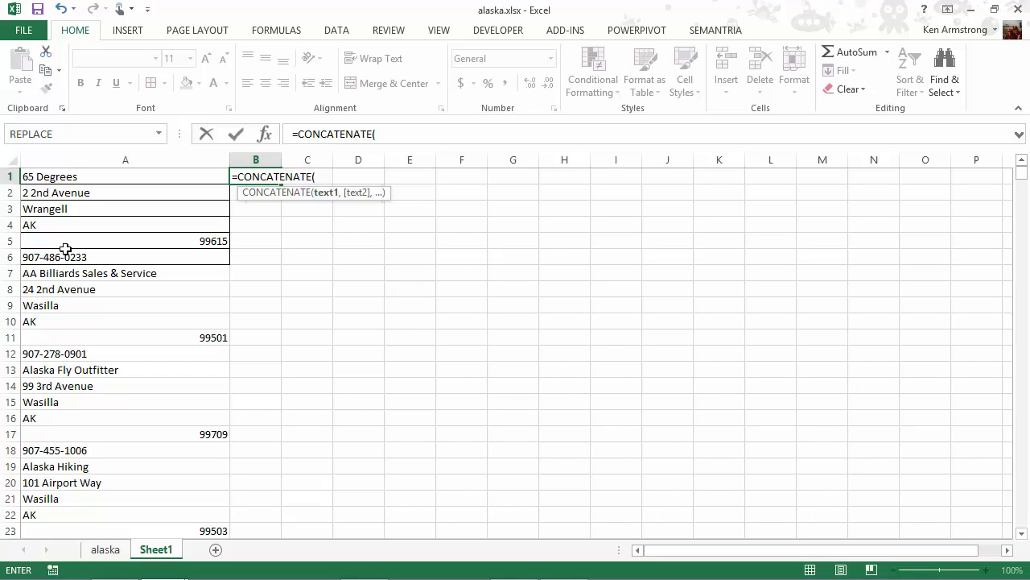
pyautogui.moveTo(80, 235)
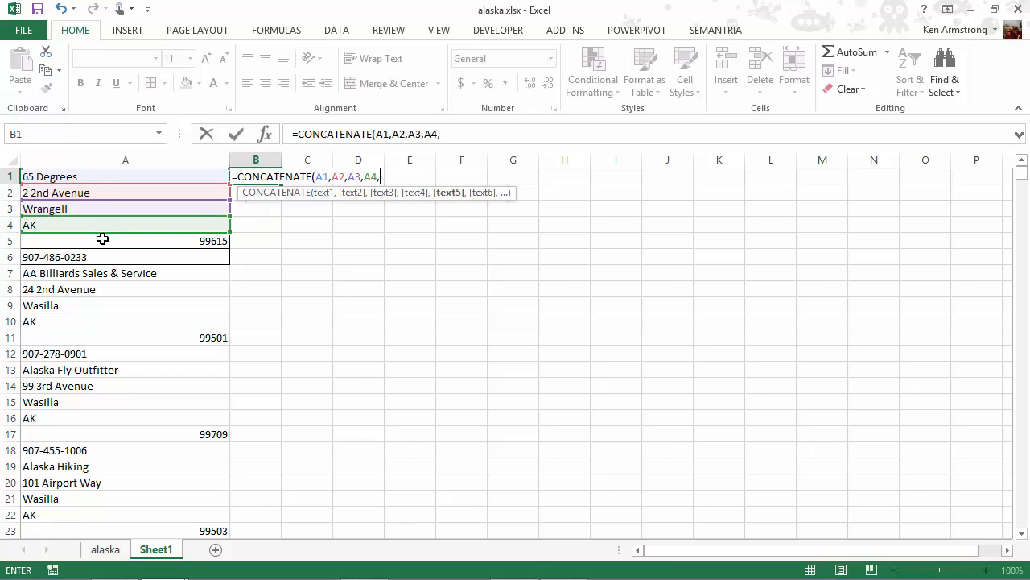
pyautogui.click(125, 242)
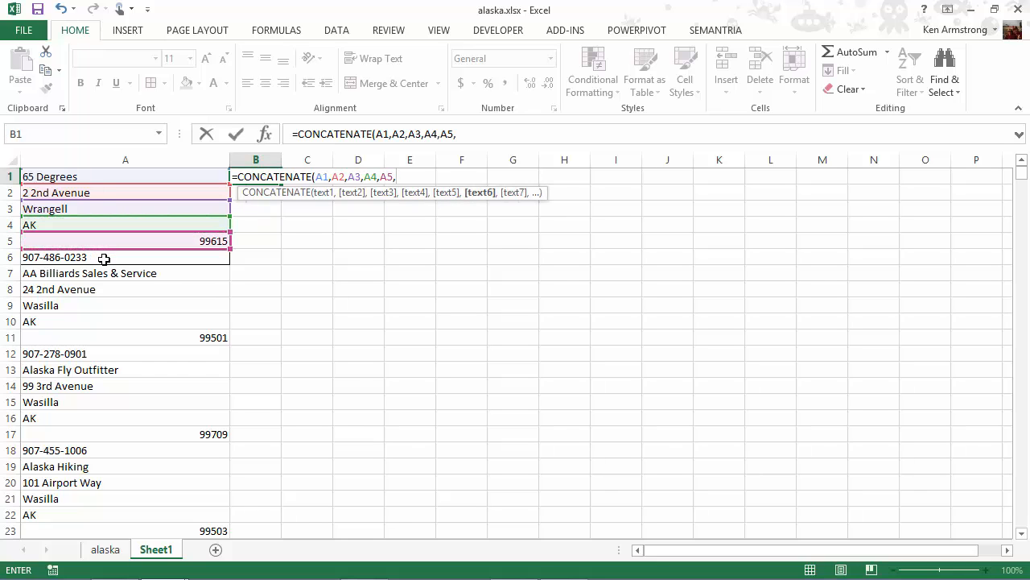
pyautogui.click(103, 257)
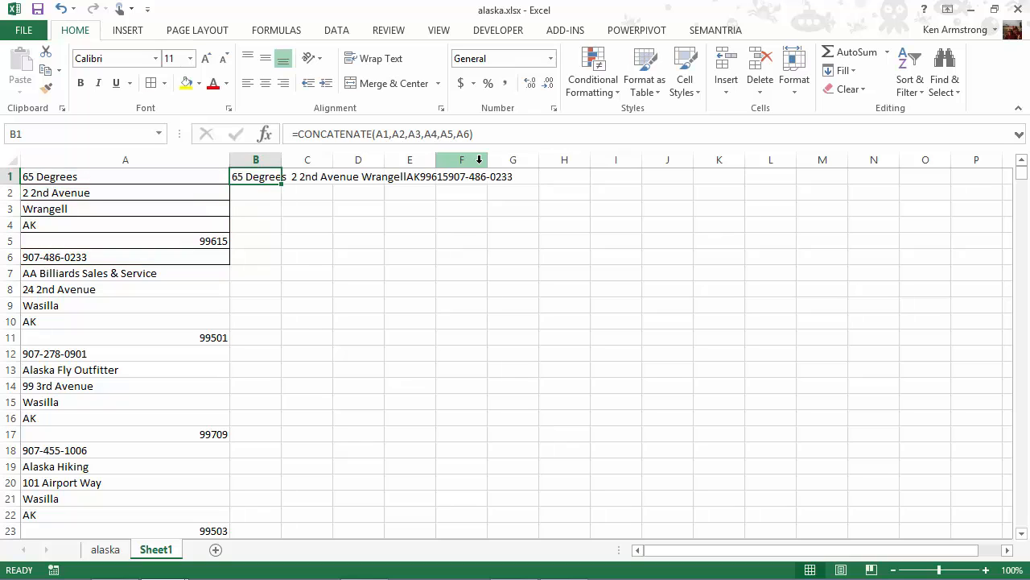
pyautogui.moveTo(280, 159)
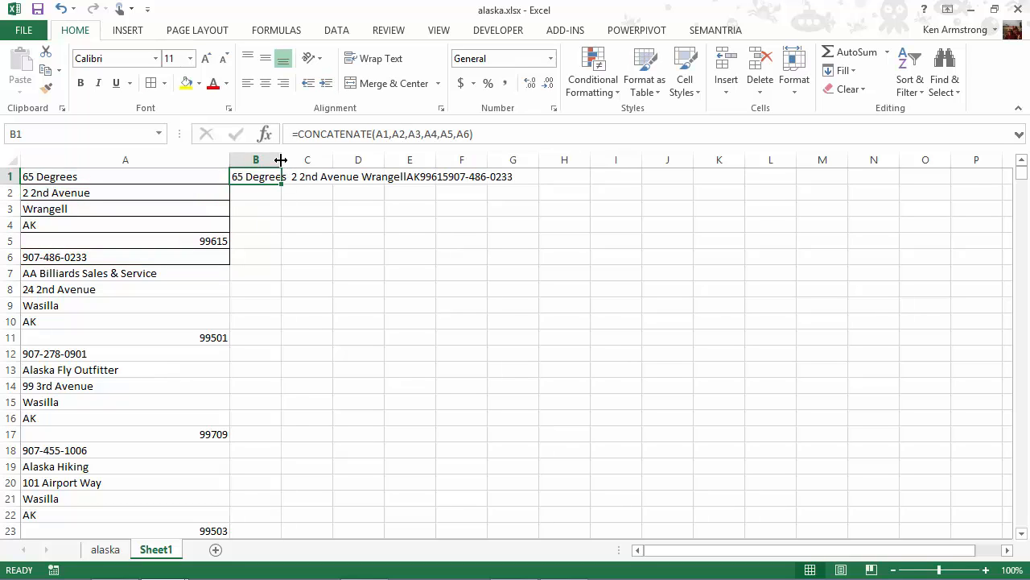
pyautogui.moveTo(281, 160); pyautogui.dragTo(529, 159)
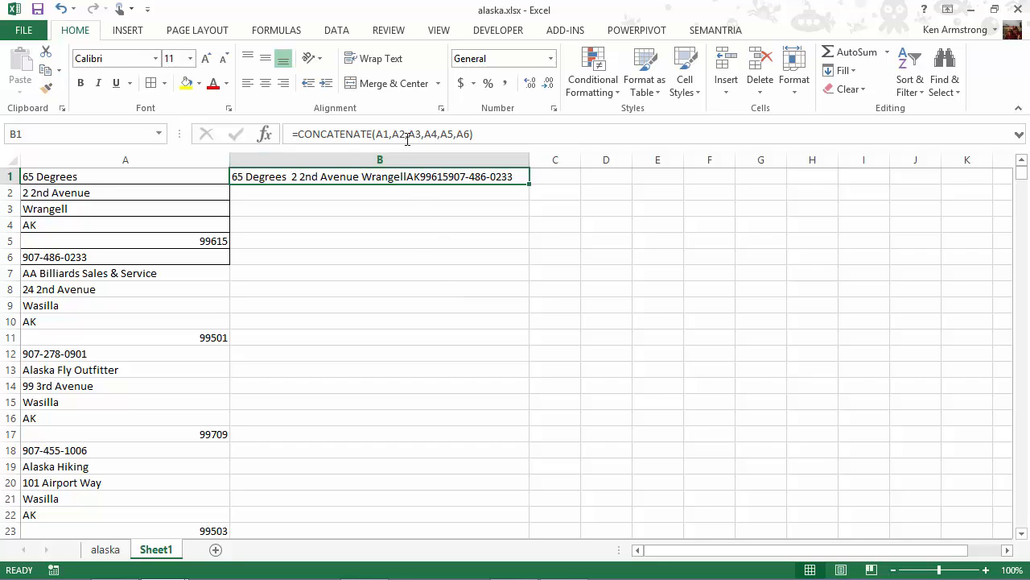
# Inspect B1's run-together result and start editing the CONCATENATE formula.
pyautogui.click(126, 194)
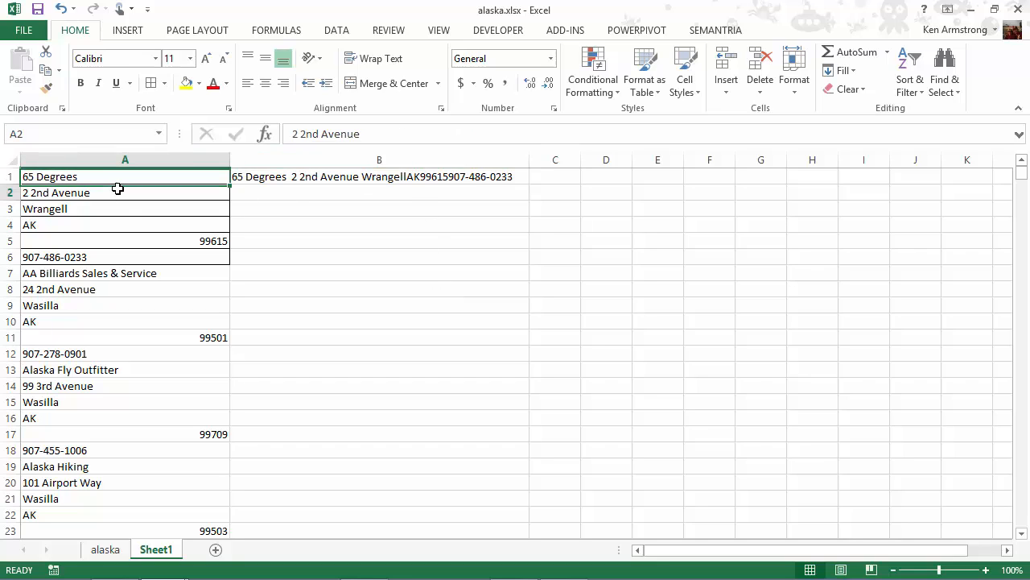
pyautogui.click(380, 176)
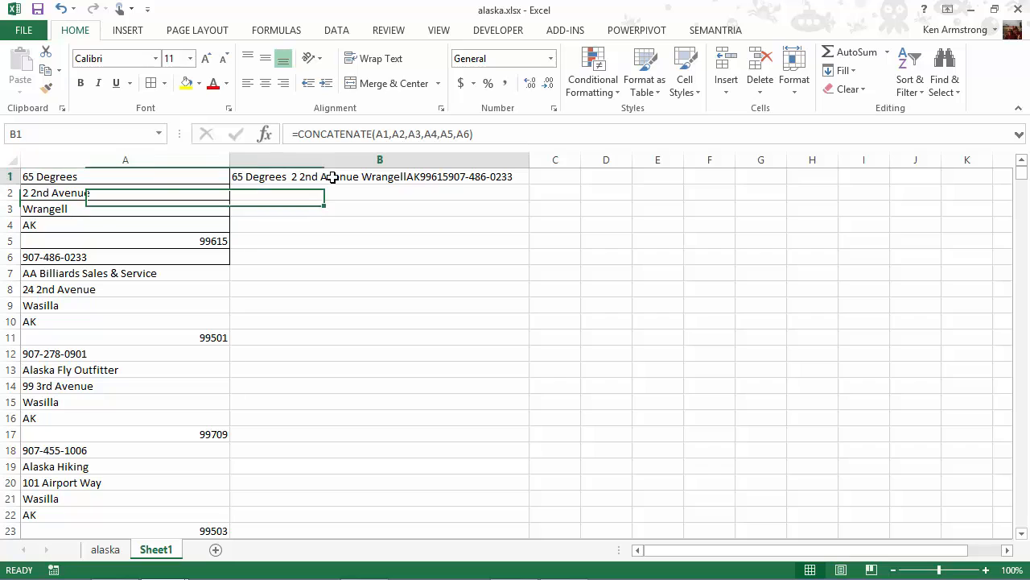
pyautogui.click(393, 134)
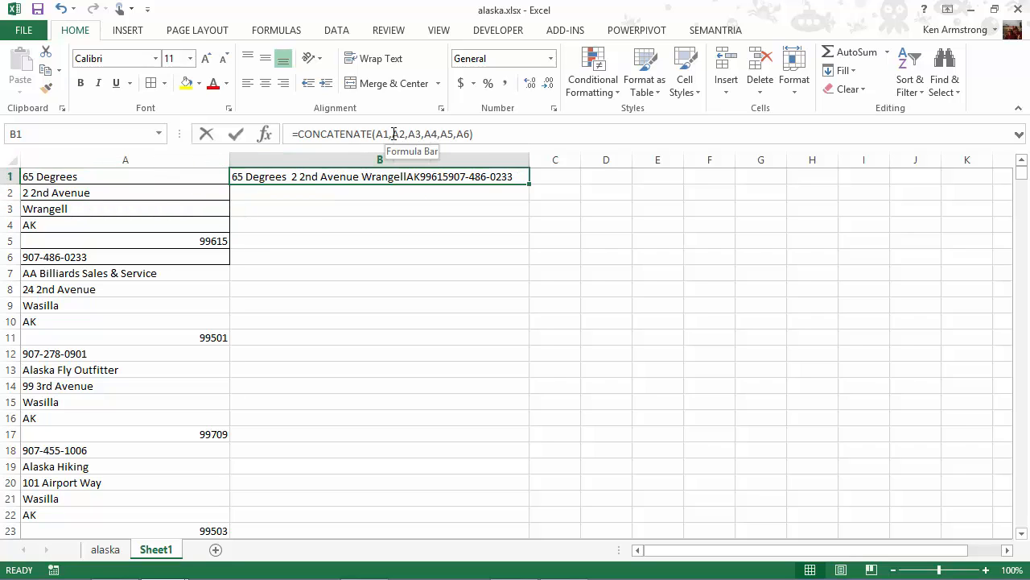
pyautogui.doubleClick(379, 175)
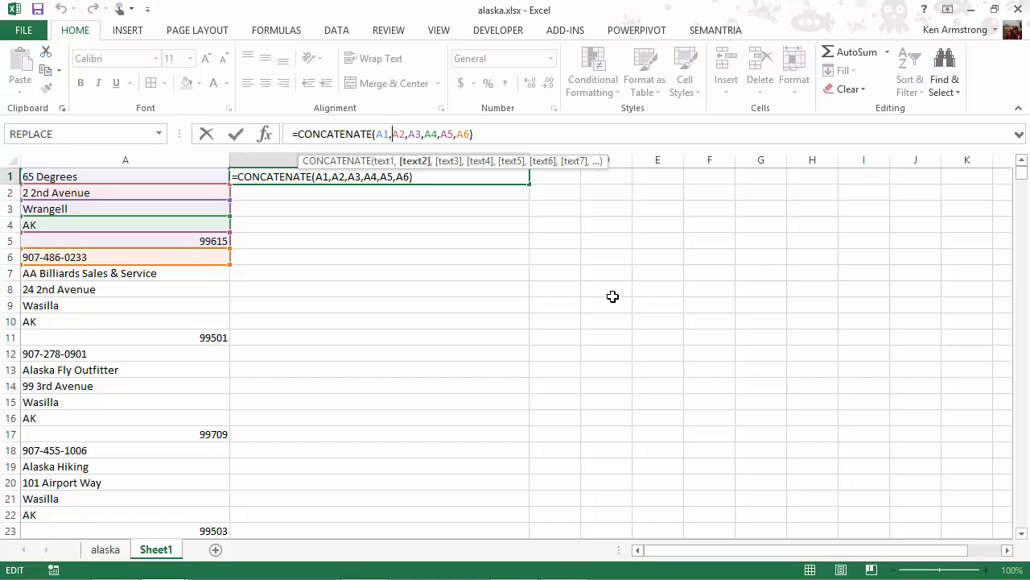
pyautogui.moveTo(501, 287)
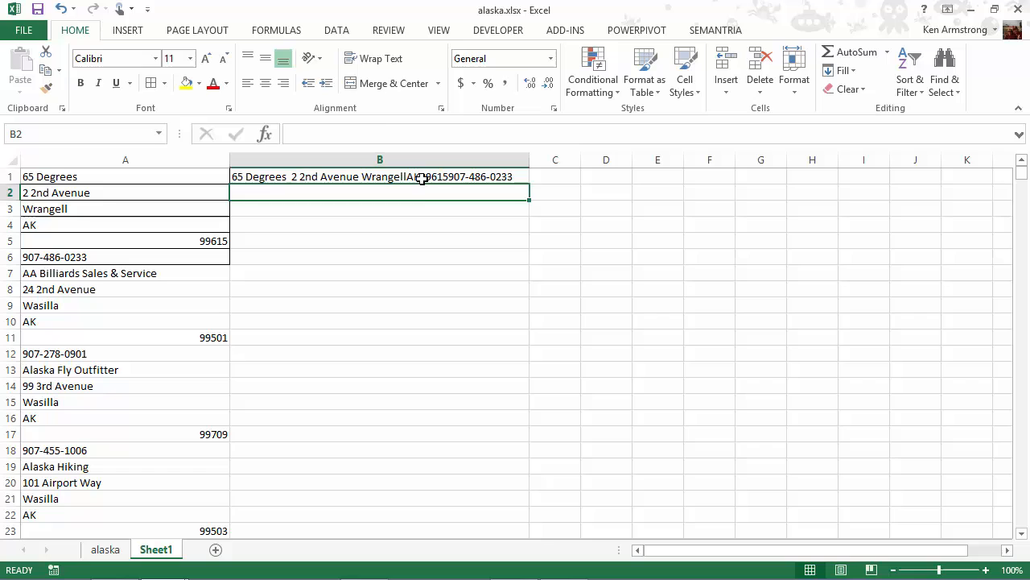
# Edit B1 to =CONCATENATE(A1,",",A2,",",A3,",",A4,",",A5,",",A6) so commas separate all six fields.
pyautogui.click(380, 175)
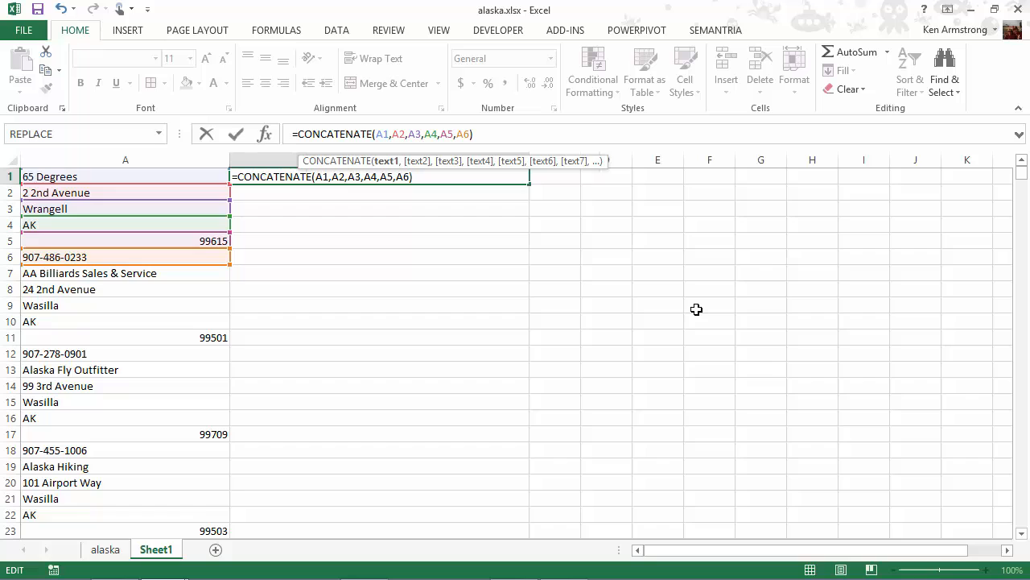
pyautogui.write(',",')
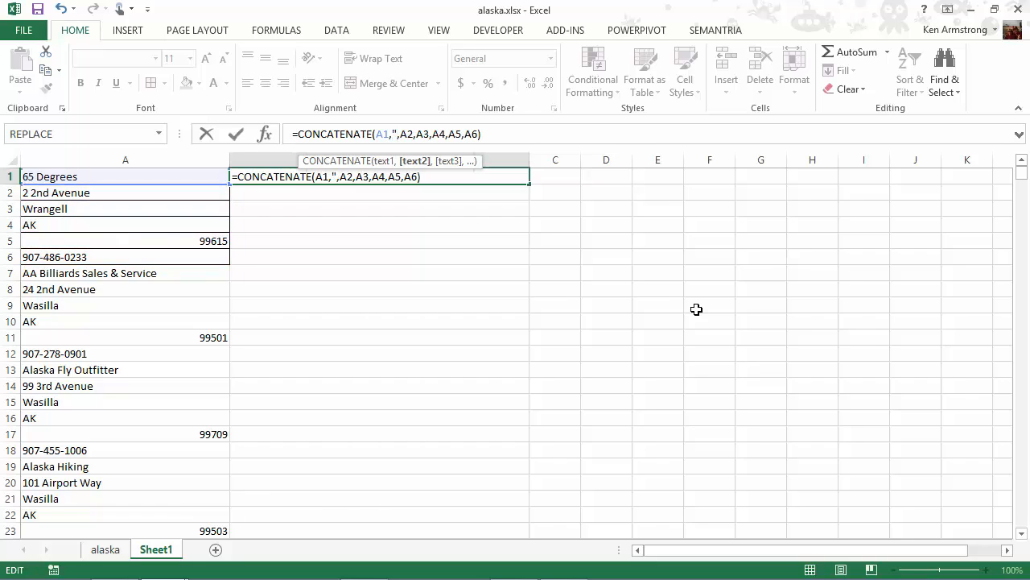
pyautogui.write('",",')
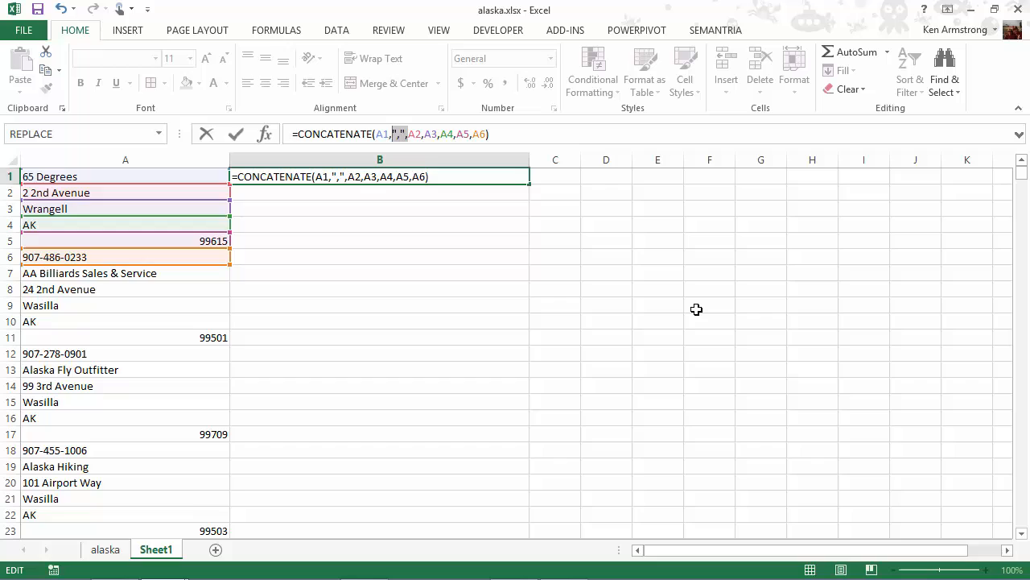
pyautogui.press('enter')
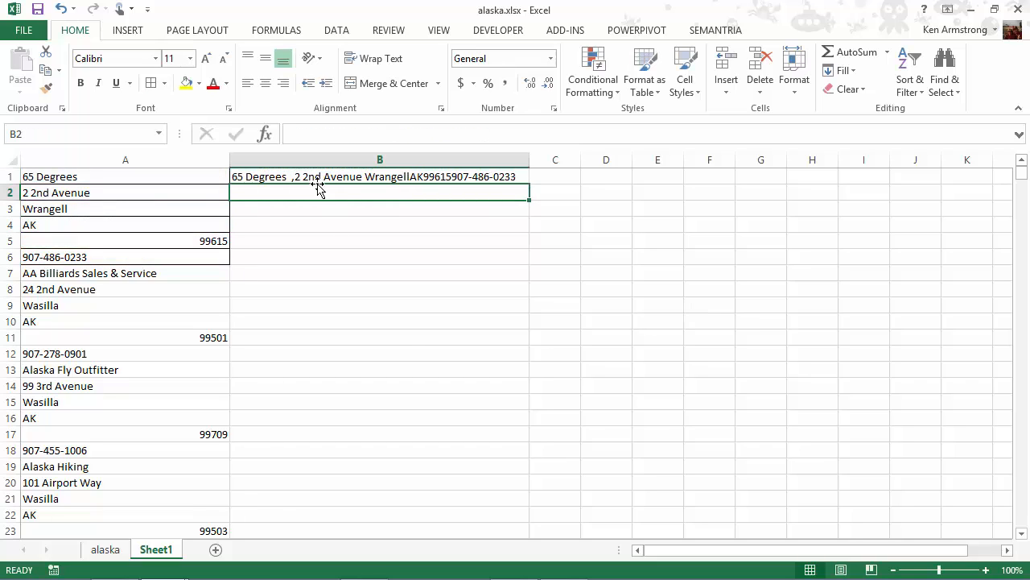
pyautogui.click(380, 176)
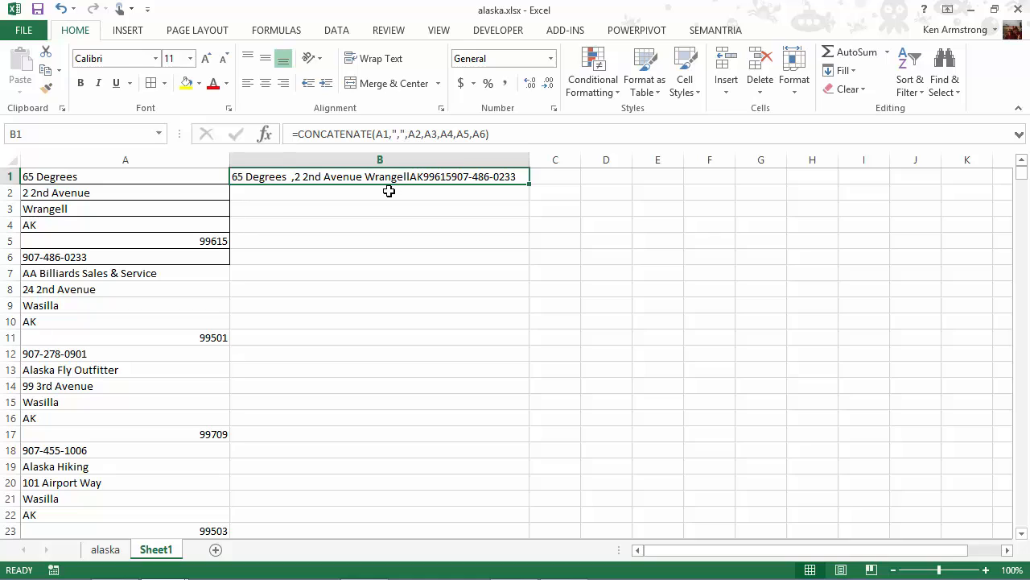
pyautogui.moveTo(293, 188)
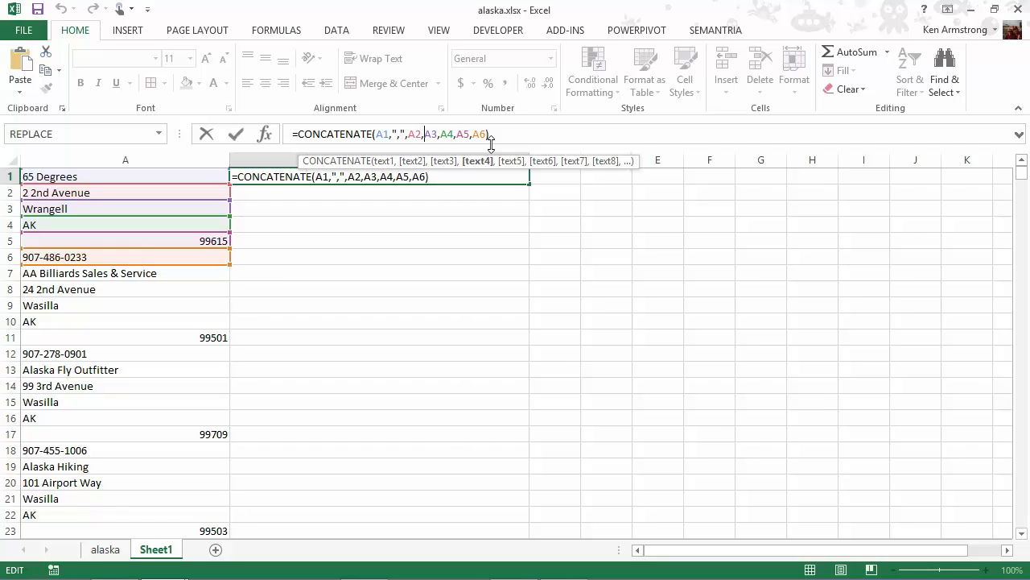
pyautogui.write('",",A3,",')
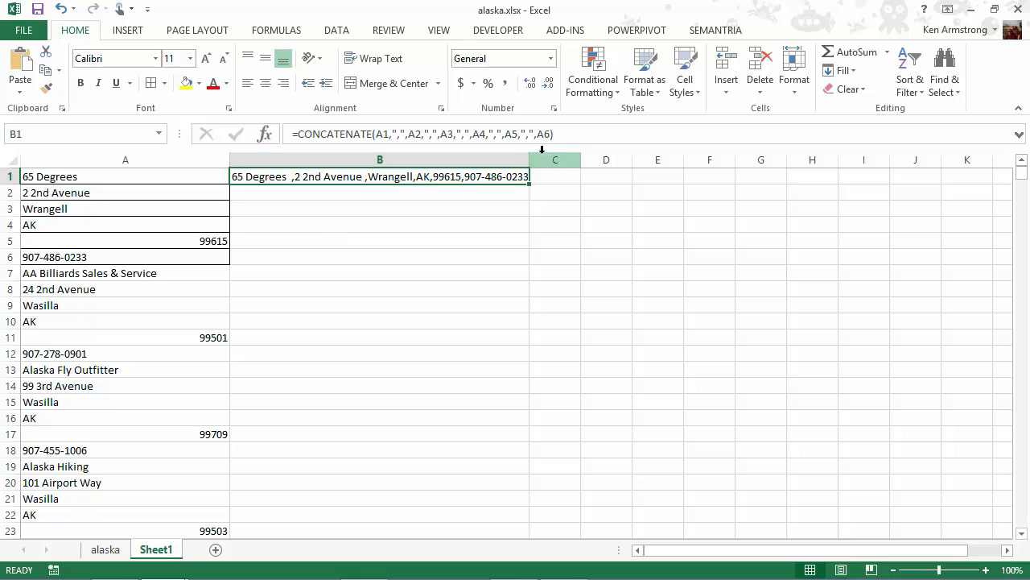
pyautogui.moveTo(530, 160); pyautogui.dragTo(546, 159)
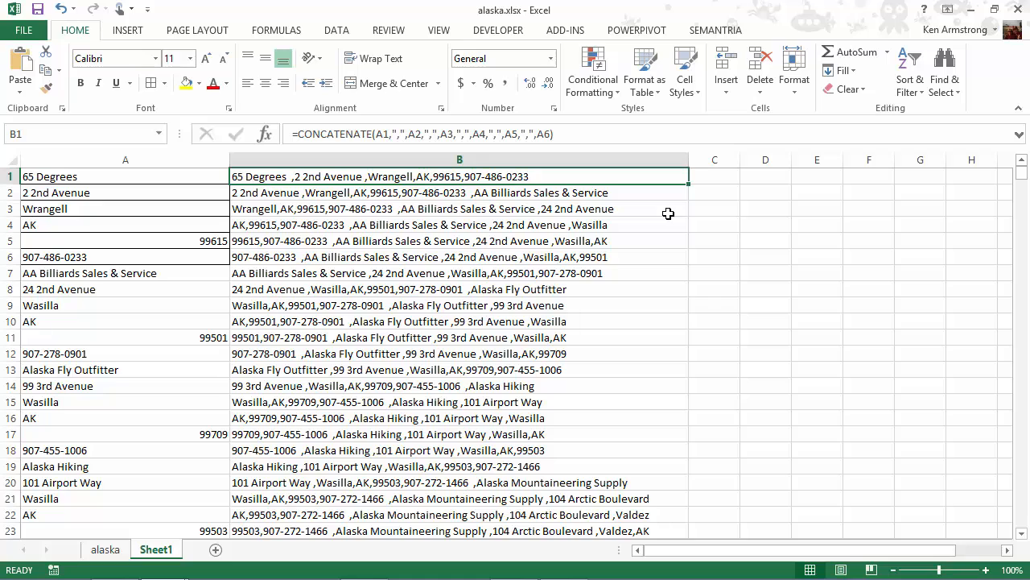
pyautogui.click(461, 193)
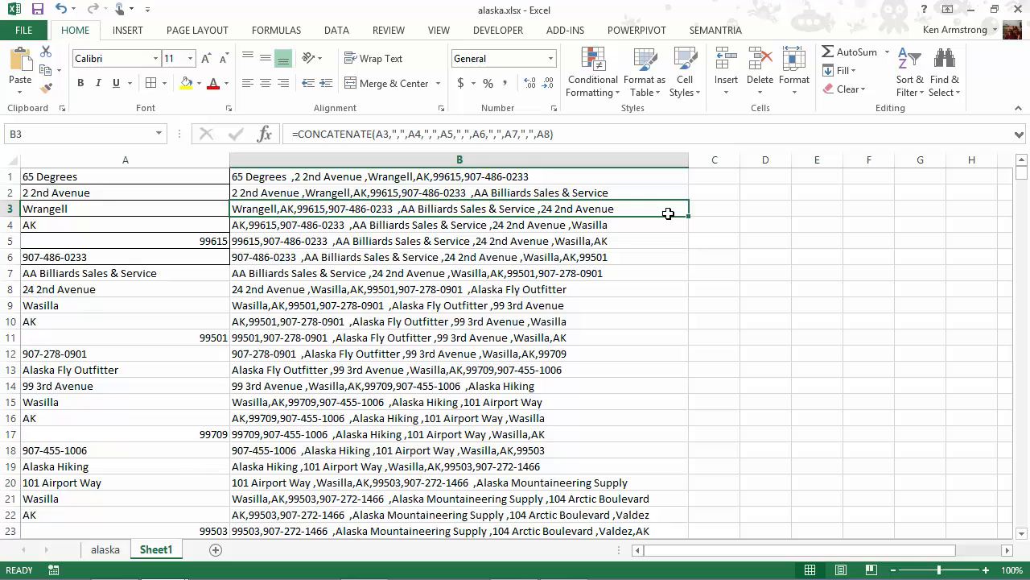
pyautogui.click(460, 175)
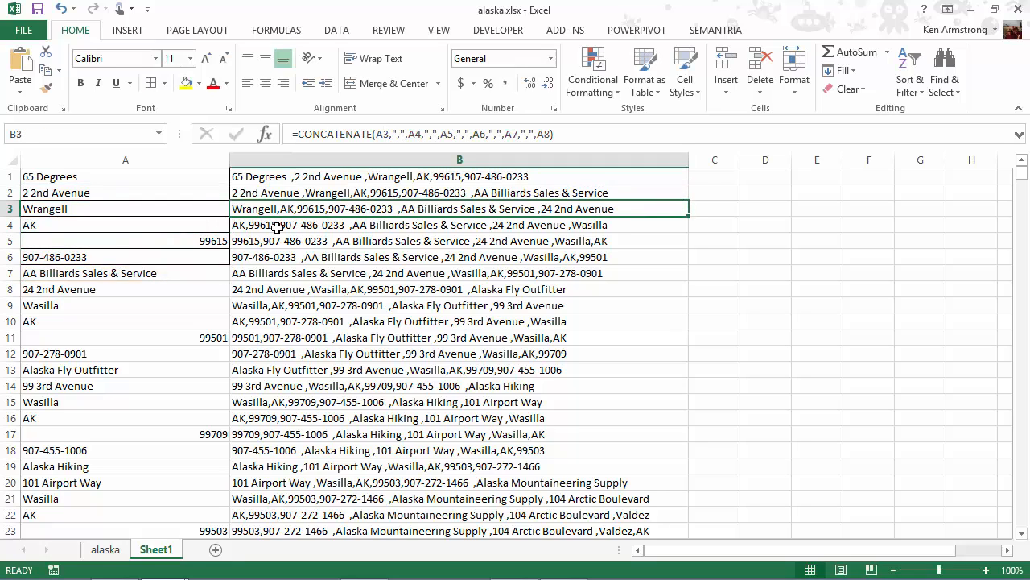
pyautogui.doubleClick(461, 209)
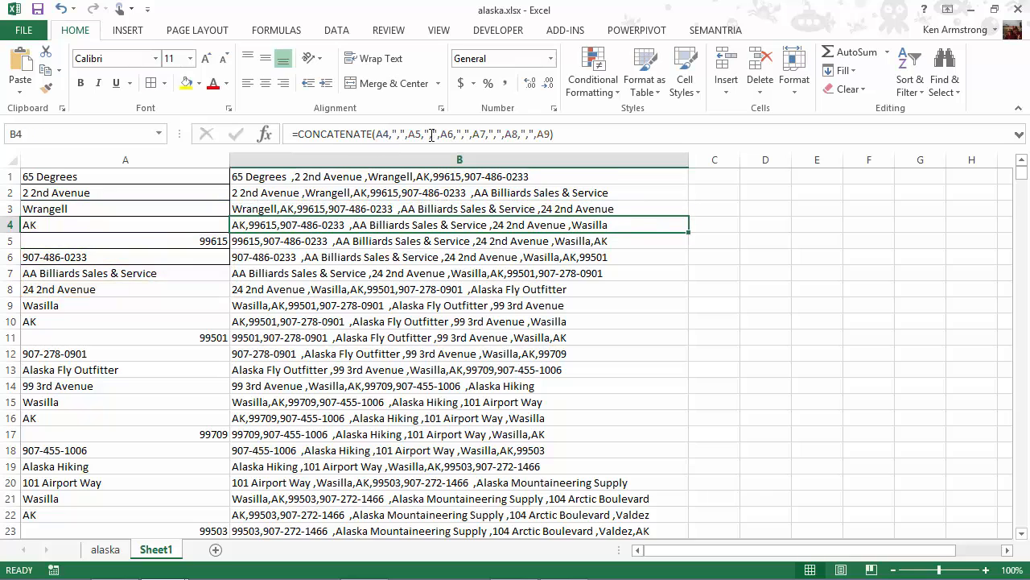
pyautogui.click(461, 176)
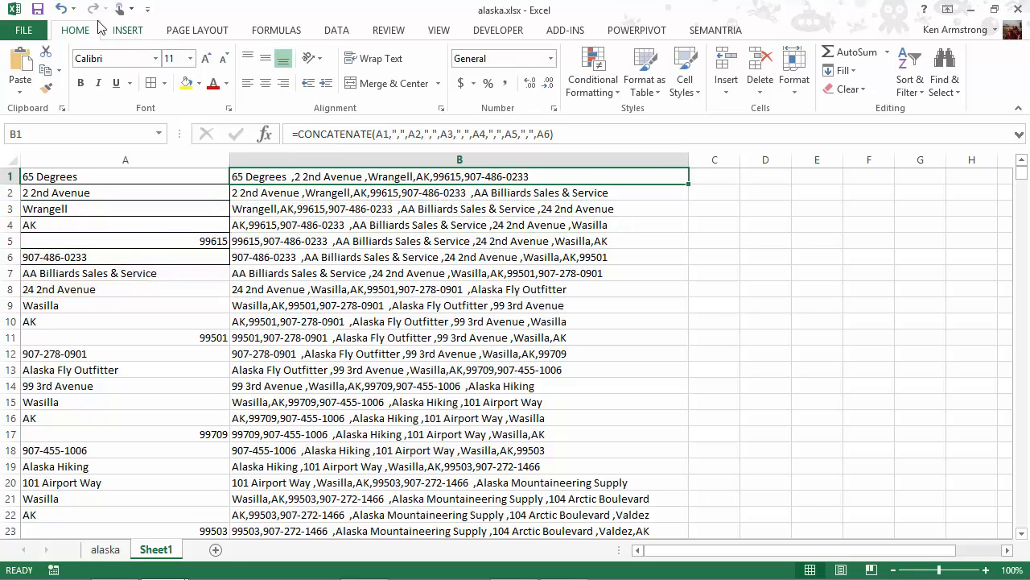
# Apply green fill to the combined records in B1, B7 and B13.
pyautogui.click(200, 84)
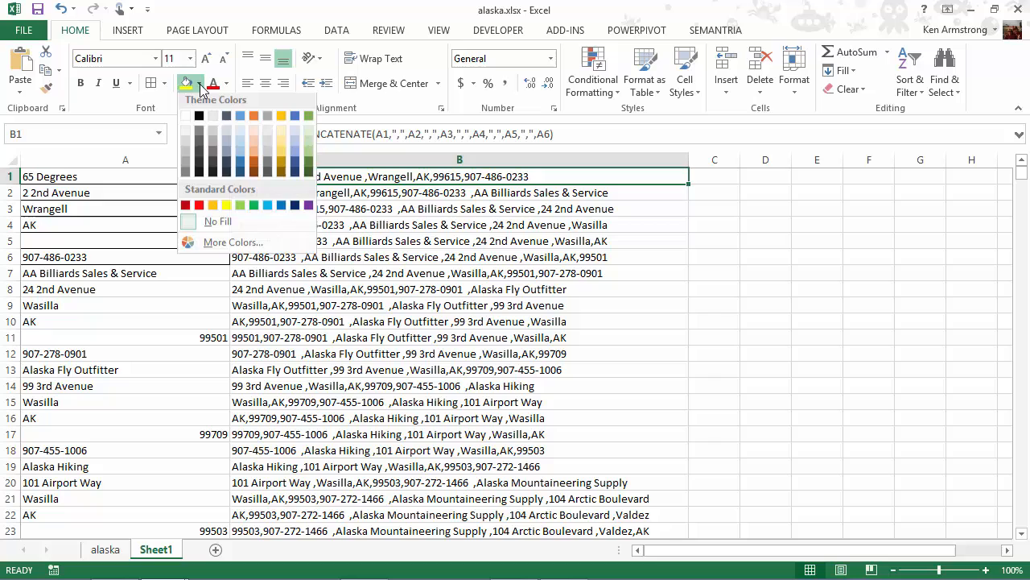
pyautogui.click(307, 151)
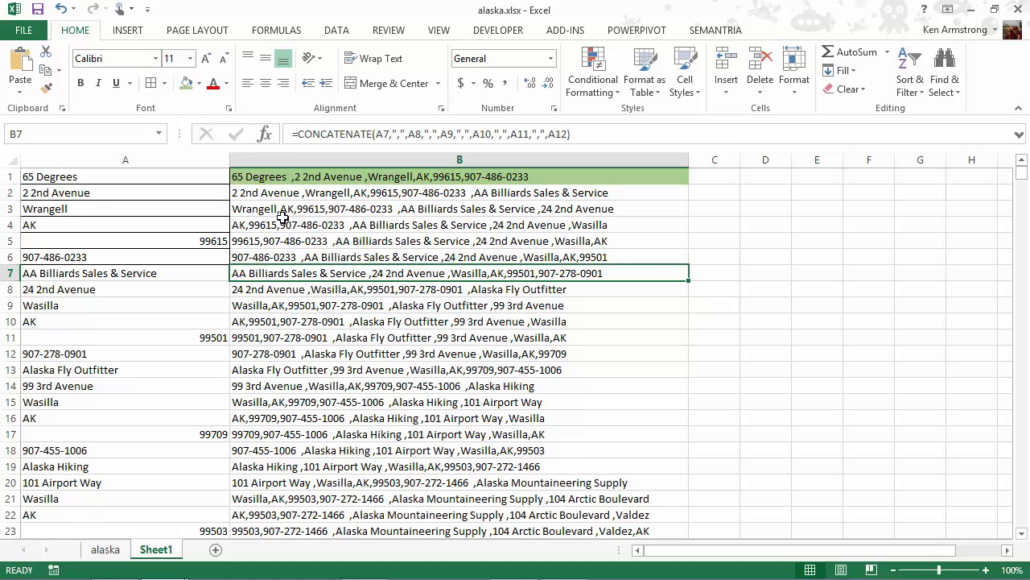
pyautogui.click(460, 274)
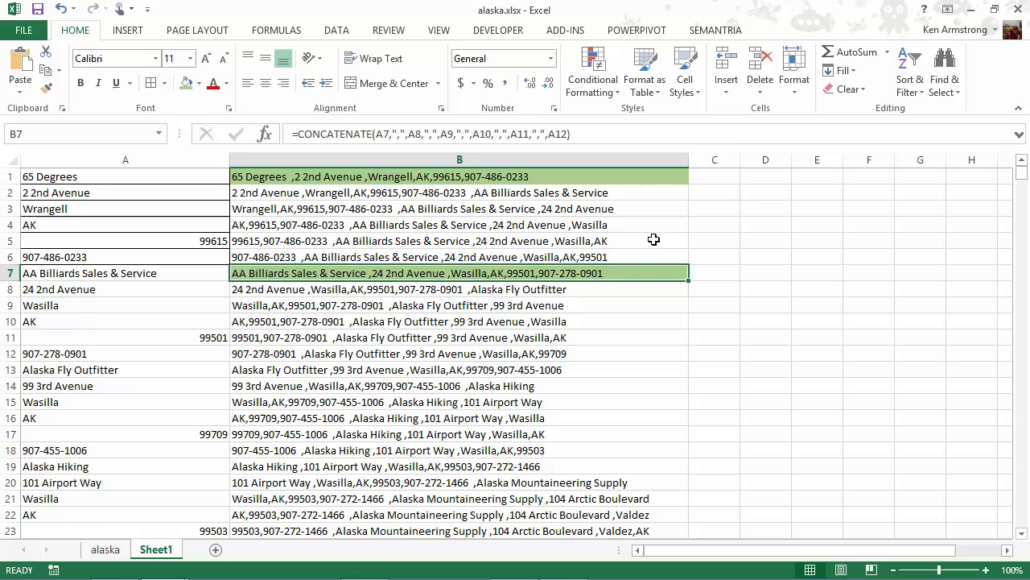
pyautogui.click(715, 176)
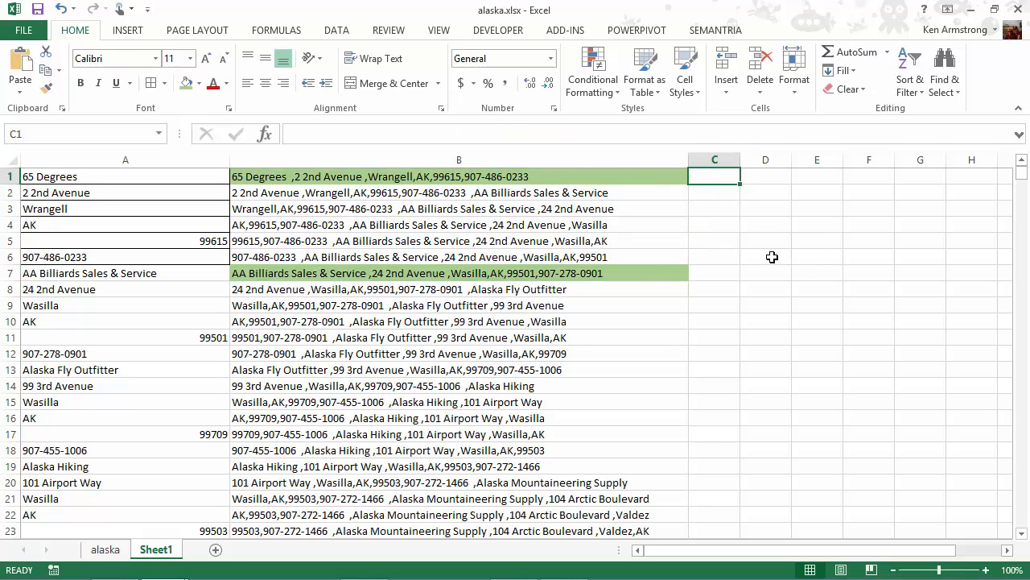
pyautogui.moveTo(500, 301)
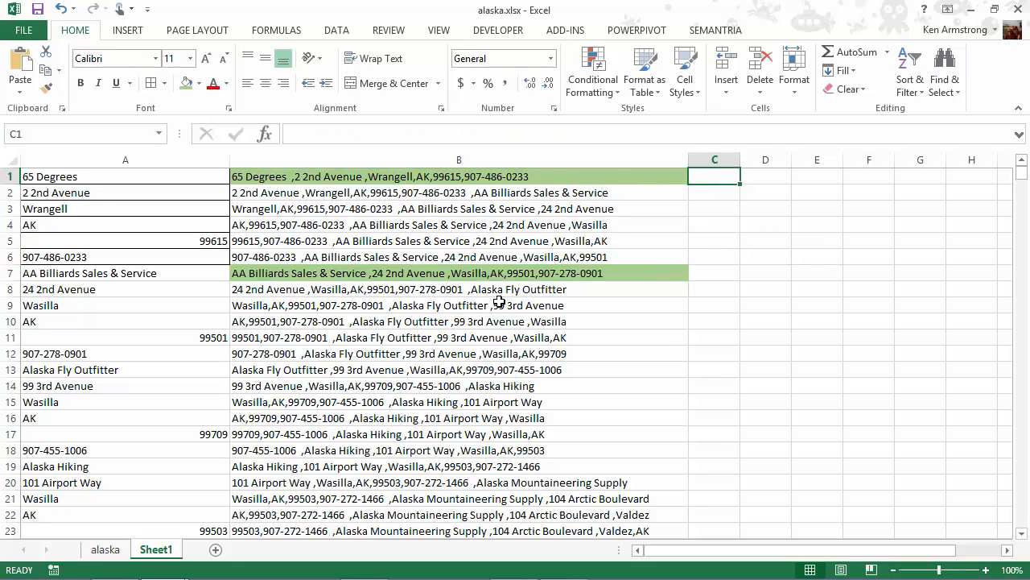
pyautogui.moveTo(455, 364)
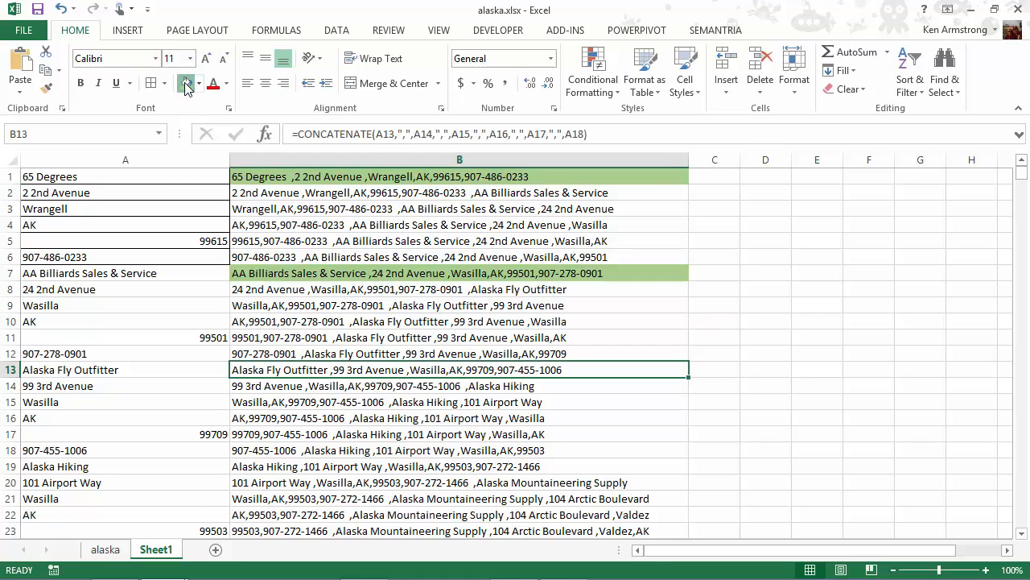
pyautogui.click(715, 176)
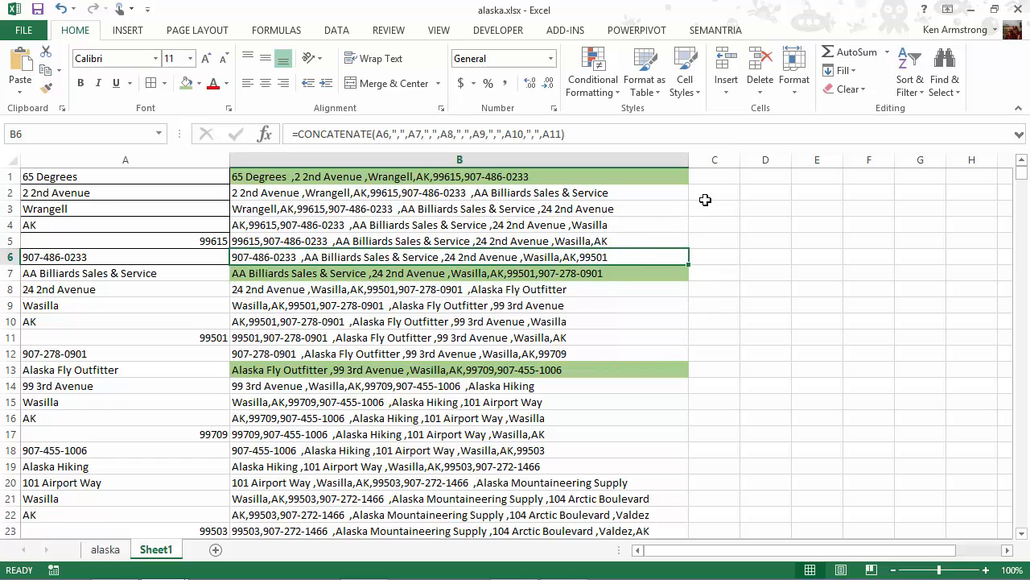
pyautogui.moveTo(715, 176)
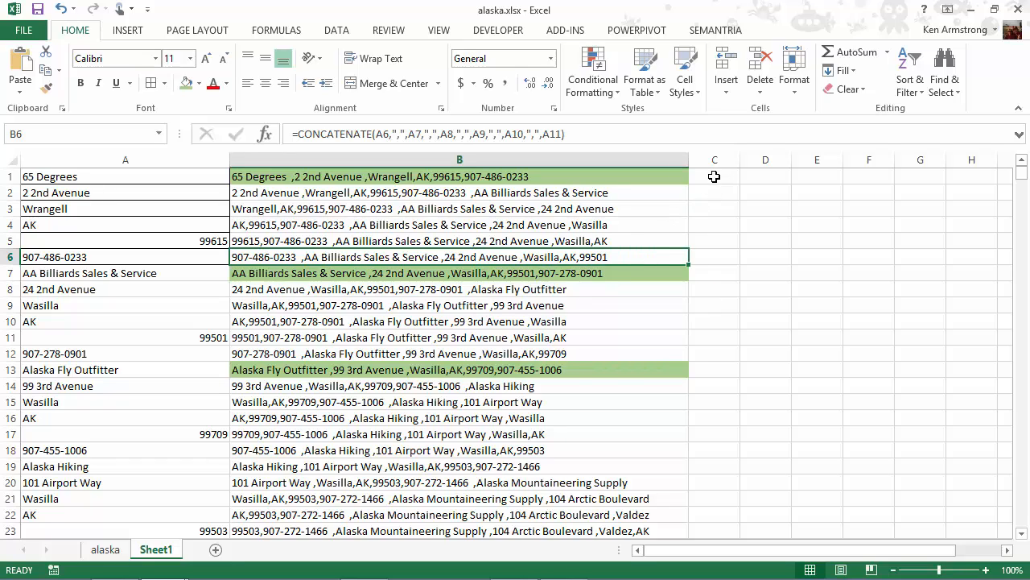
pyautogui.moveTo(622, 259)
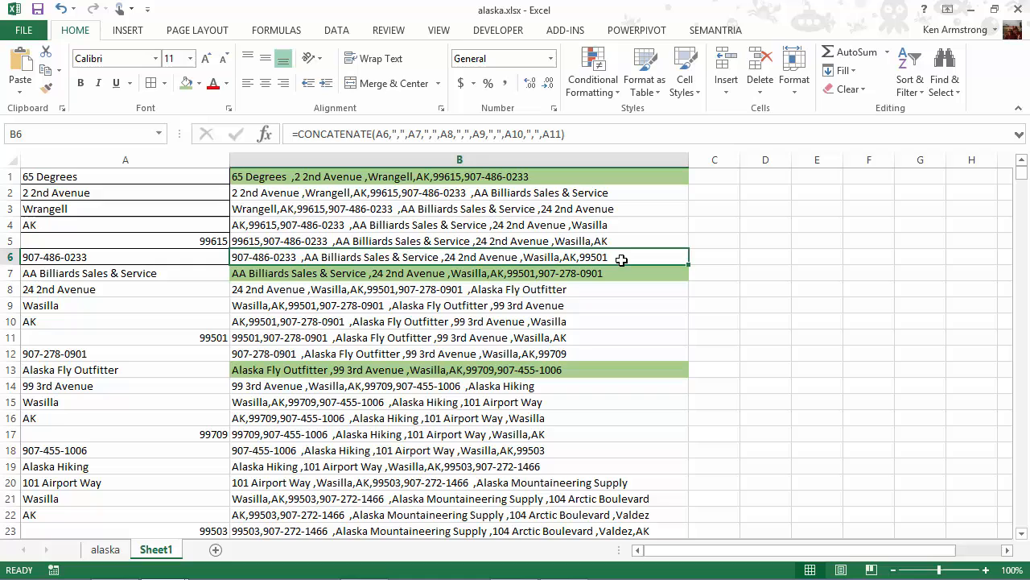
pyautogui.doubleClick(461, 258)
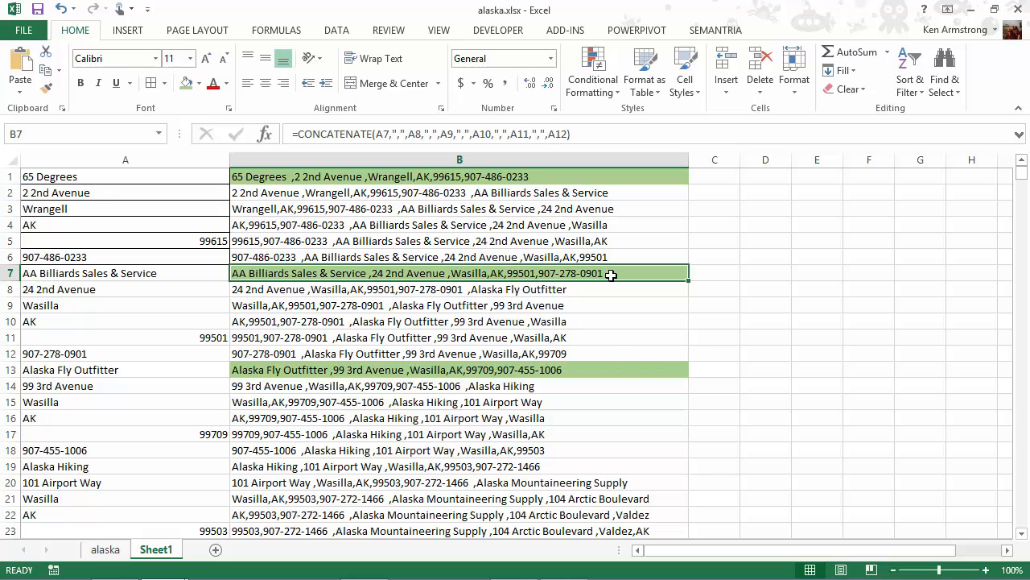
pyautogui.moveTo(605, 274)
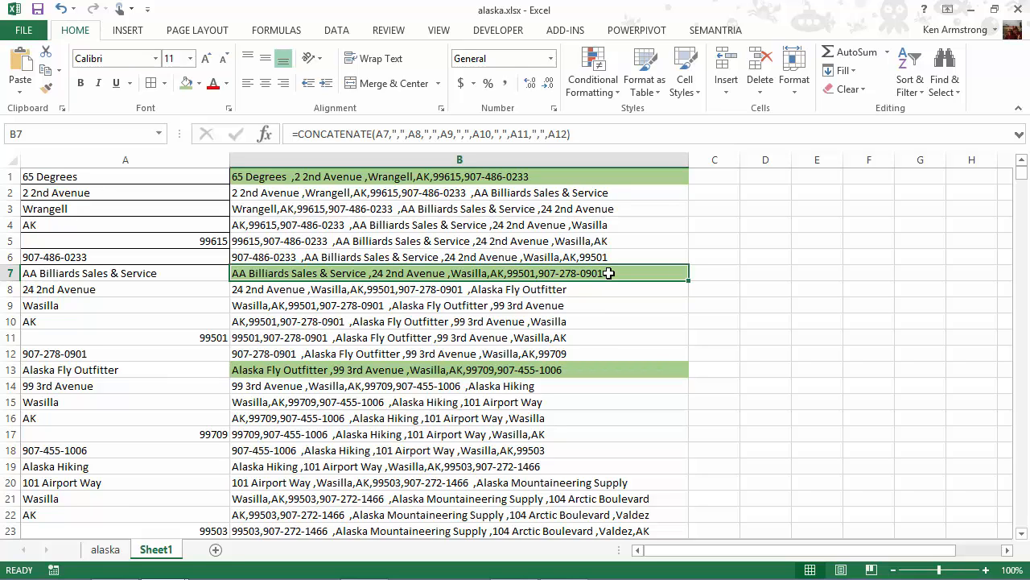
pyautogui.moveTo(620, 267)
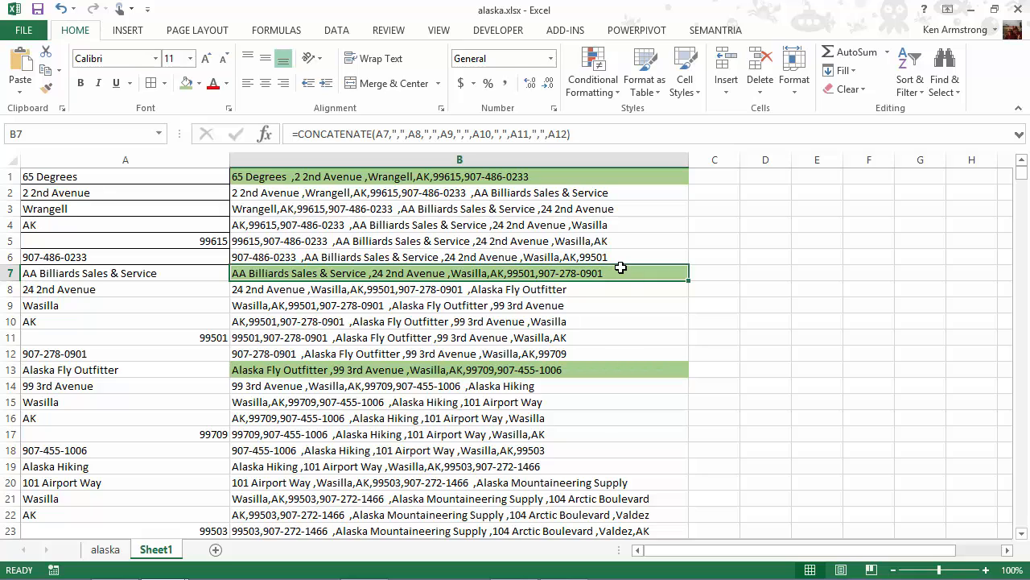
pyautogui.moveTo(711, 178)
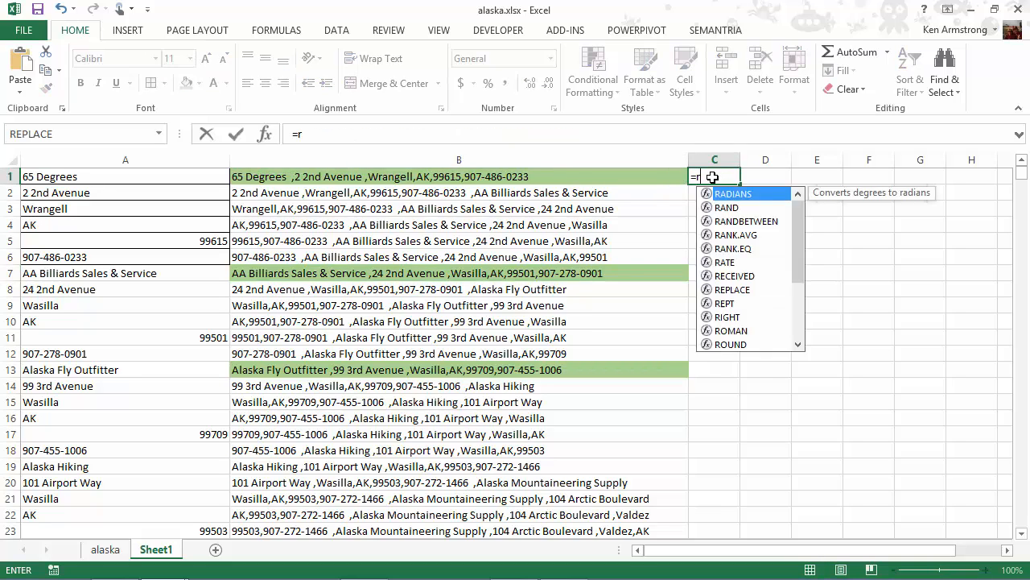
# Enter =RIGHT(B1,5) in C1 to extract the last five characters, showing 233.
pyautogui.write('ight(')
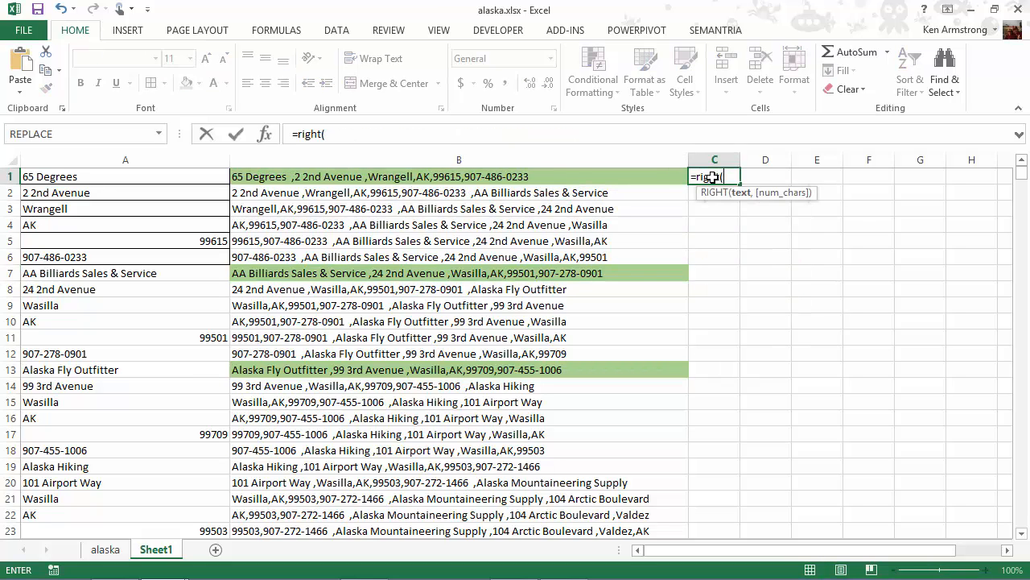
pyautogui.click(459, 176)
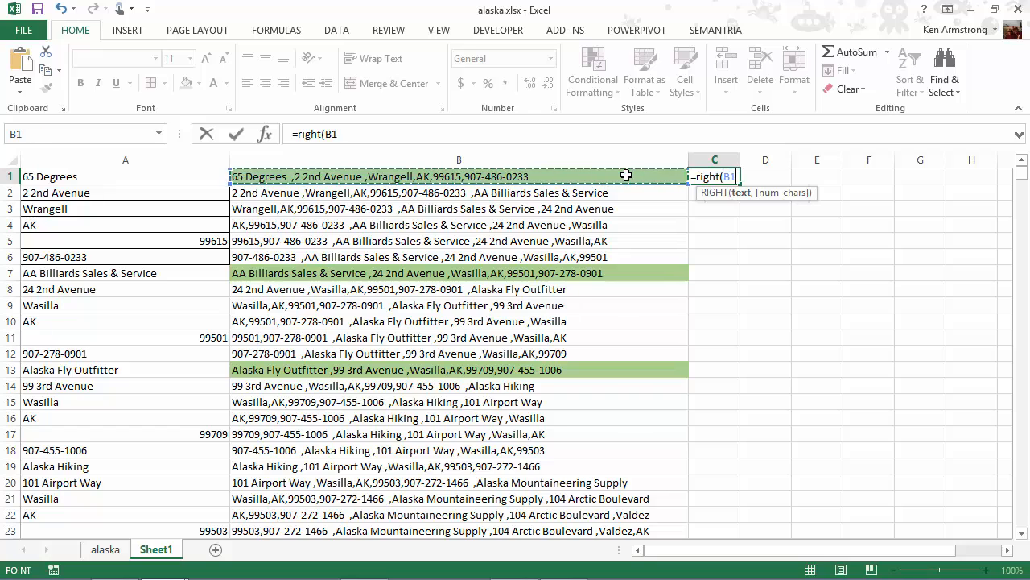
pyautogui.write(',')
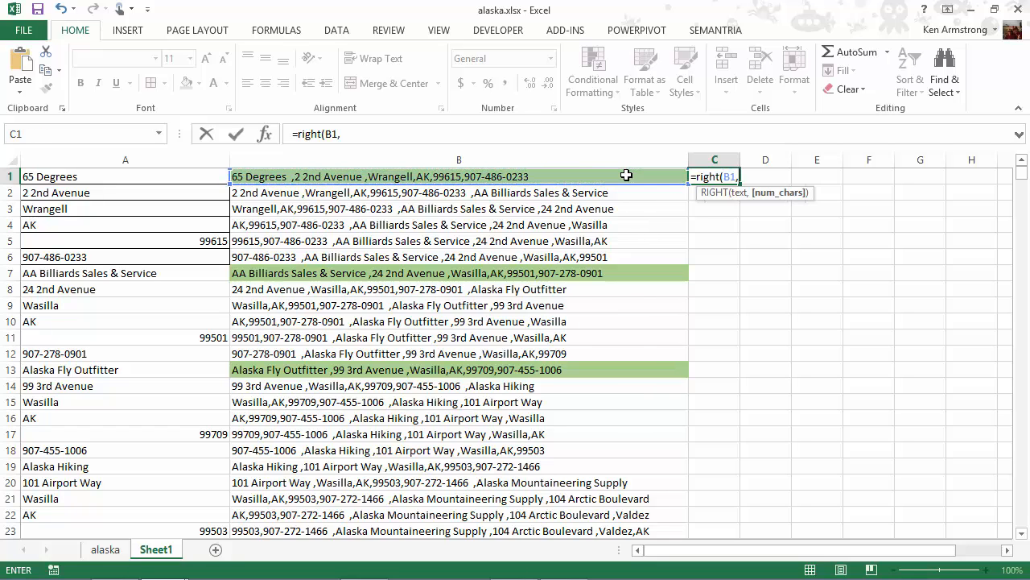
pyautogui.write('5')
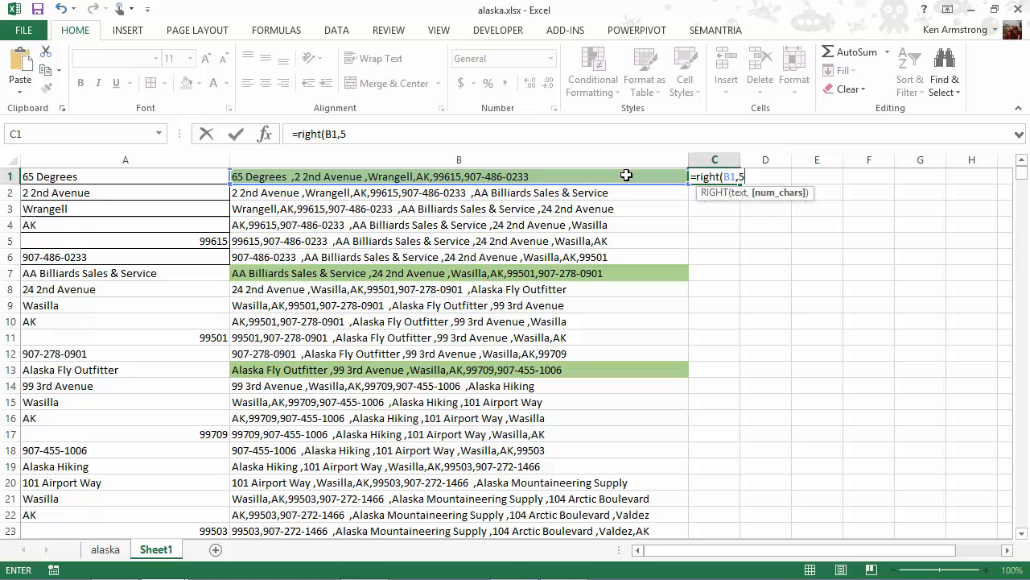
pyautogui.write(')')
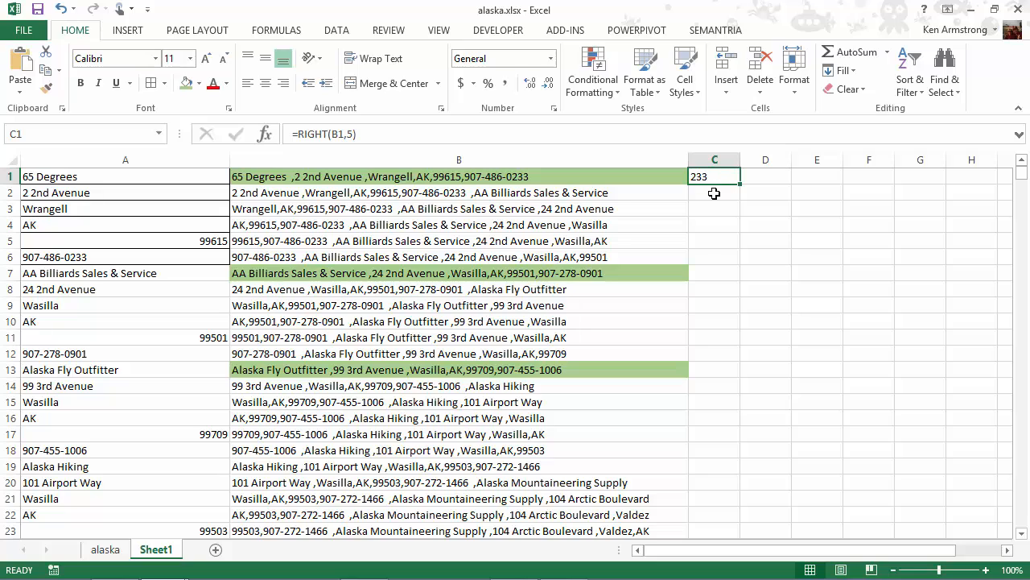
pyautogui.moveTo(757, 177)
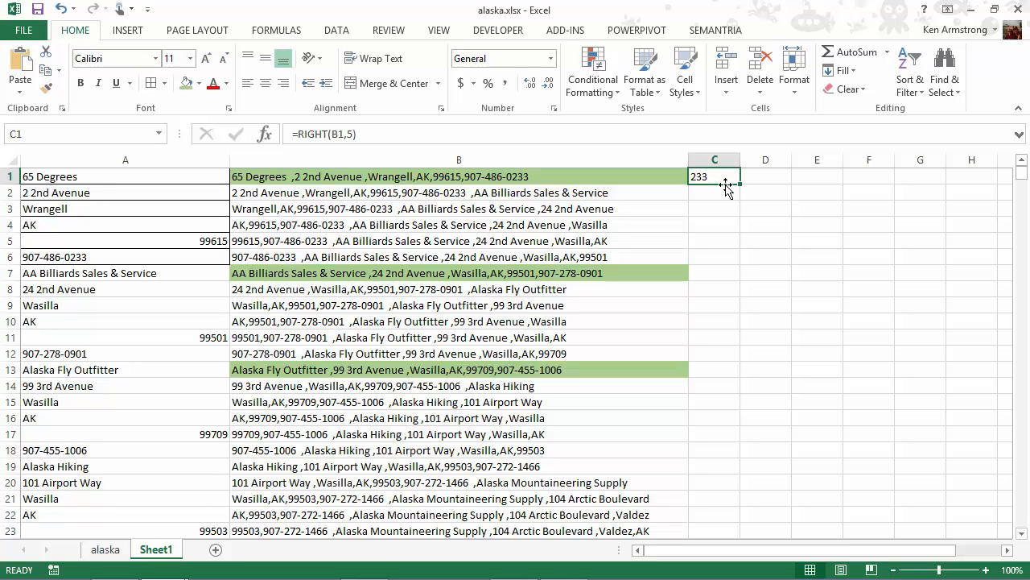
pyautogui.moveTo(514, 180)
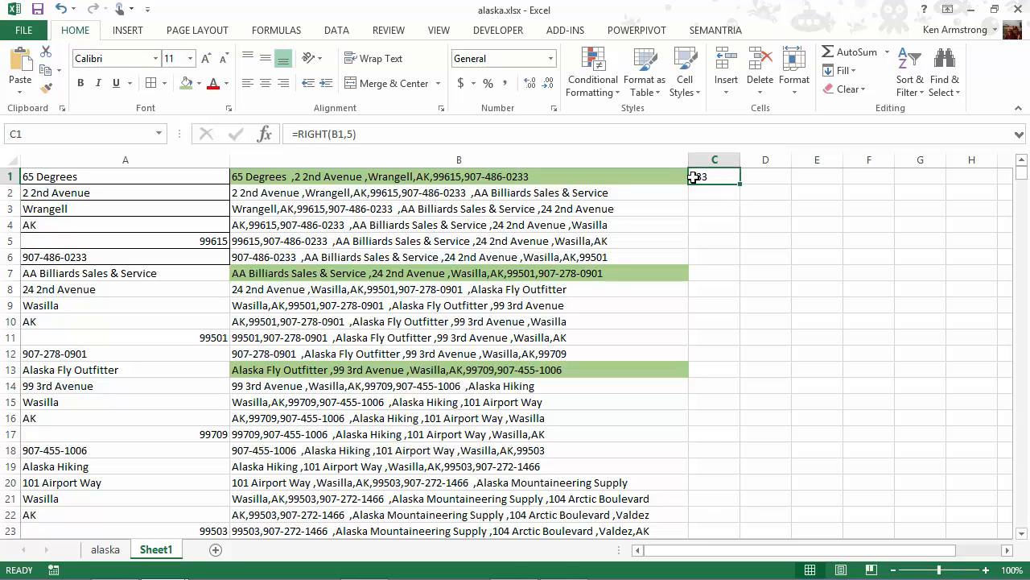
pyautogui.click(126, 257)
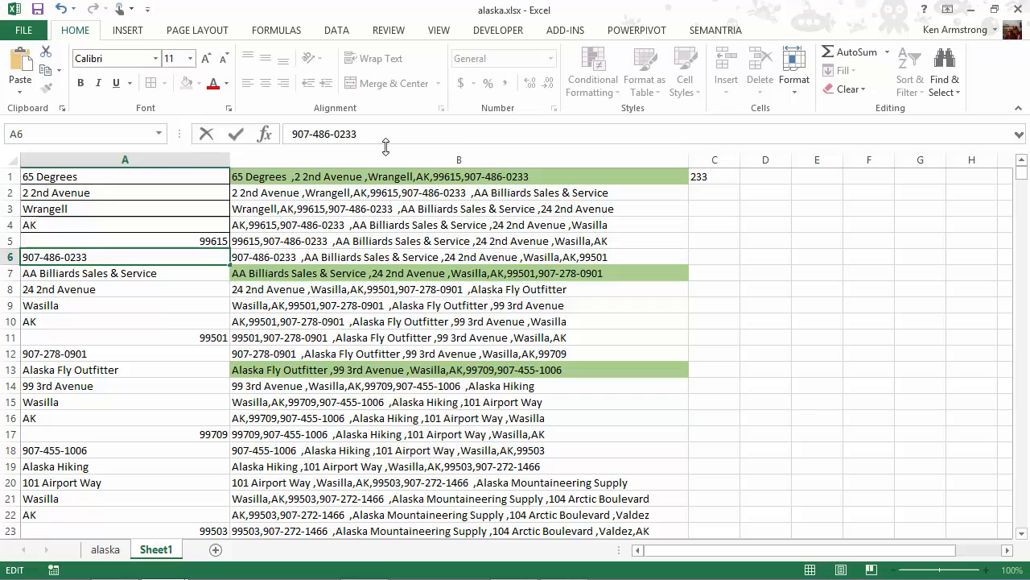
pyautogui.moveTo(78, 444)
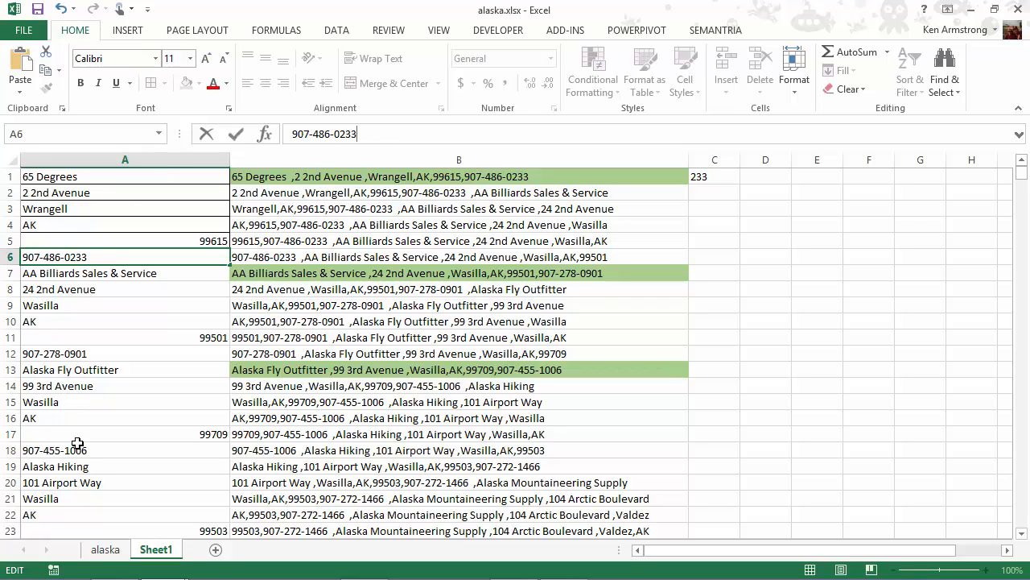
pyautogui.moveTo(203, 213)
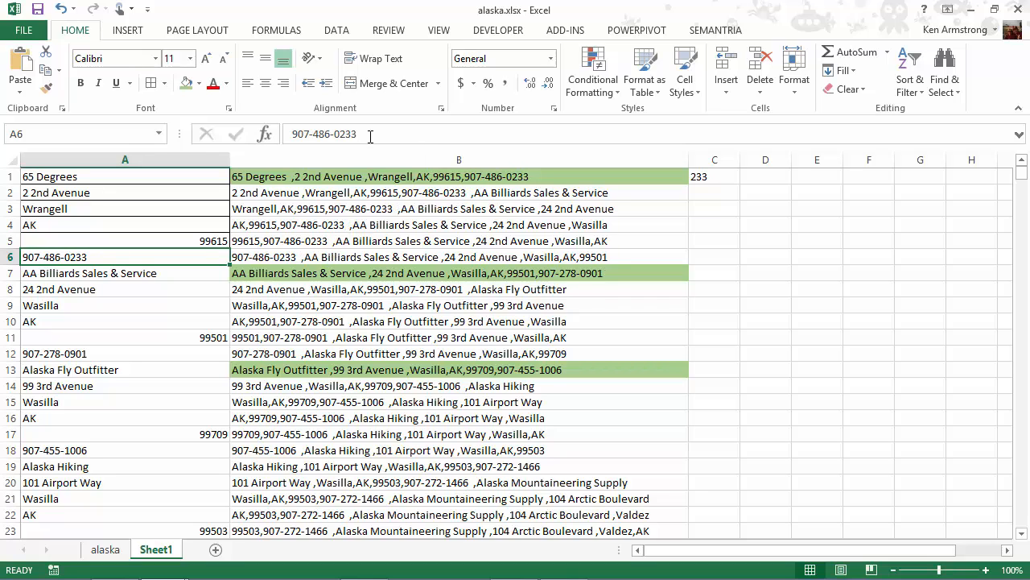
pyautogui.moveTo(370, 135)
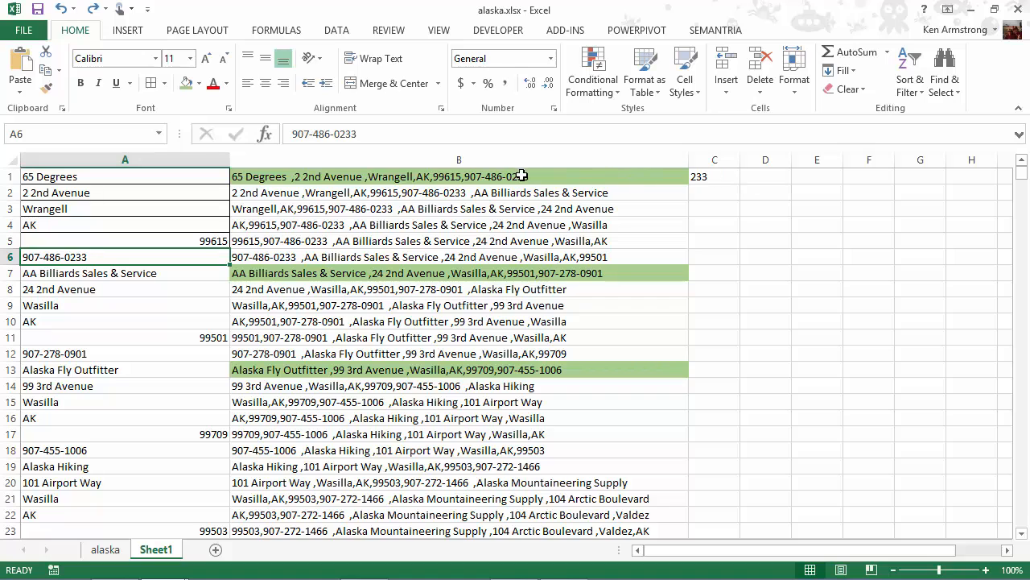
pyautogui.click(459, 175)
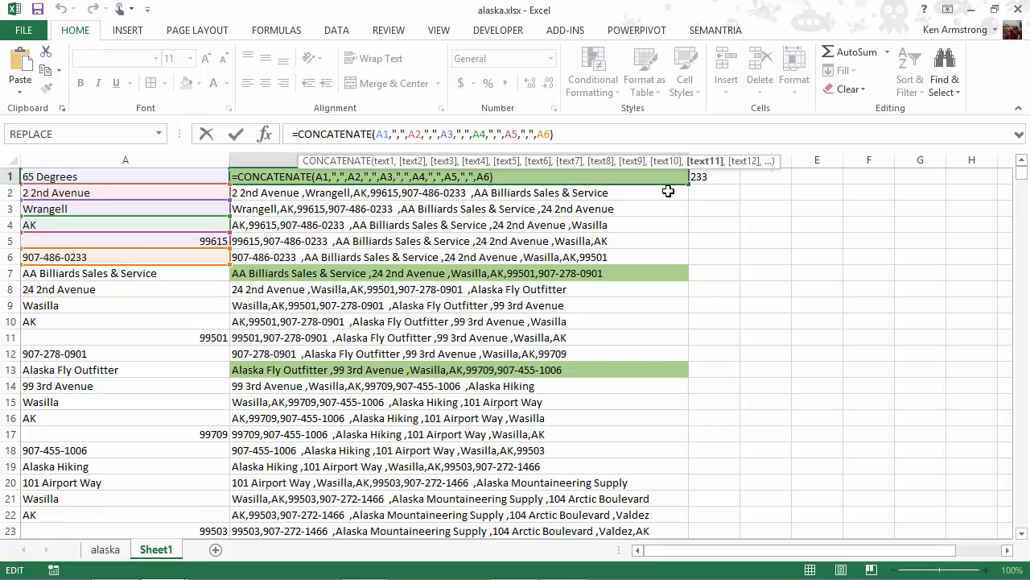
# Wrap A6 in TRIM within B1's CONCATENATE so C1 reads -0233.
pyautogui.write('tr')
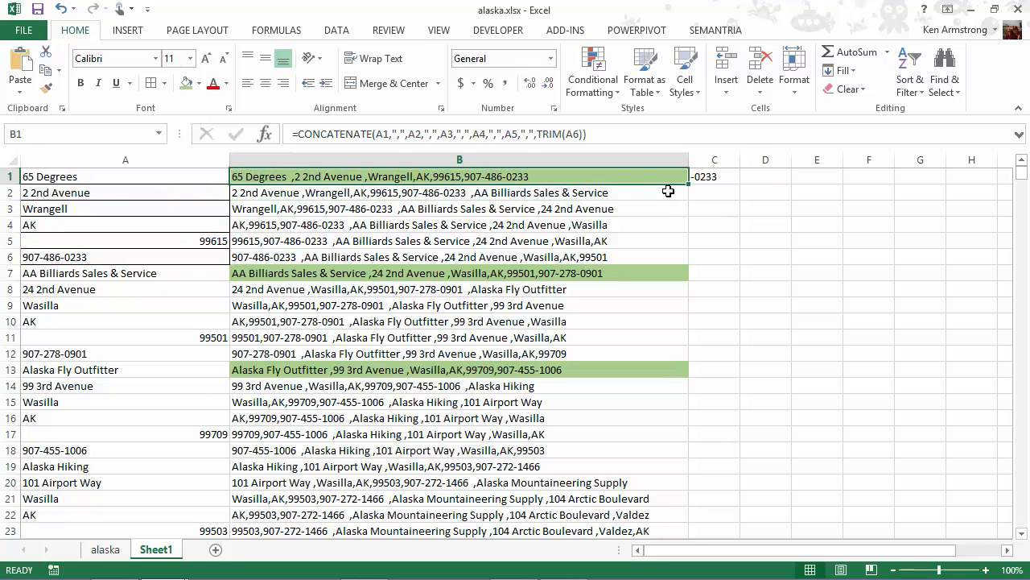
pyautogui.moveTo(580, 137)
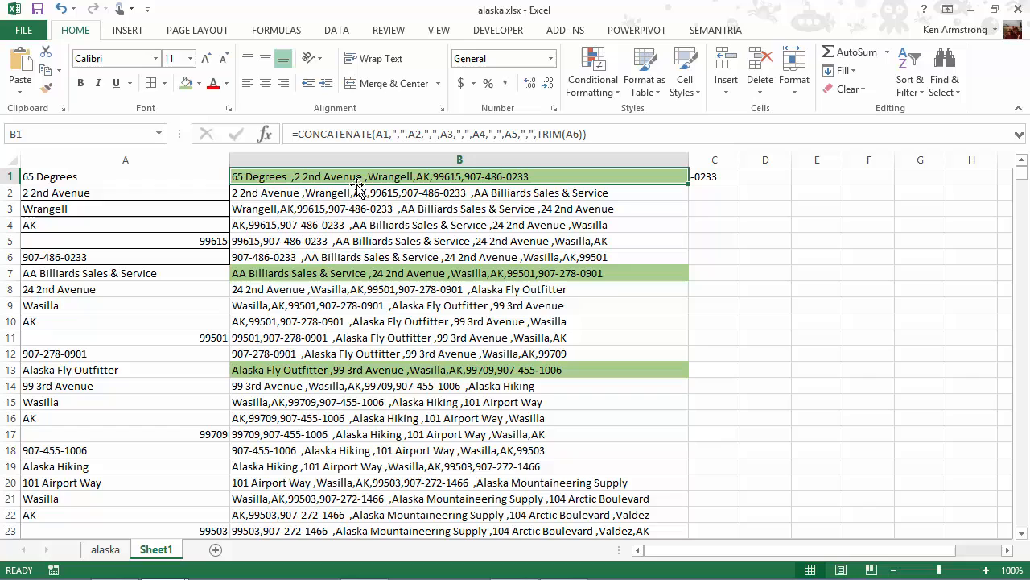
pyautogui.moveTo(507, 193)
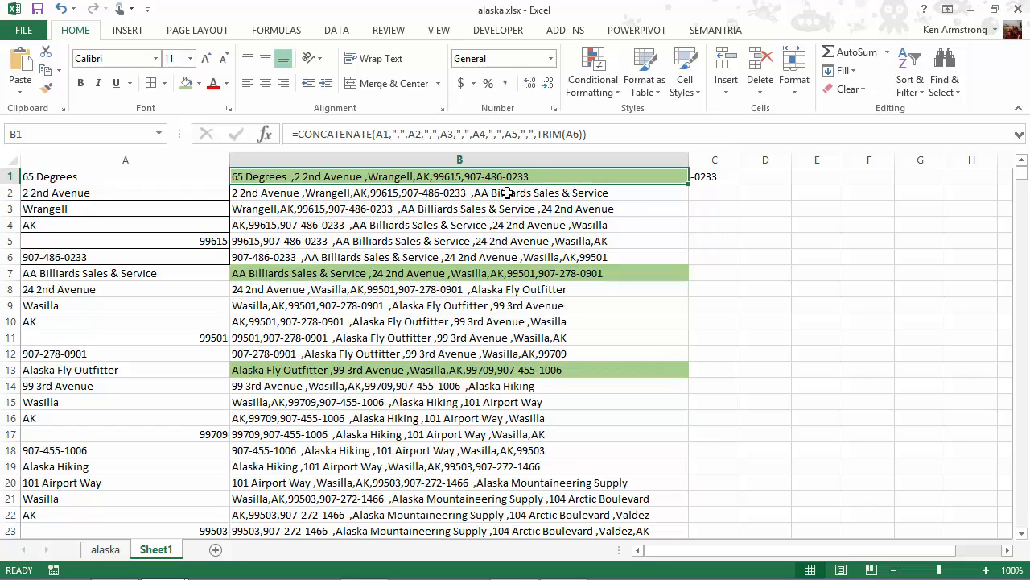
pyautogui.doubleClick(459, 176)
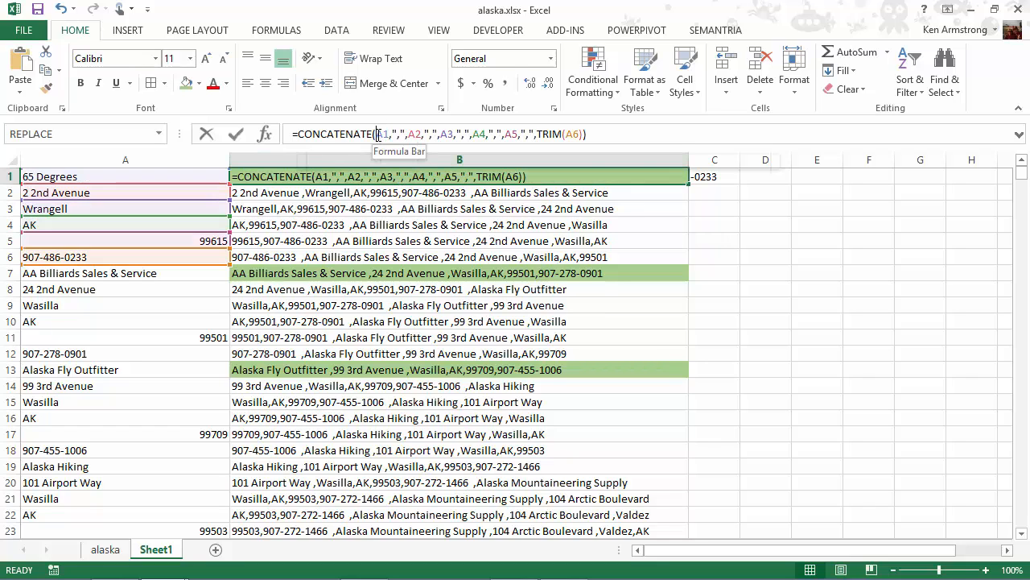
# TRIM-wrap every A reference in B1, clear column B's green fill, and fill RIGHT(B,5) down column C.
pyautogui.write('trim')
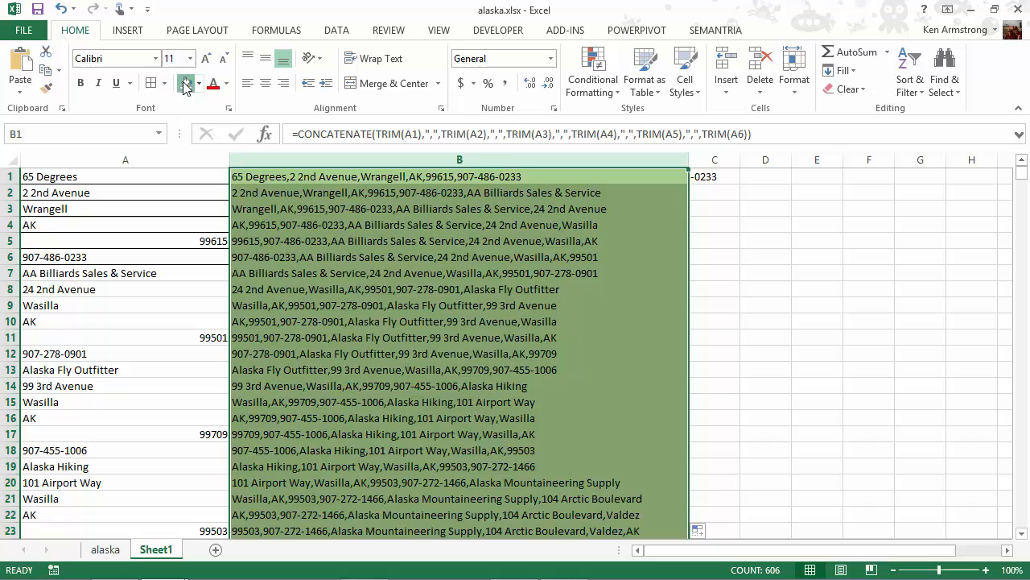
pyautogui.click(715, 175)
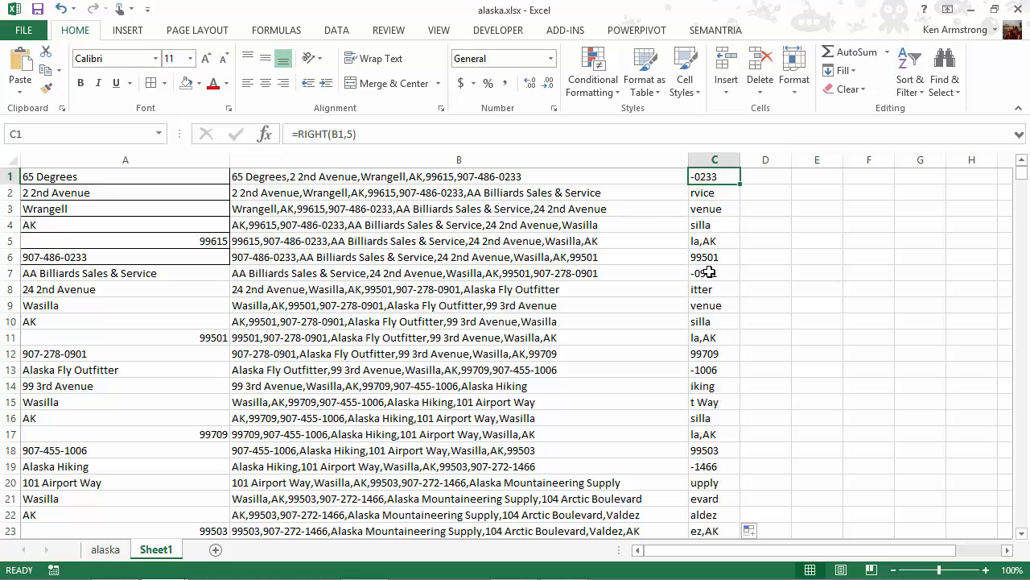
pyautogui.click(715, 369)
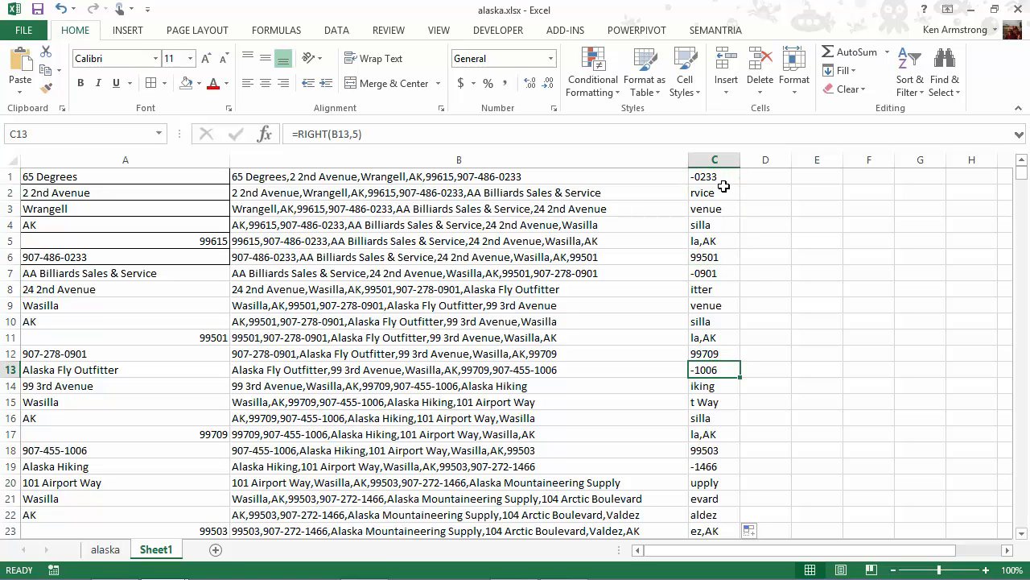
# Shade the extracts -0233, -0901, -1006 and -1466 in C1, C7, C13, C19 green and start a FIND in D1.
pyautogui.click(715, 176)
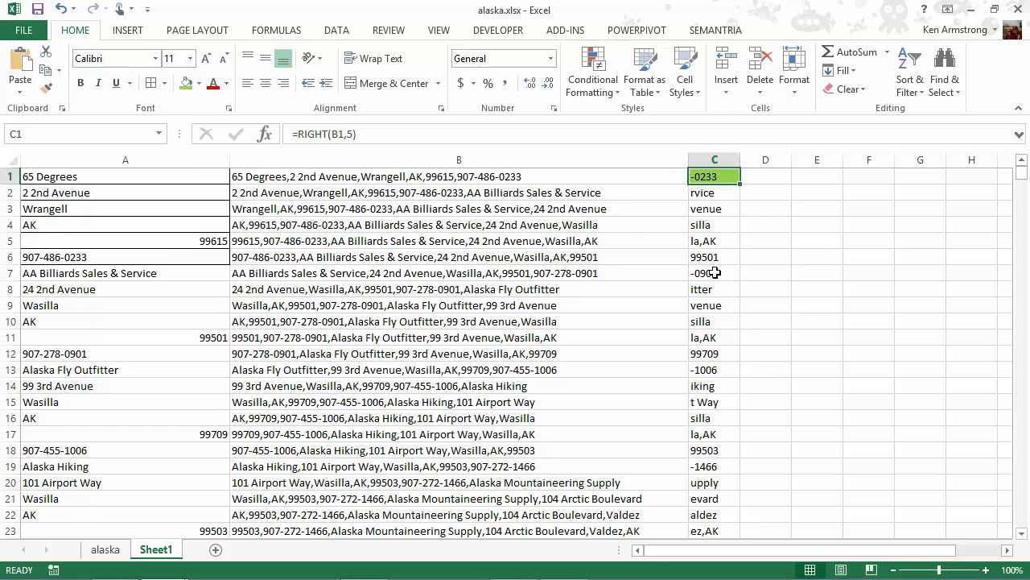
pyautogui.click(714, 274)
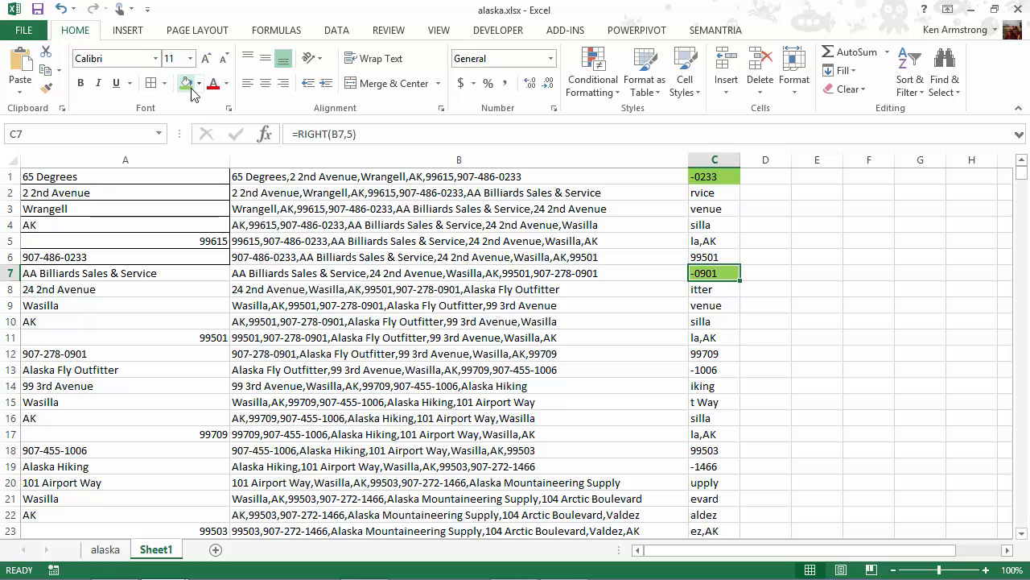
pyautogui.click(715, 369)
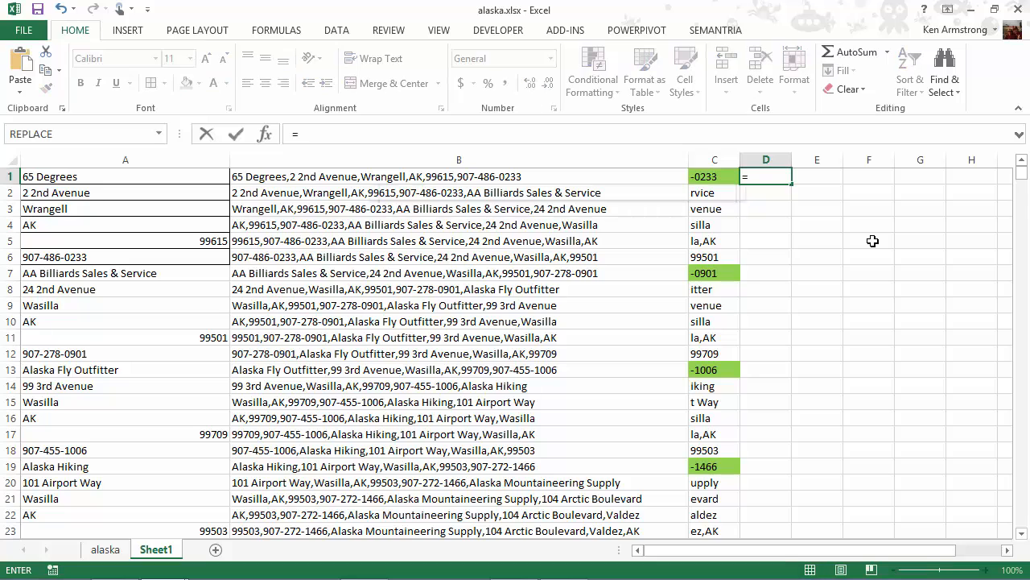
pyautogui.write('find')
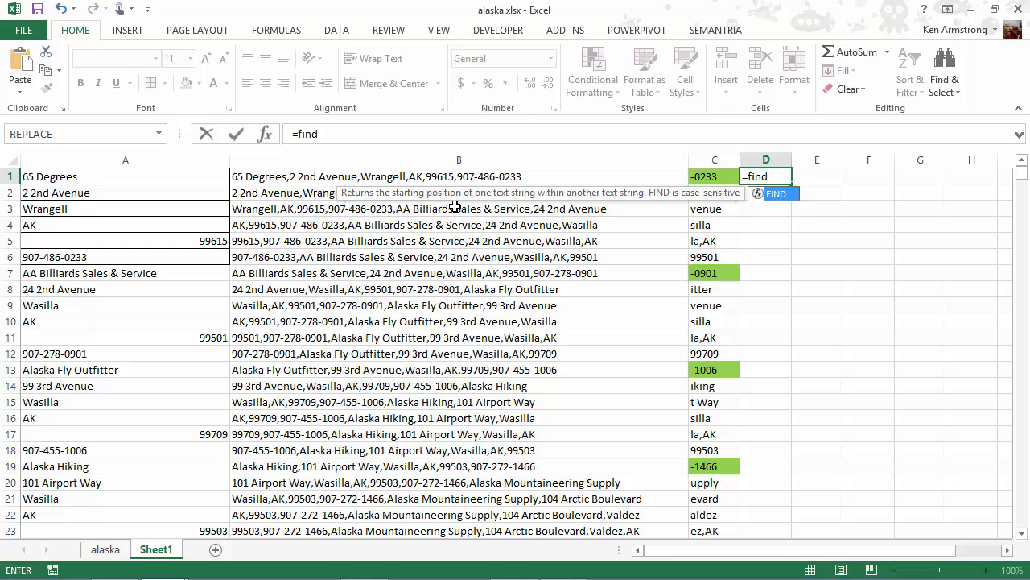
pyautogui.moveTo(756, 226)
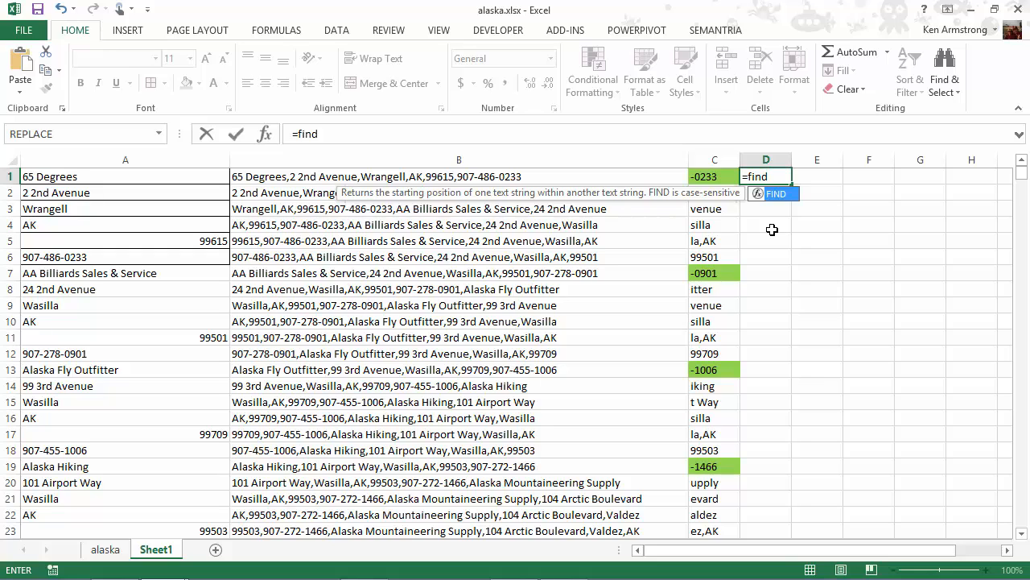
# Enter =FIND("-",C1) in D1 to locate the dash in the extract.
pyautogui.write('(')
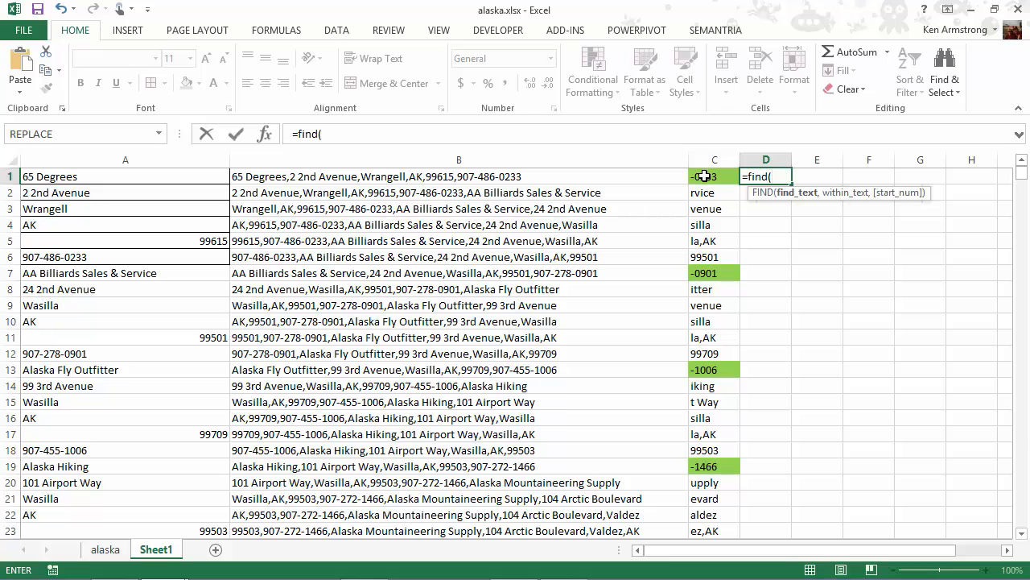
pyautogui.write('"-"')
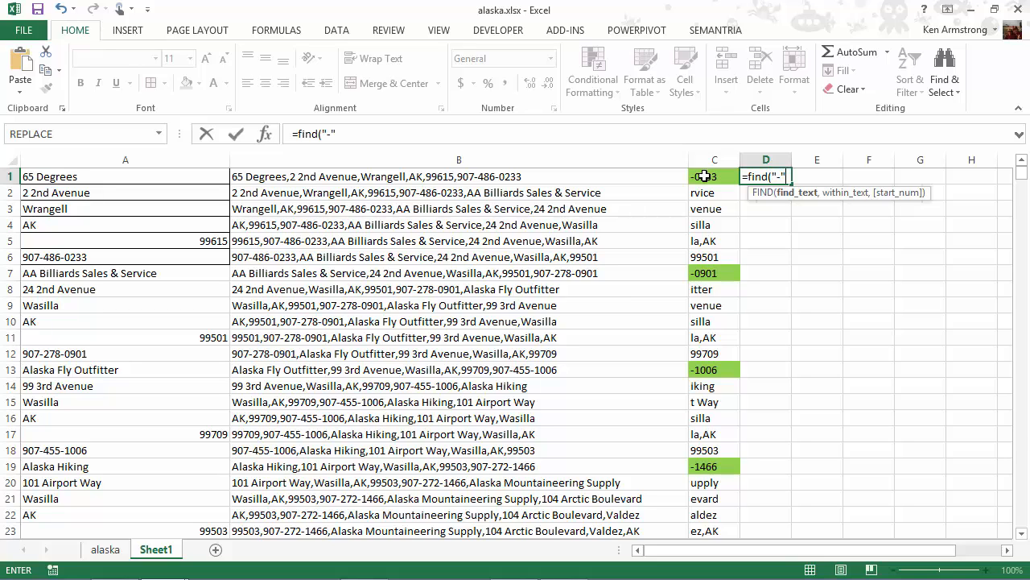
pyautogui.write(',')
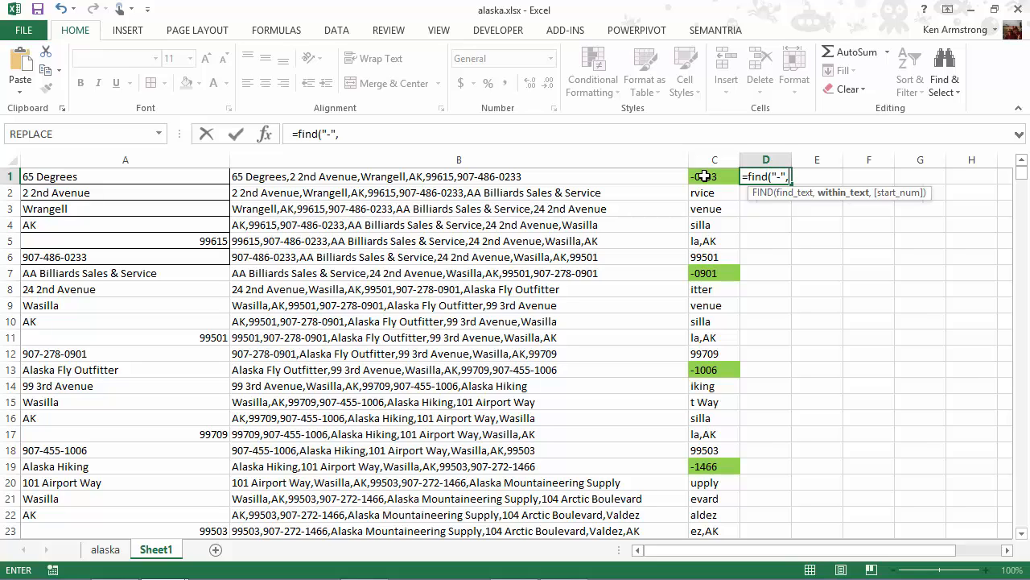
pyautogui.click(715, 175)
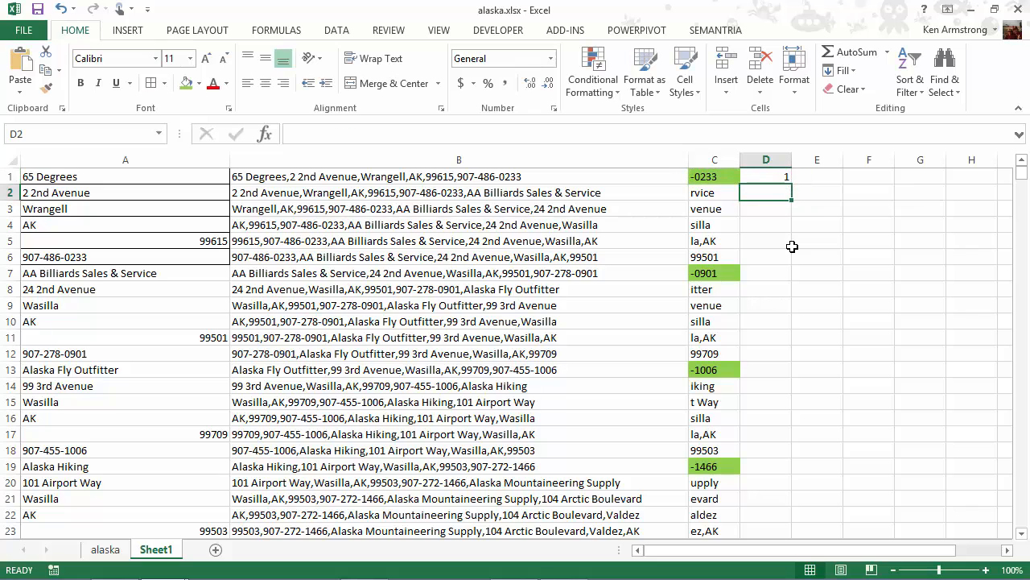
pyautogui.click(766, 175)
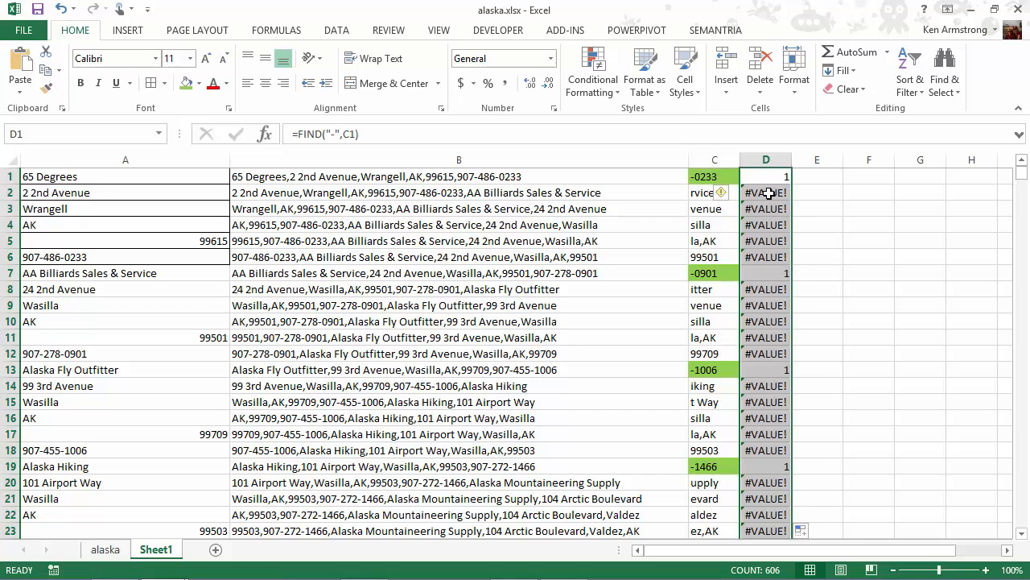
# Fill the FIND formula down column D and check rows 5, 9 and 13 for 1 or #VALUE!
pyautogui.click(766, 242)
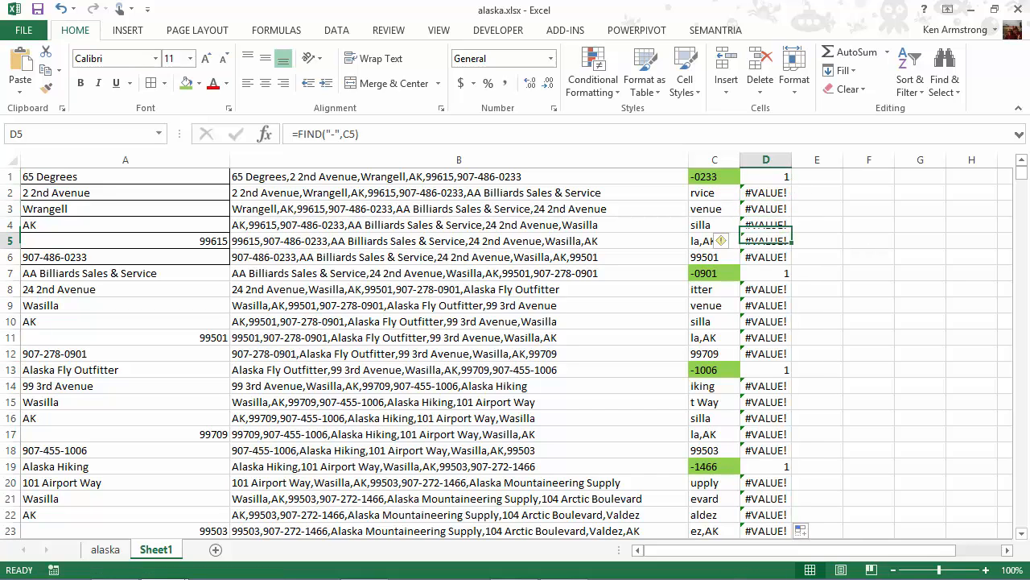
pyautogui.click(766, 305)
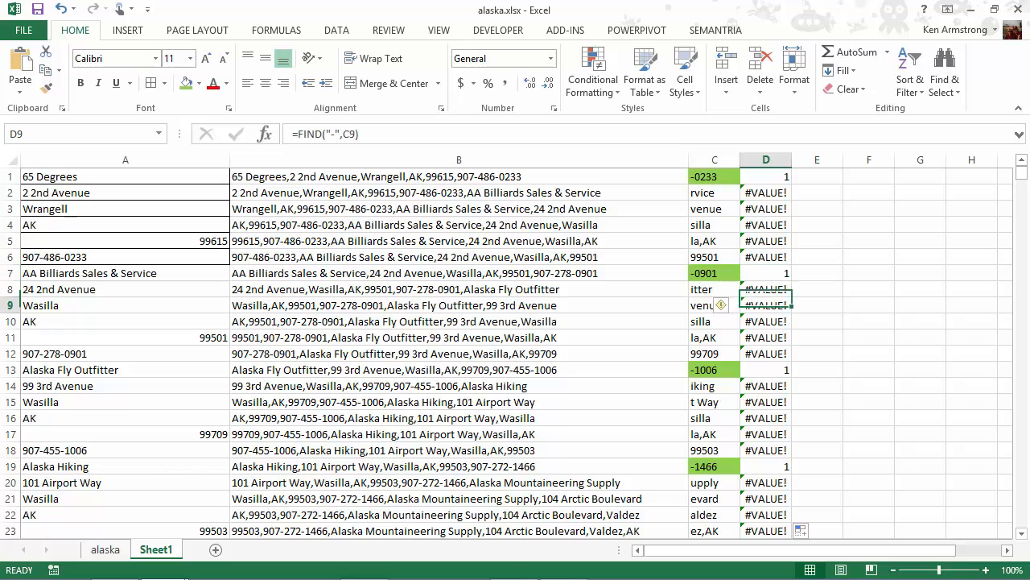
pyautogui.click(766, 369)
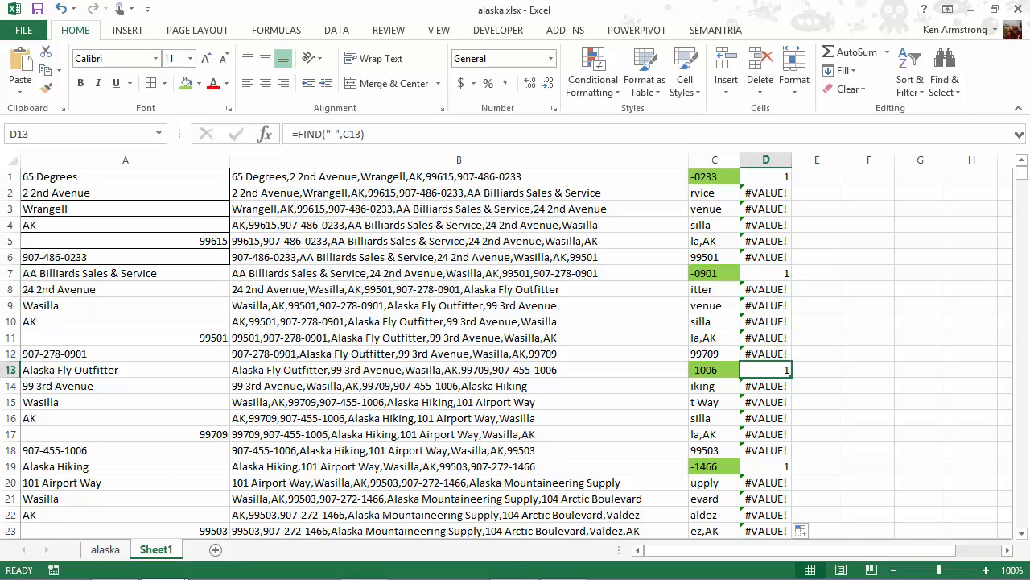
pyautogui.moveTo(942, 458)
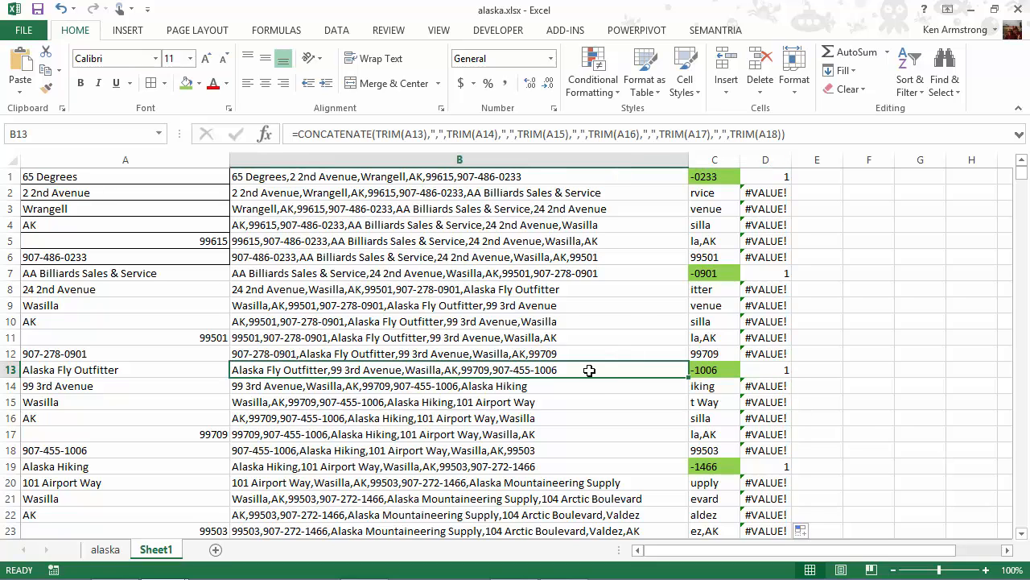
pyautogui.moveTo(24, 369)
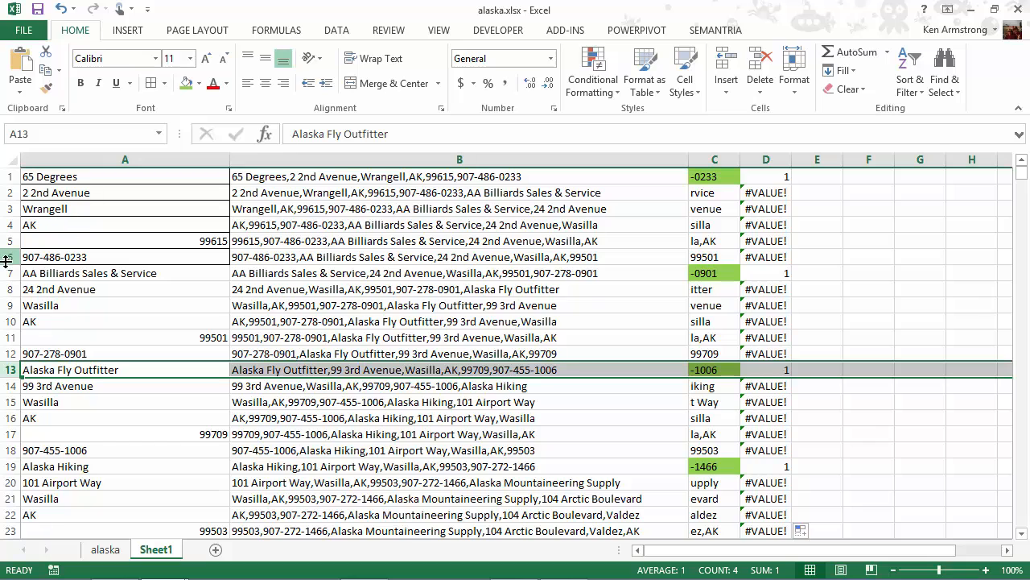
# Review row 7's record against D3's result, then return to D1's FIND formula.
pyautogui.click(125, 274)
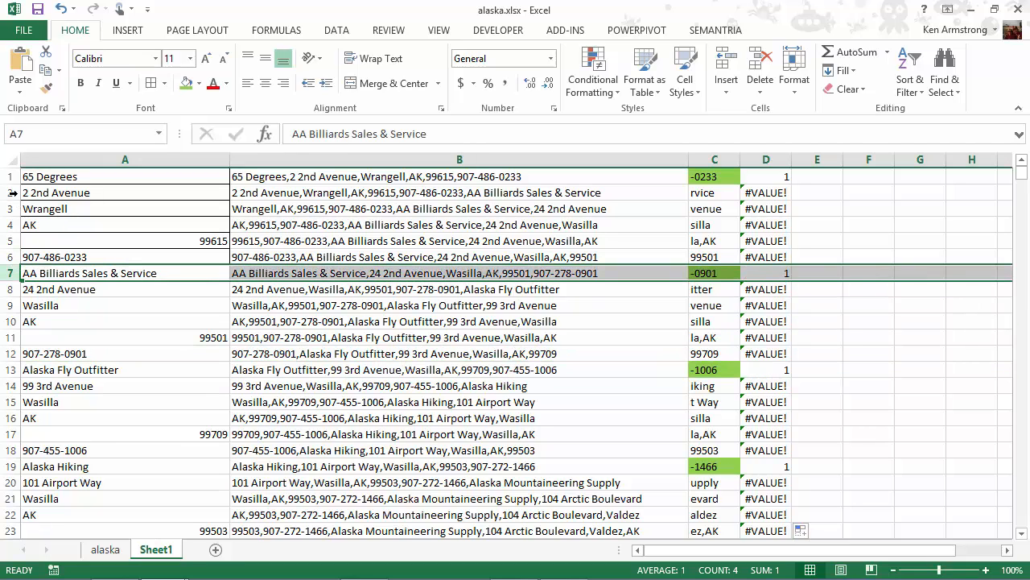
pyautogui.click(766, 175)
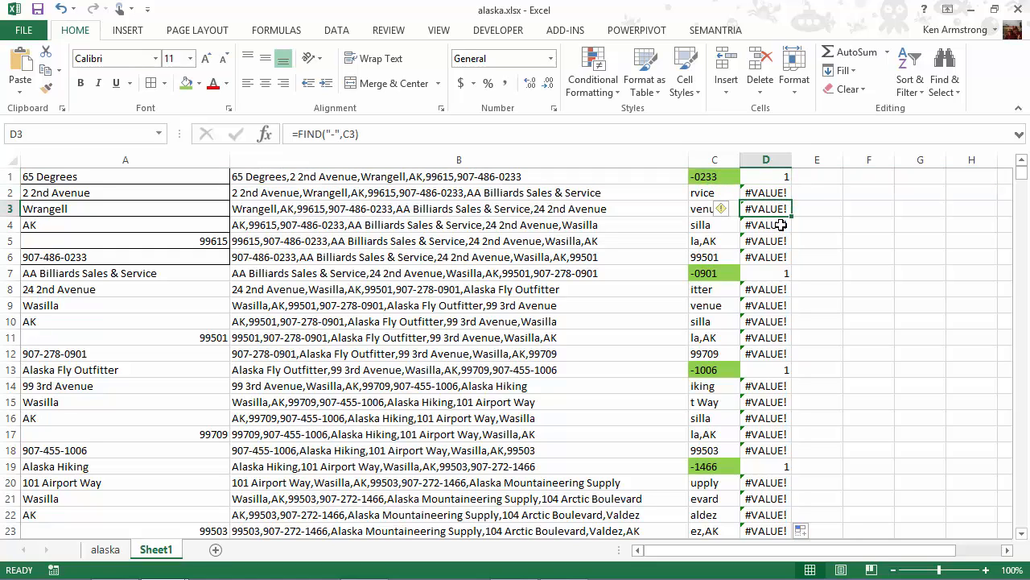
pyautogui.click(766, 175)
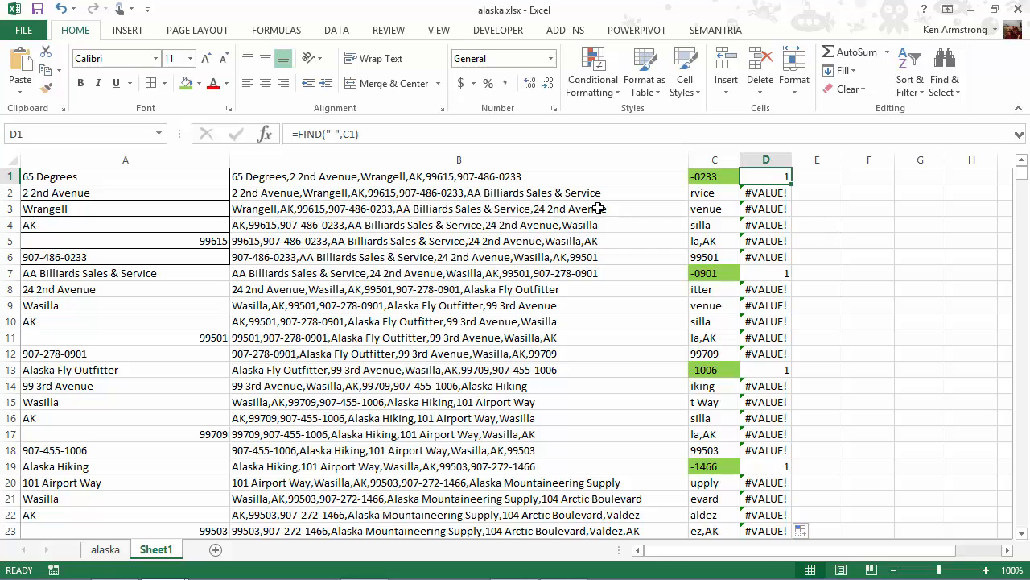
pyautogui.moveTo(725, 203)
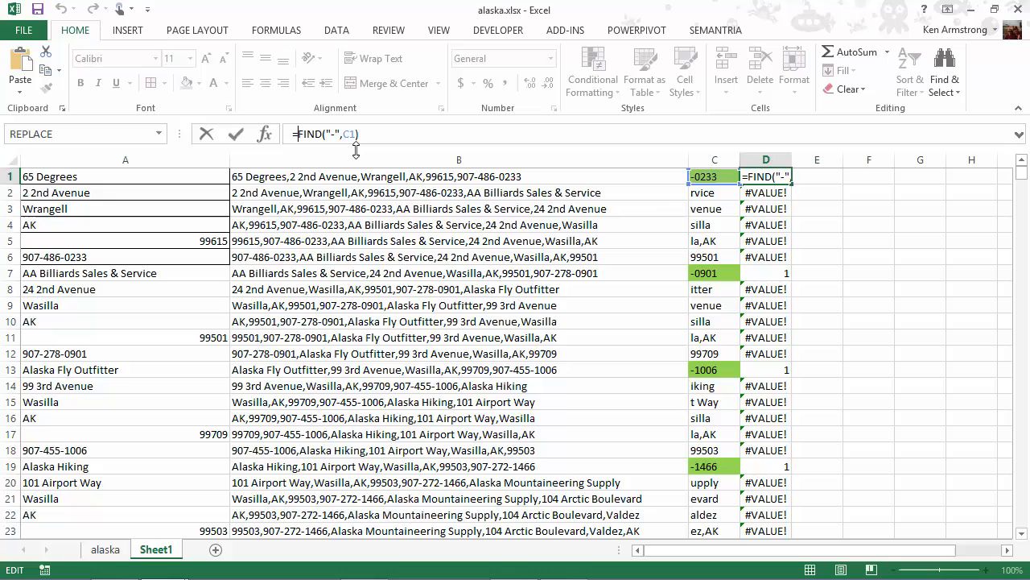
# Change D1 to =IFERROR(FIND("-",C1),"bad data"), still returning 1 for the first record.
pyautogui.write('ife')
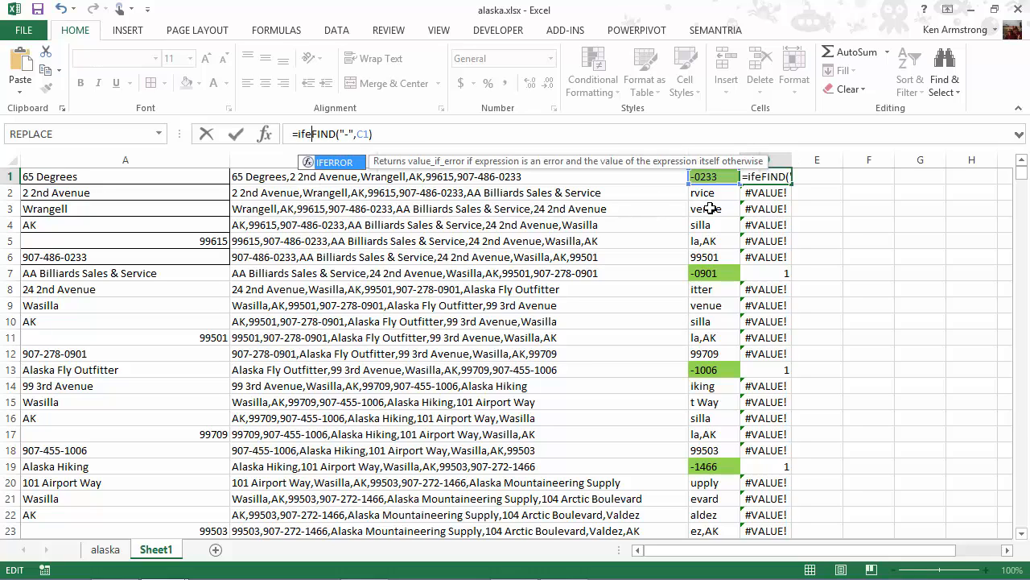
pyautogui.write('rror(')
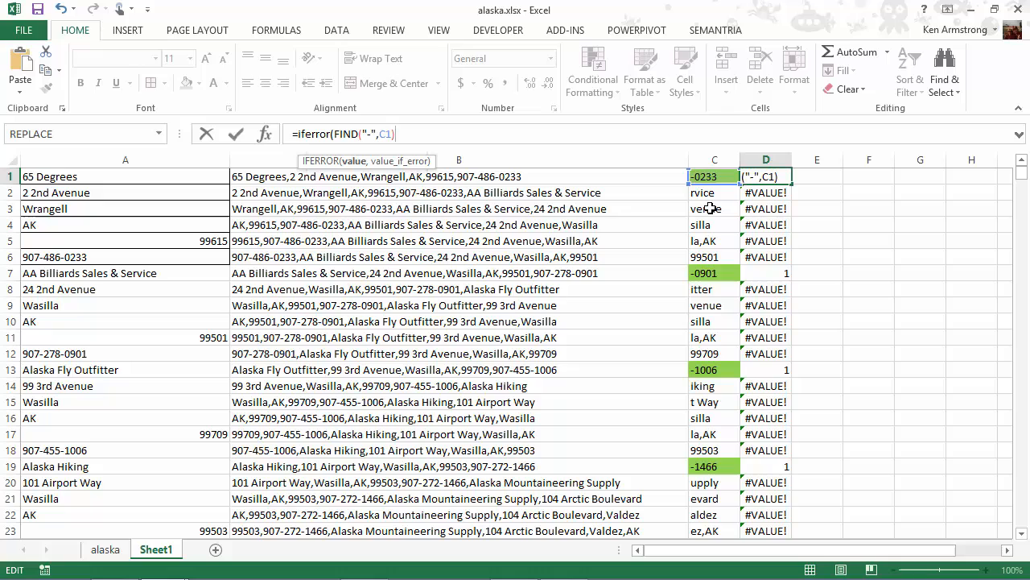
pyautogui.write(',')
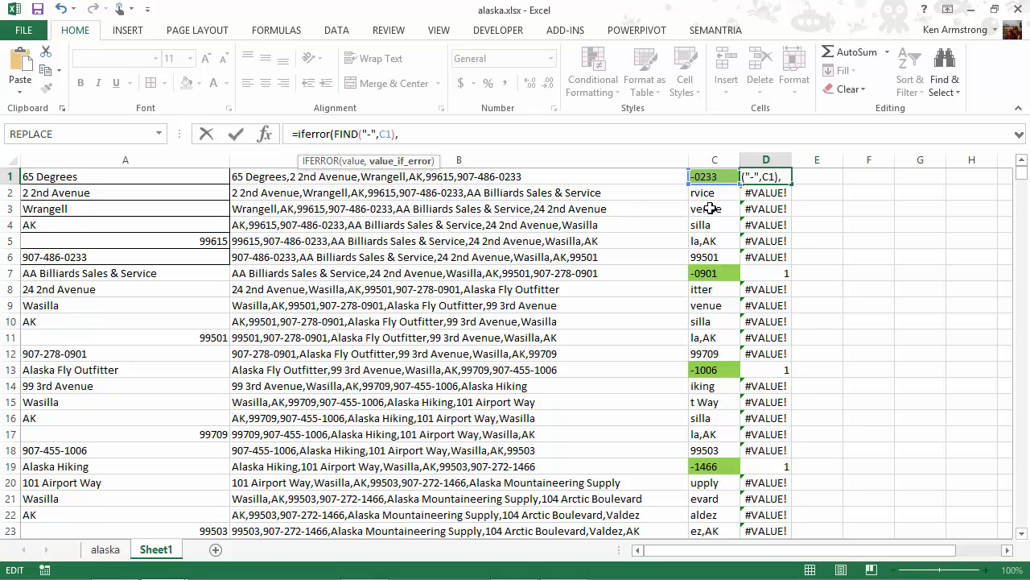
pyautogui.write('"')
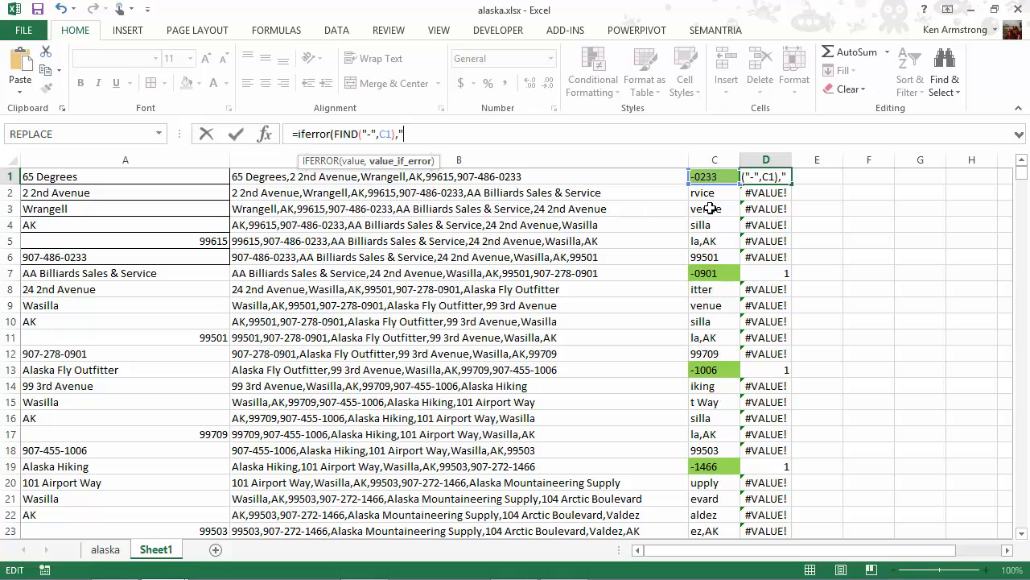
pyautogui.write('bad data')
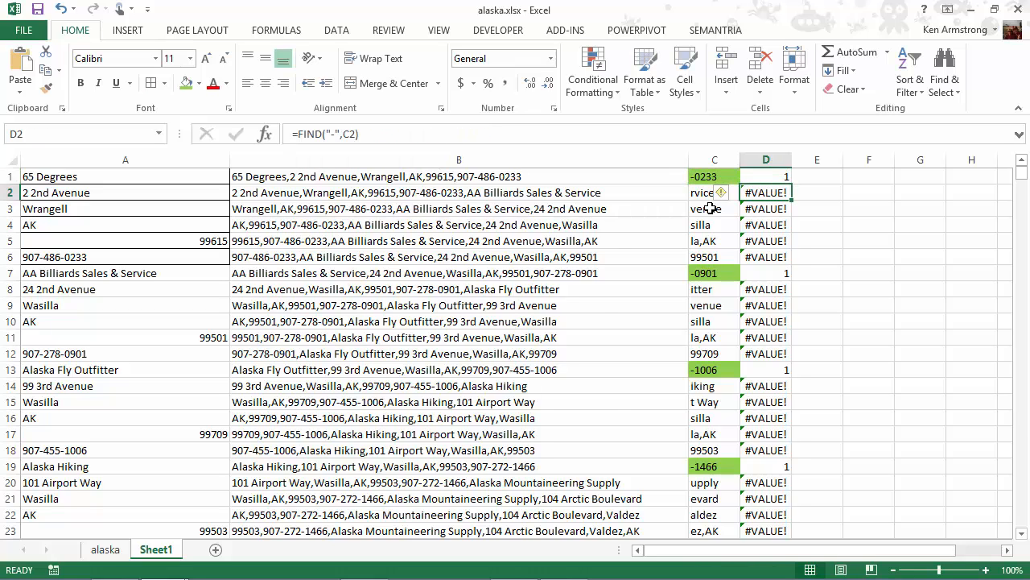
pyautogui.click(767, 176)
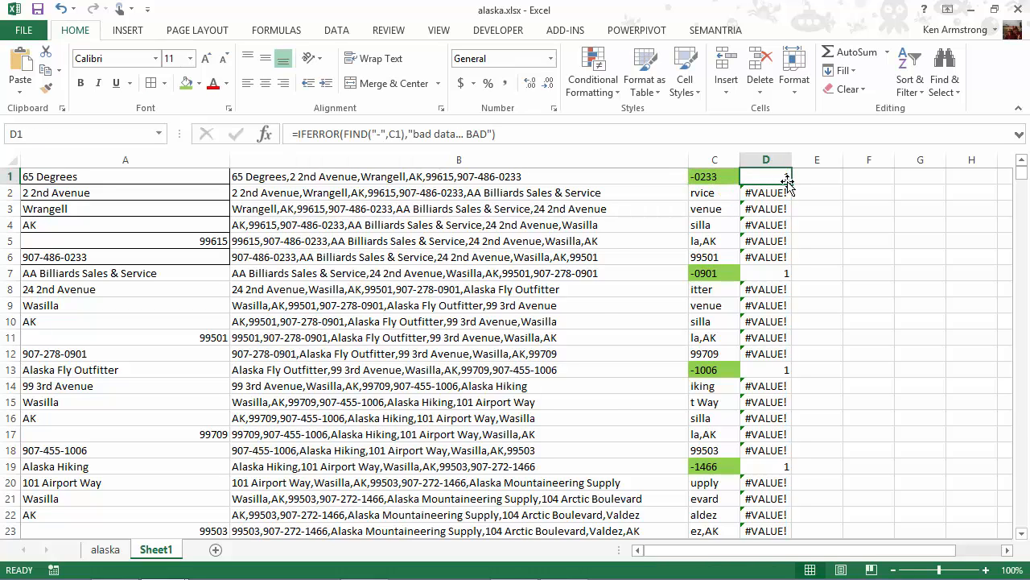